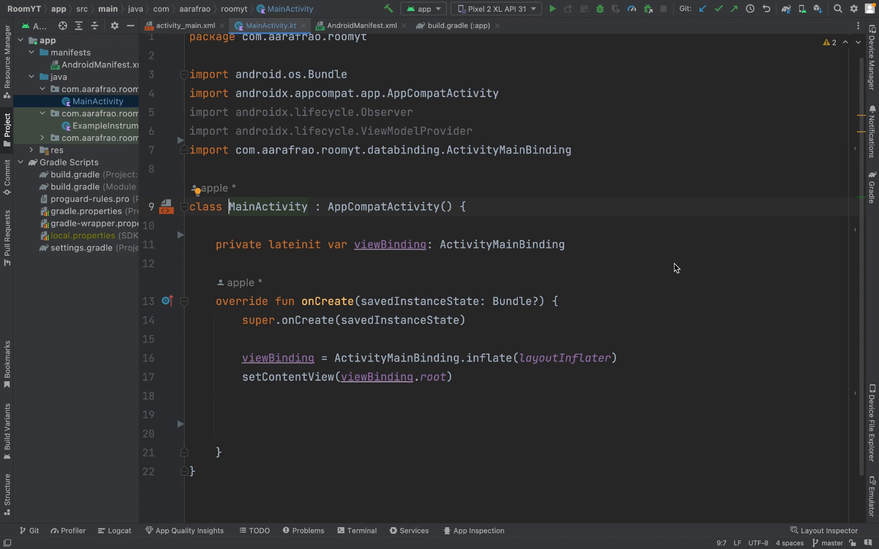
pyautogui.moveTo(542, 240)
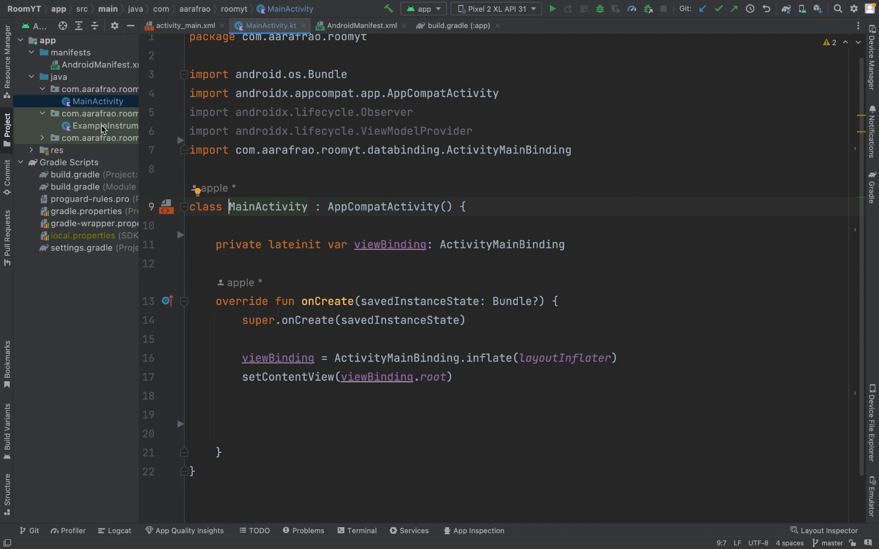
# Review the app build.gradle Room, kapt and lifecycle dependencies and the kotlin-kapt plugin line
pyautogui.click(73, 186)
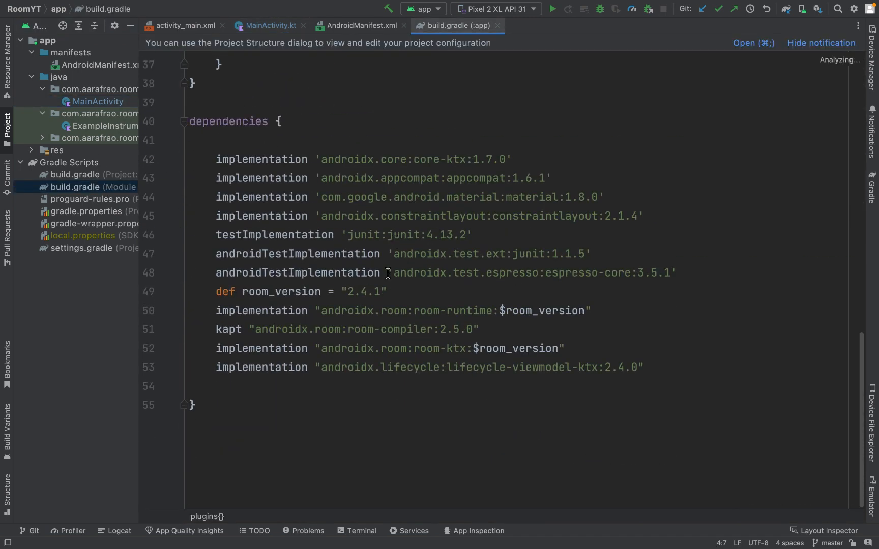
pyautogui.click(217, 292)
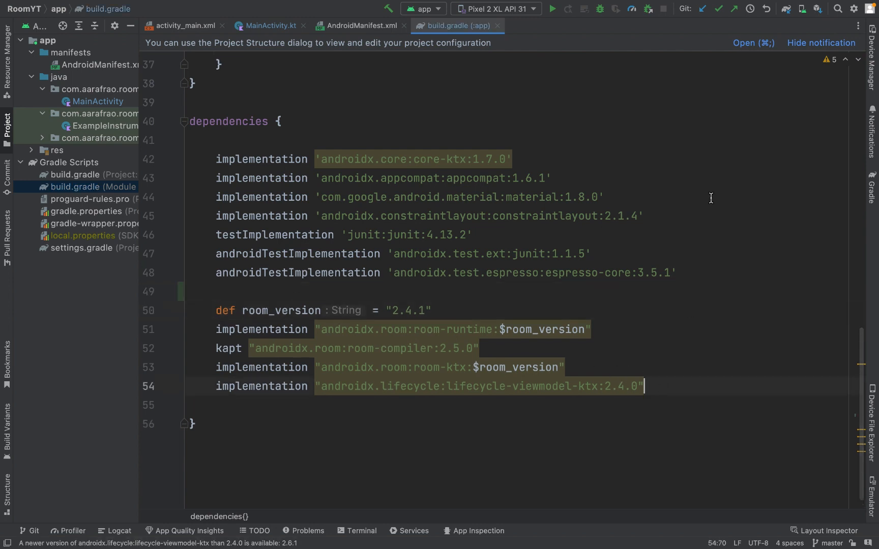
pyautogui.scroll(3)
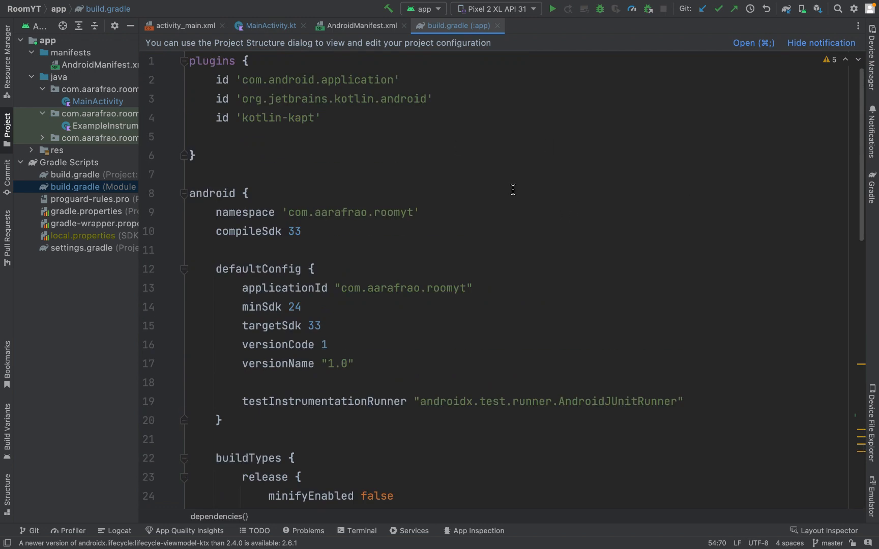
pyautogui.click(267, 117)
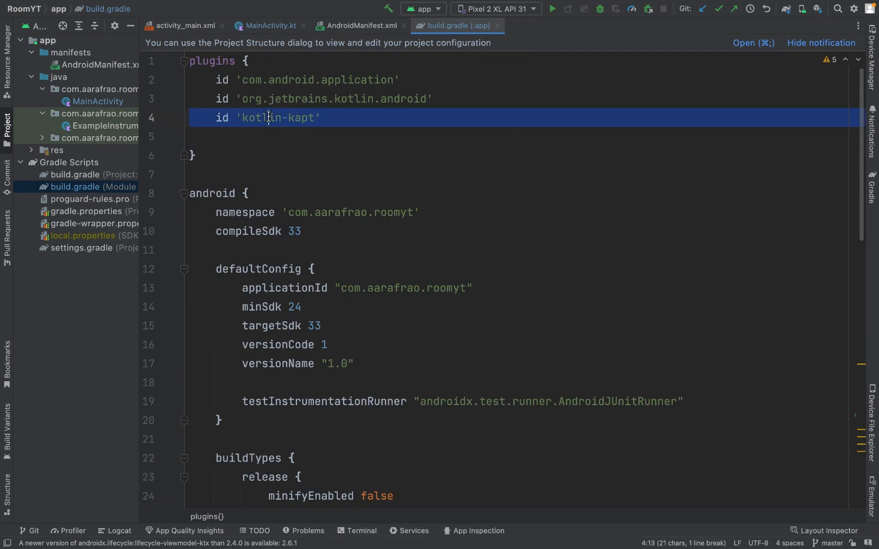
pyautogui.click(376, 137)
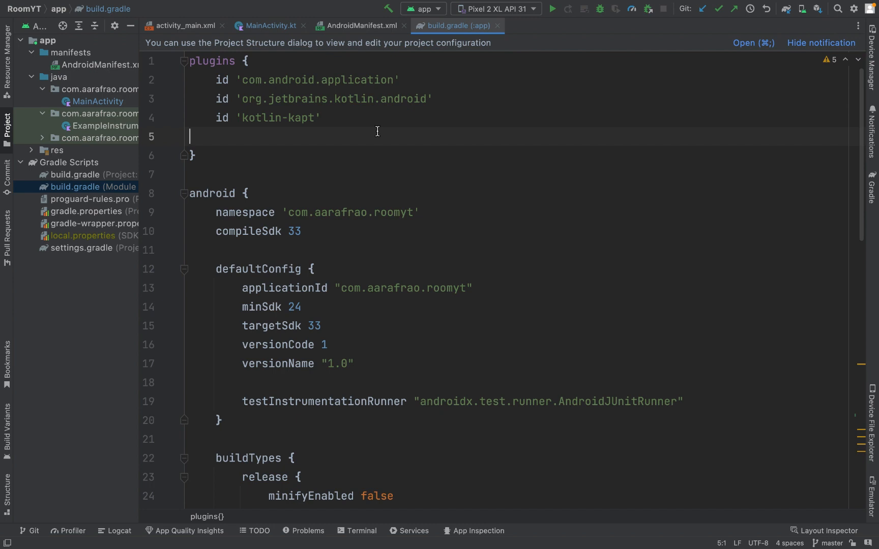
# Create a Kotlin data class User in the roomyt package and add the file to Git
pyautogui.rightClick(89, 90)
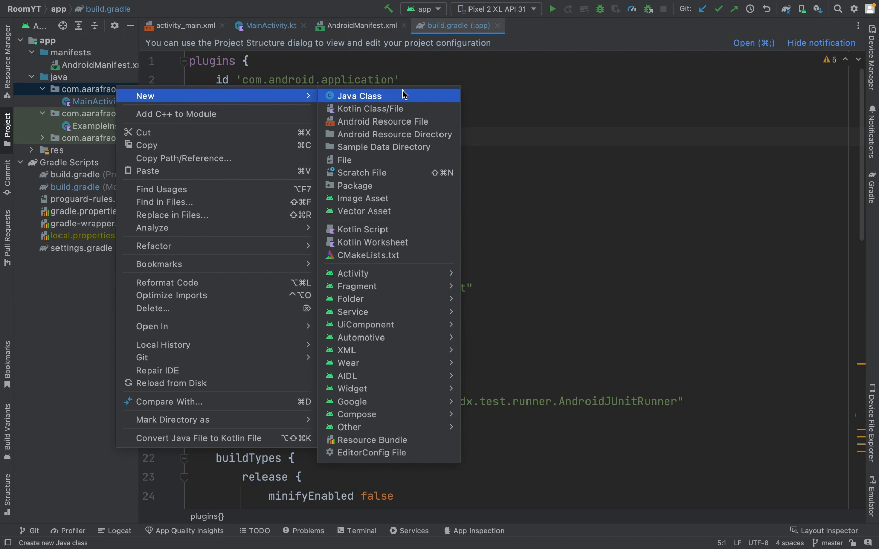
pyautogui.click(370, 109)
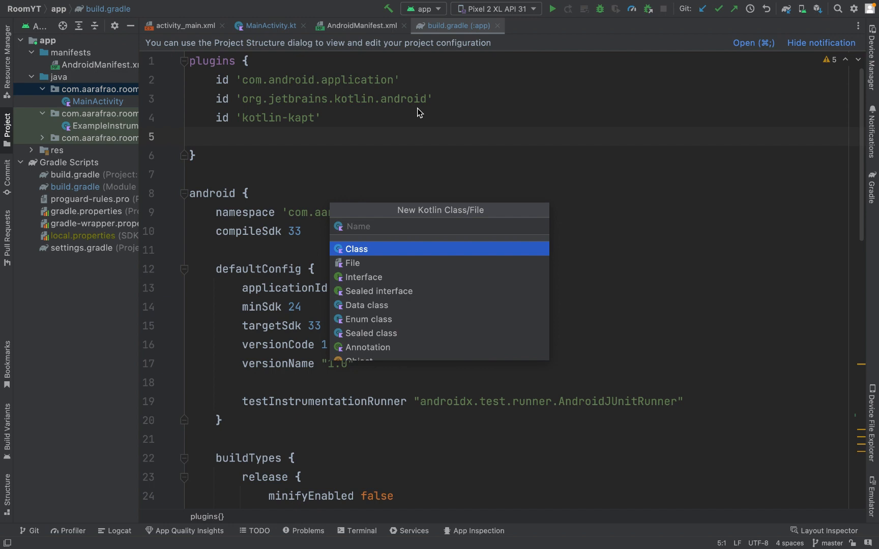
pyautogui.write('U')
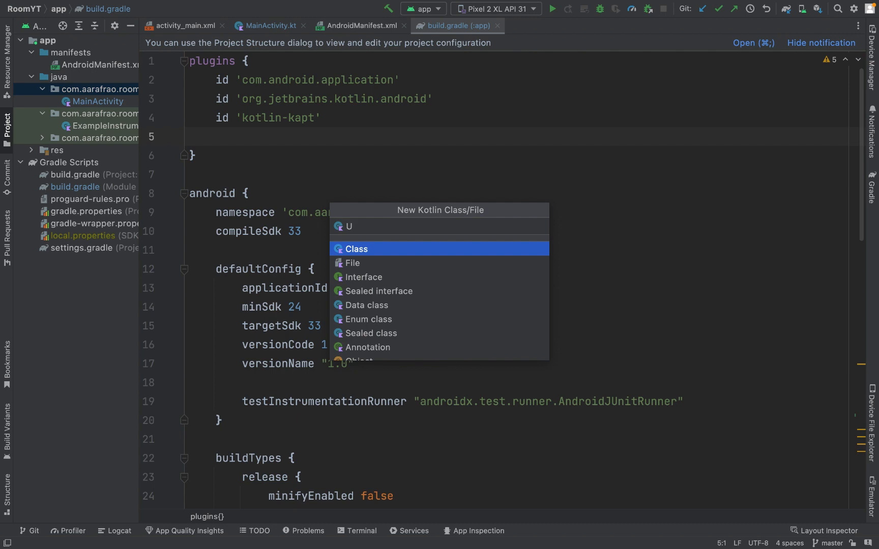
pyautogui.write('ser')
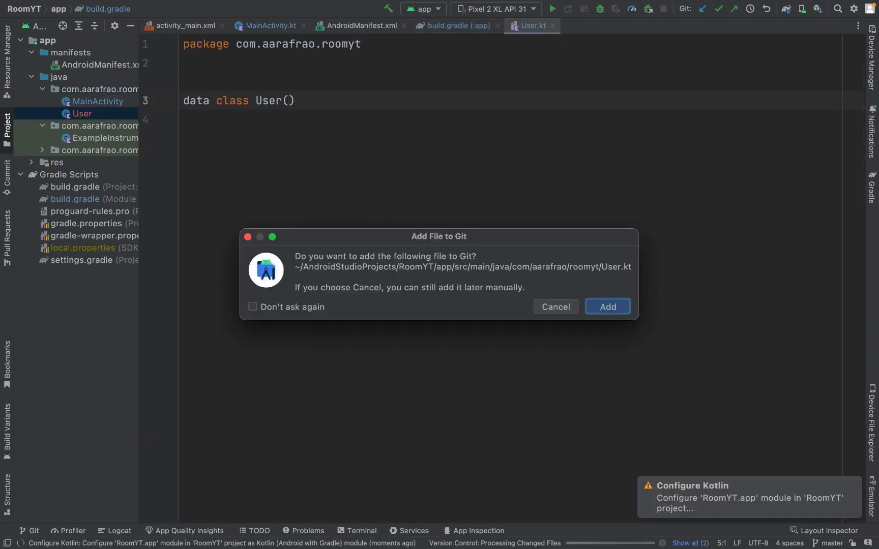
pyautogui.moveTo(531, 272)
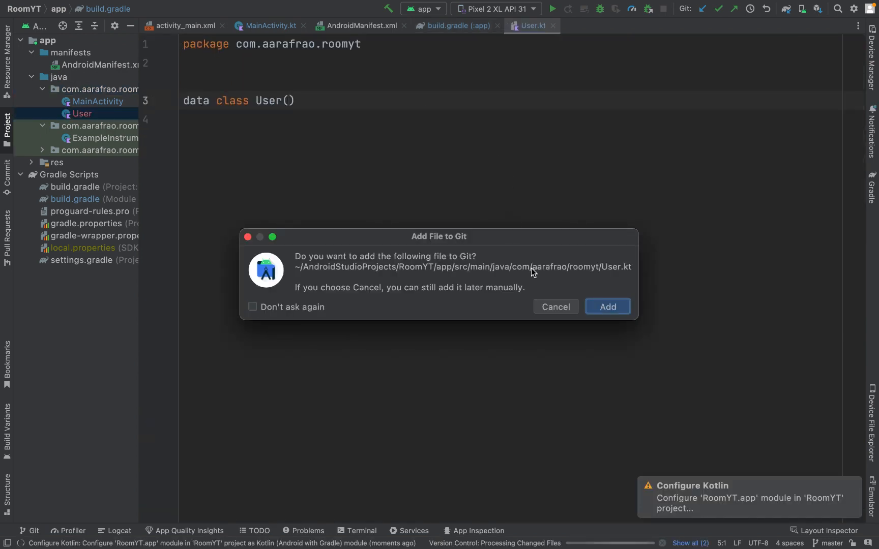
pyautogui.click(606, 307)
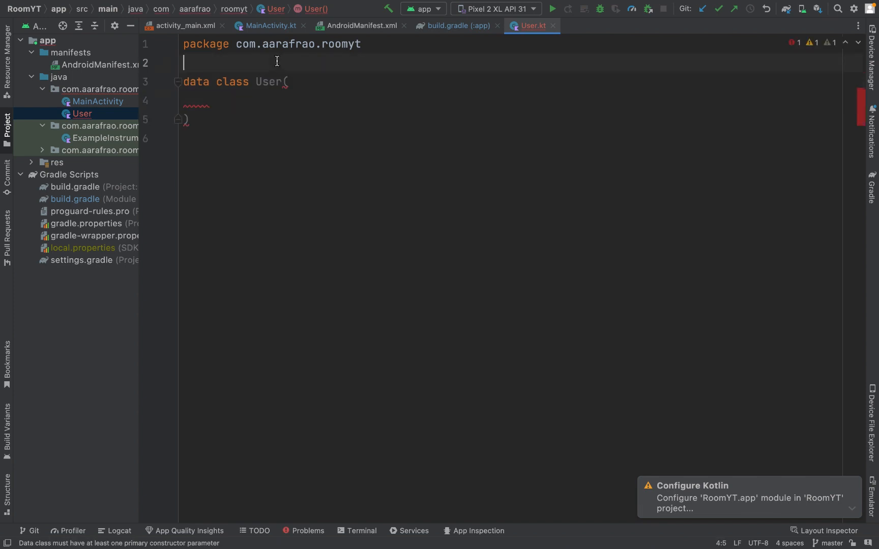
pyautogui.press('Enter')
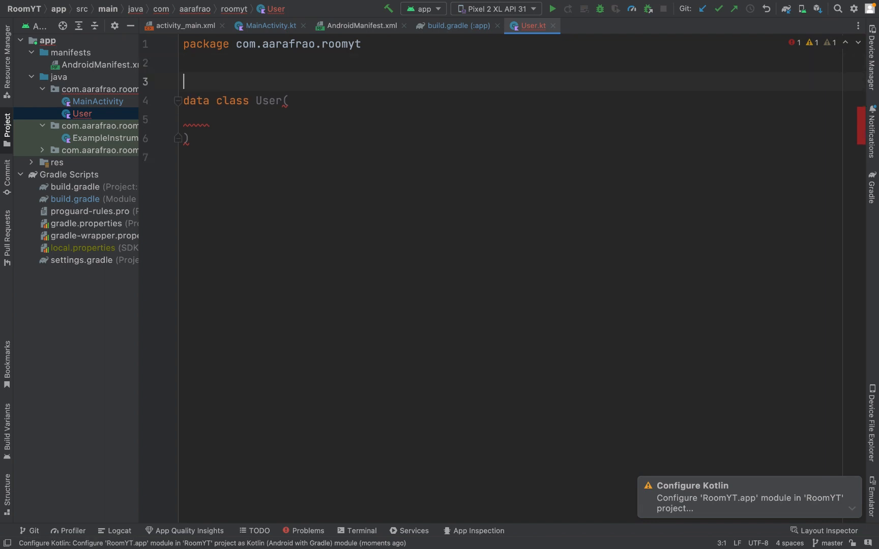
pyautogui.write('@E')
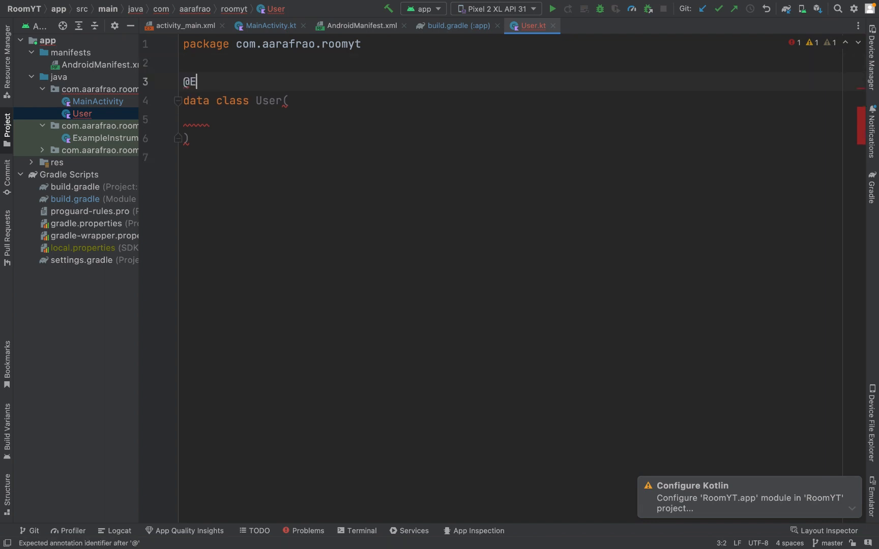
pyautogui.write('ntity')
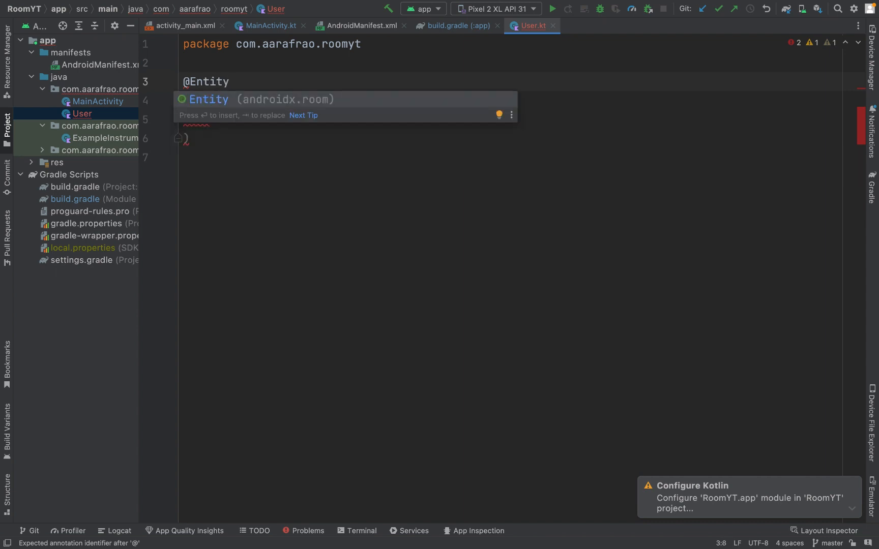
pyautogui.press('Return')
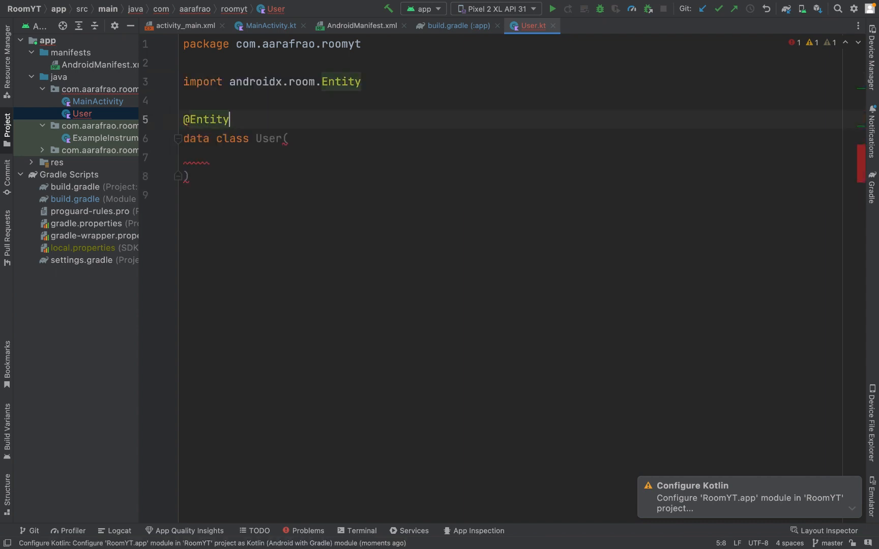
pyautogui.write('(t')
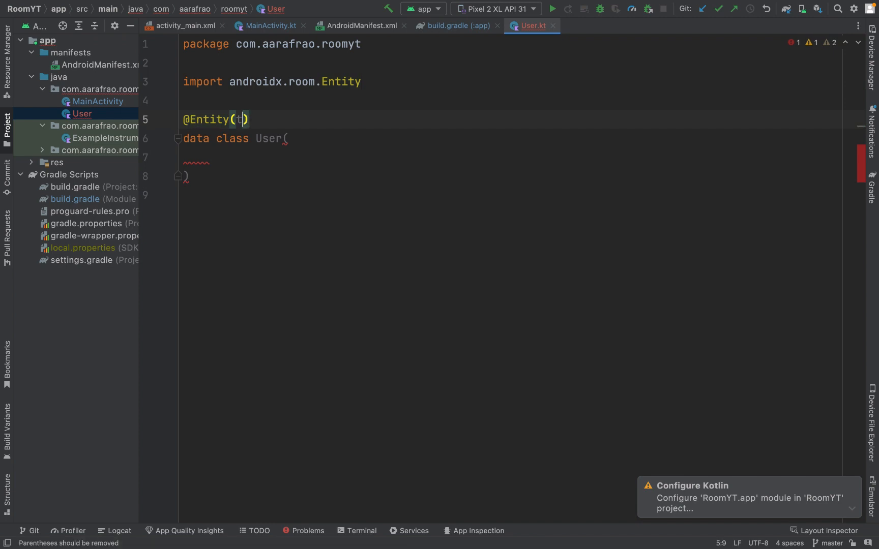
pyautogui.write('ableName =')
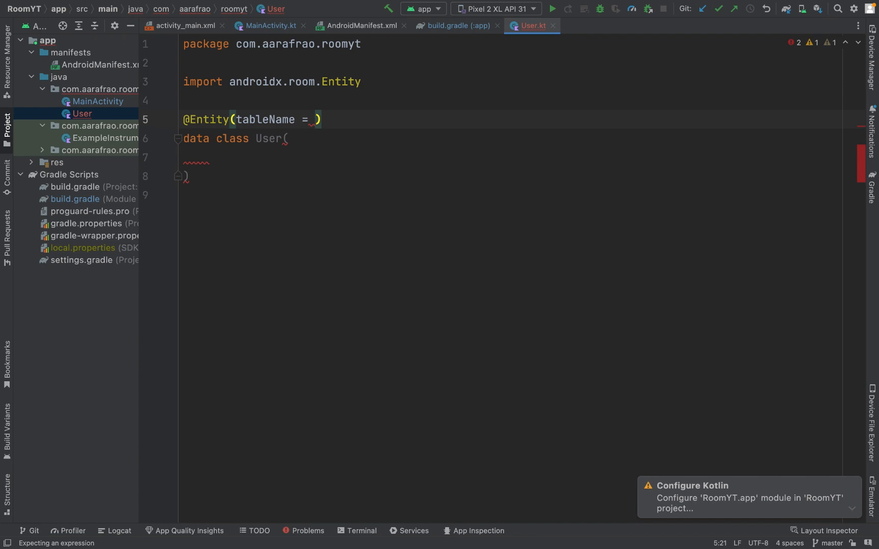
pyautogui.write('us"')
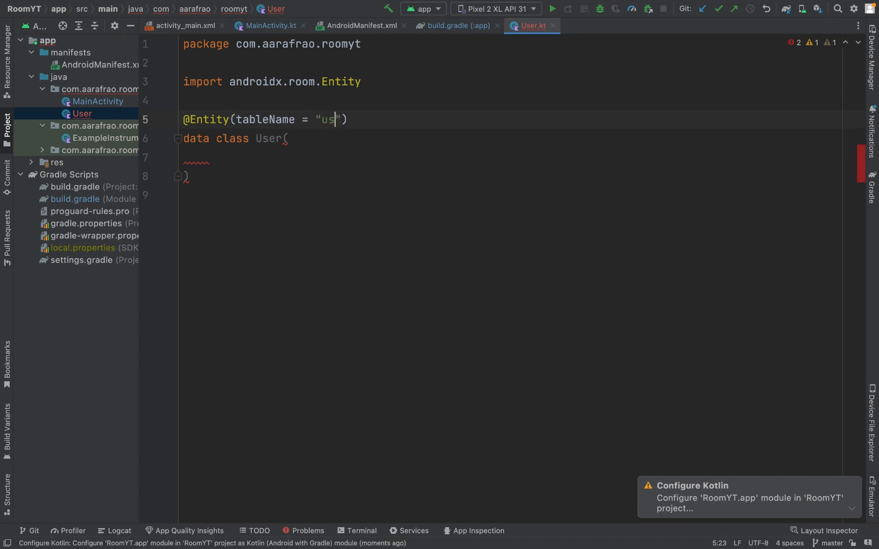
pyautogui.write('ers')
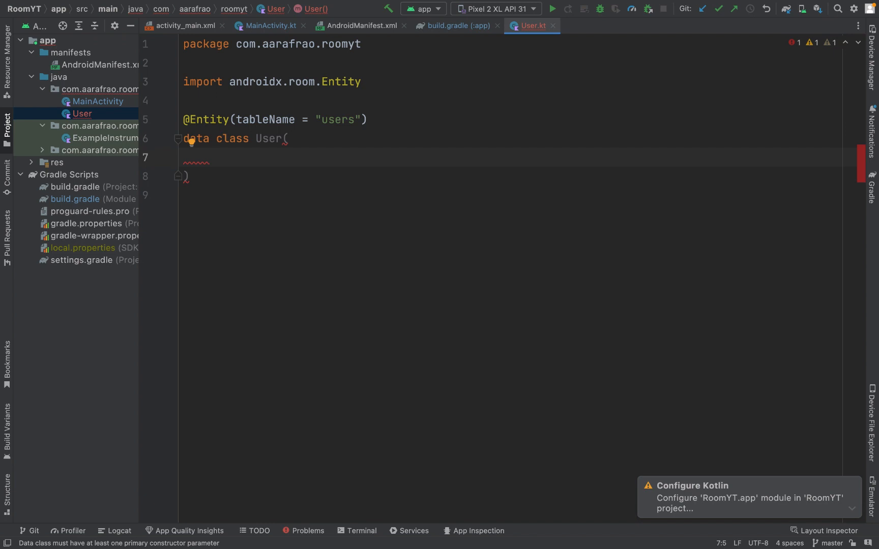
pyautogui.moveTo(300, 71)
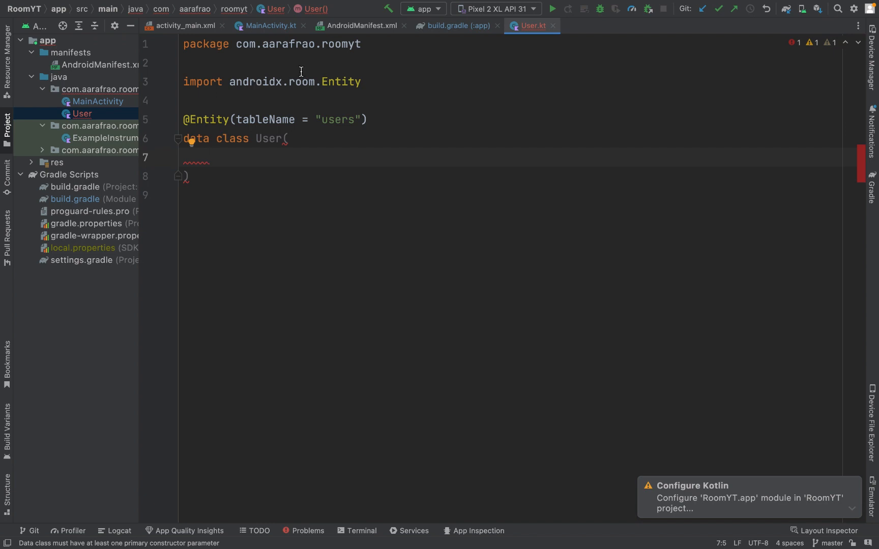
# Declare constructor properties val id:Int, val name:String, val email:String, removing the stray Email type
pyautogui.write('val id')
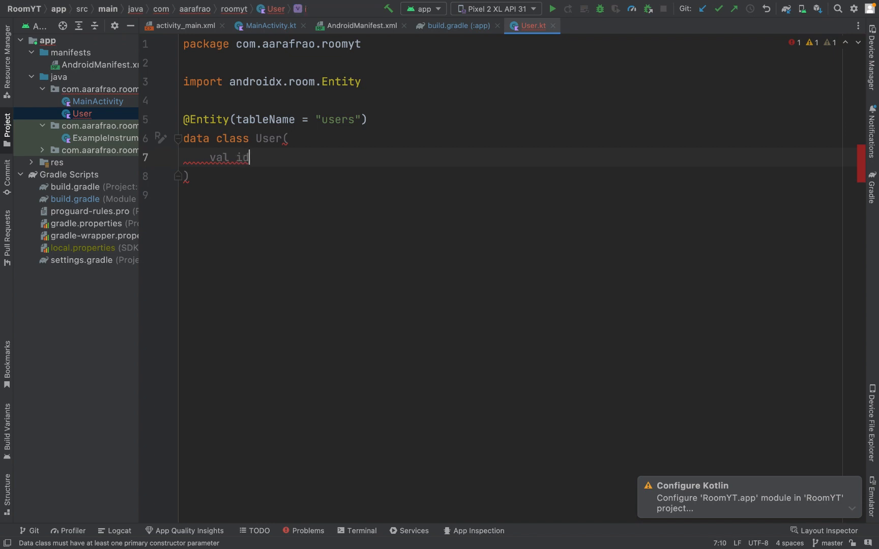
pyautogui.write(':')
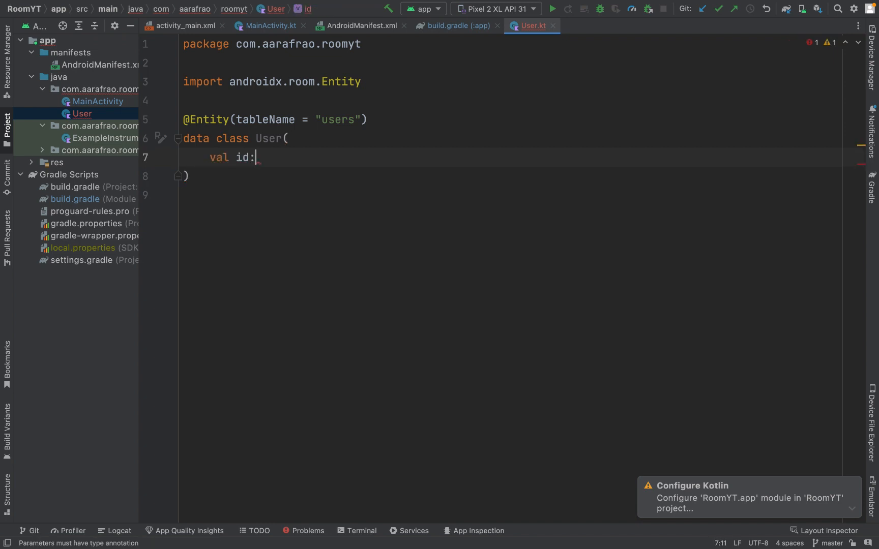
pyautogui.write('Int')
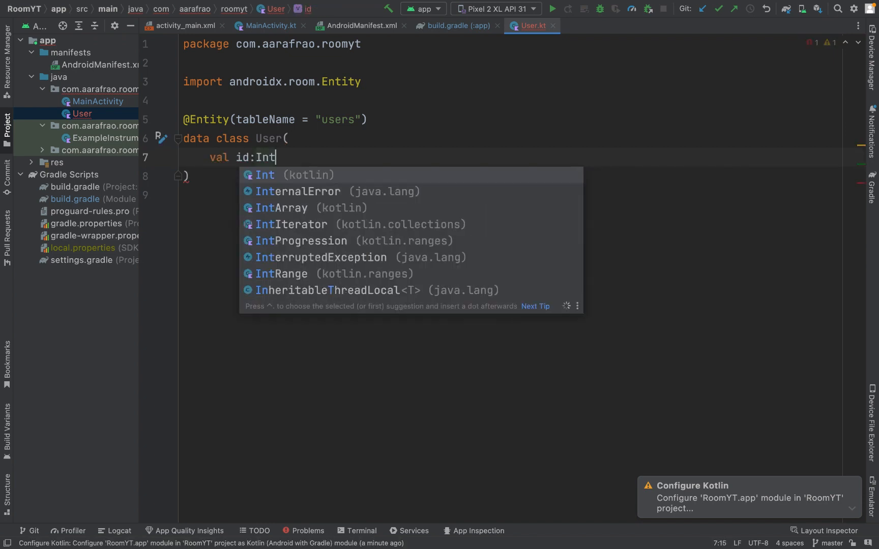
pyautogui.press('escape')
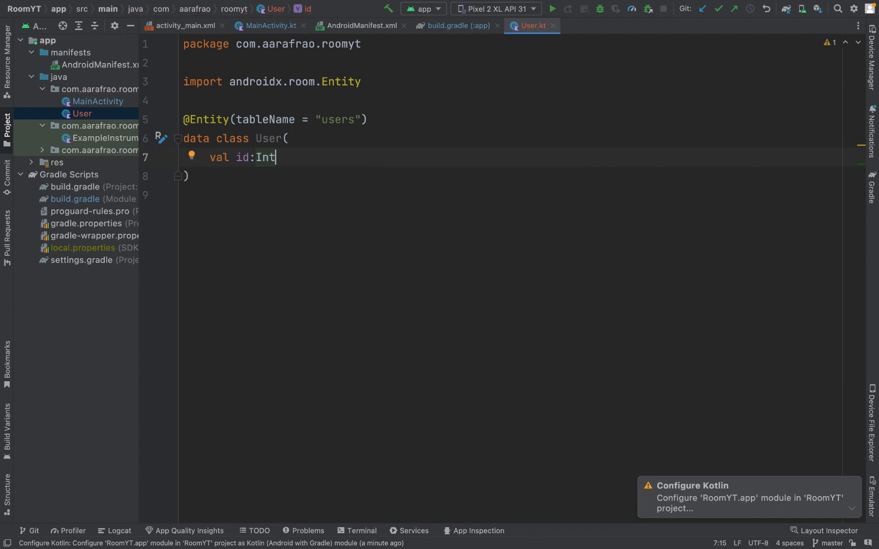
pyautogui.write(',')
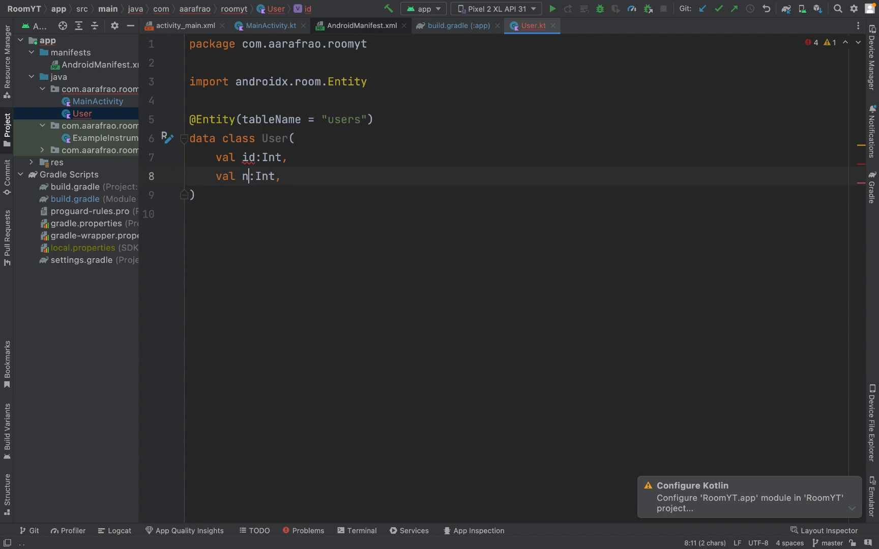
pyautogui.write('ame')
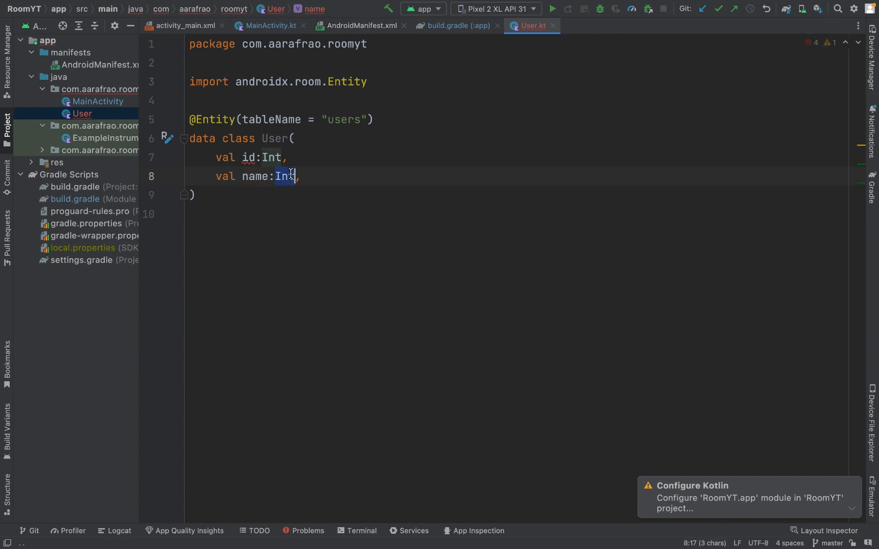
pyautogui.write('String')
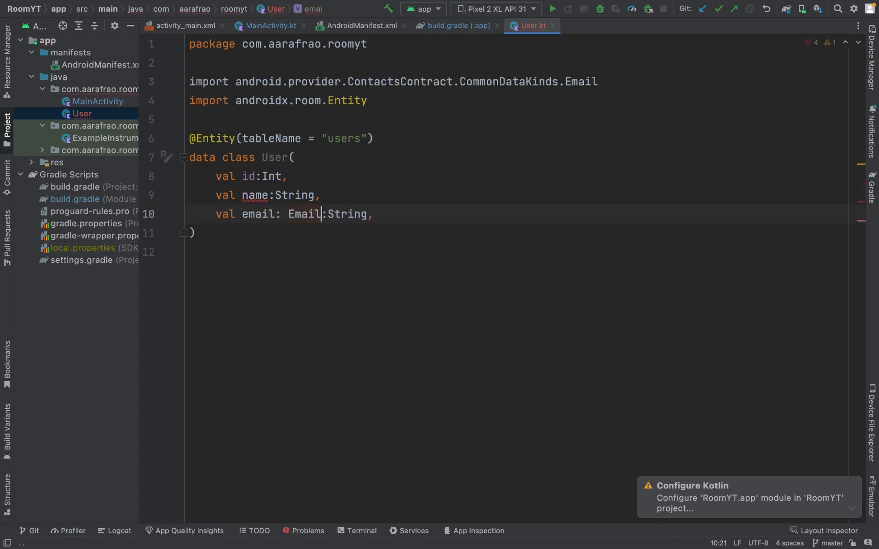
pyautogui.doubleClick(304, 214)
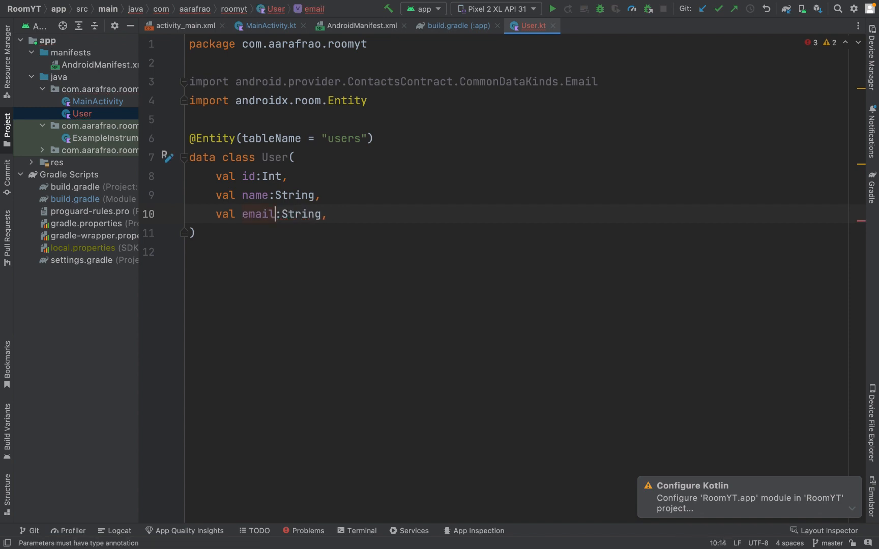
pyautogui.press('Backspace')
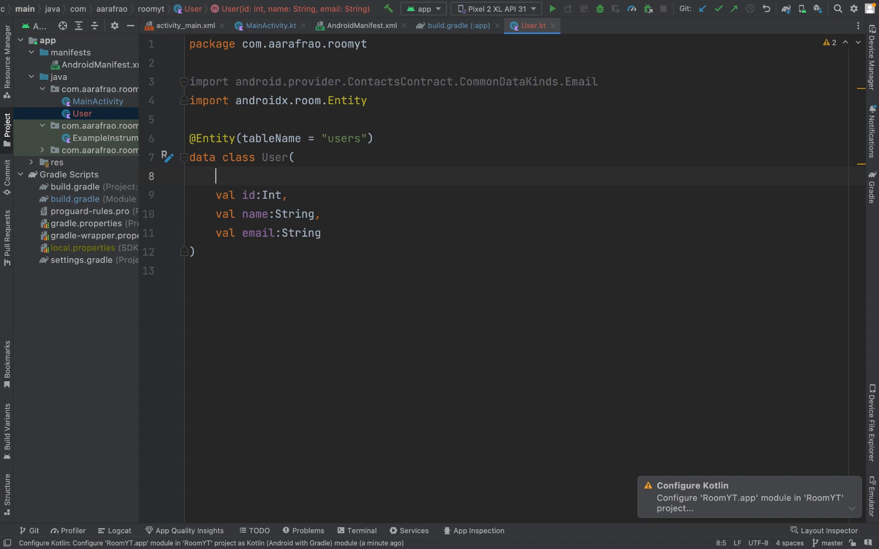
pyautogui.write('@')
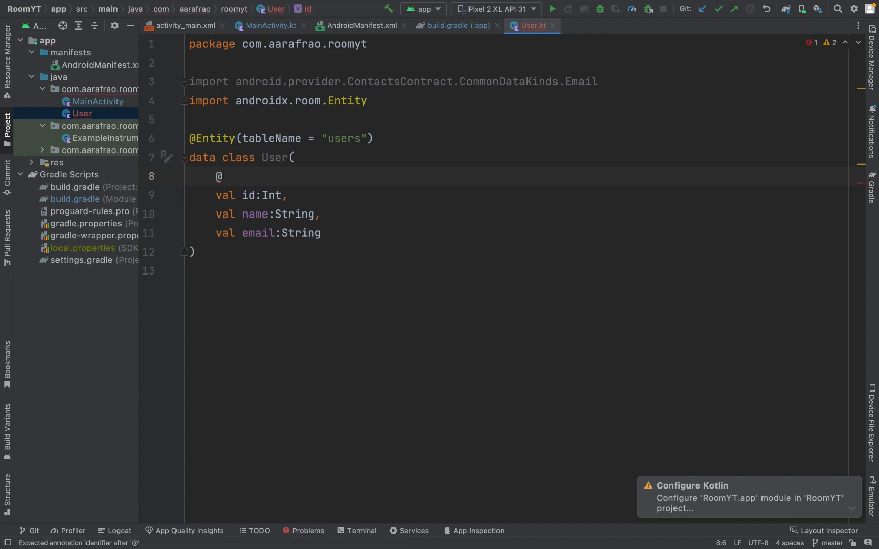
pyautogui.write('Pro')
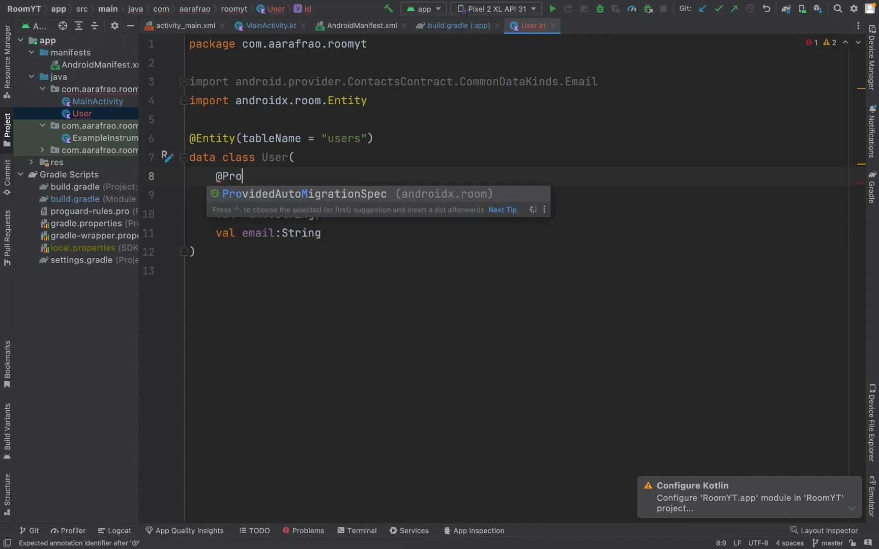
pyautogui.write('PrimaryKey')
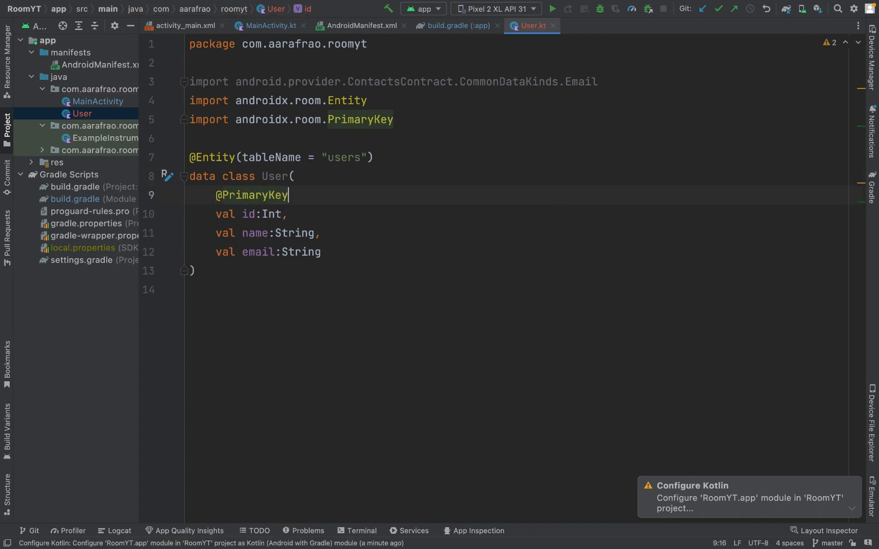
pyautogui.write('(autoGenerate = true')
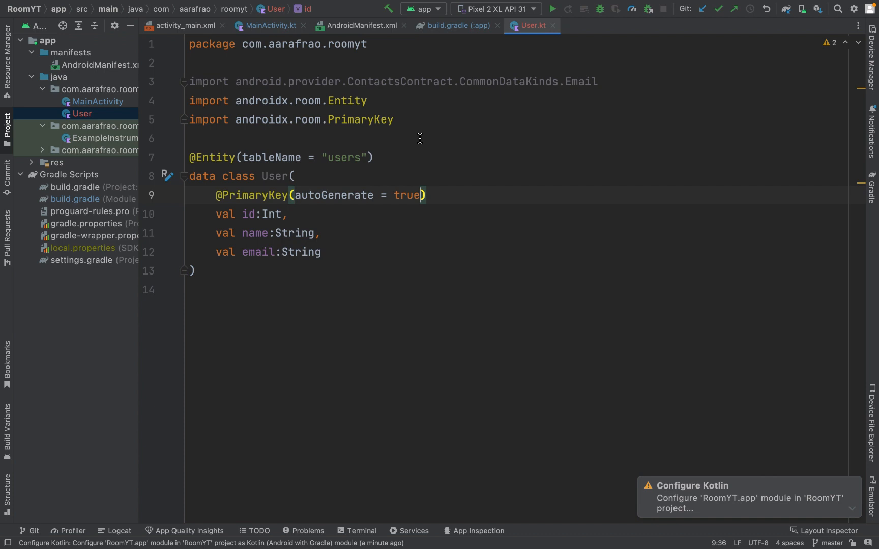
pyautogui.click(215, 214)
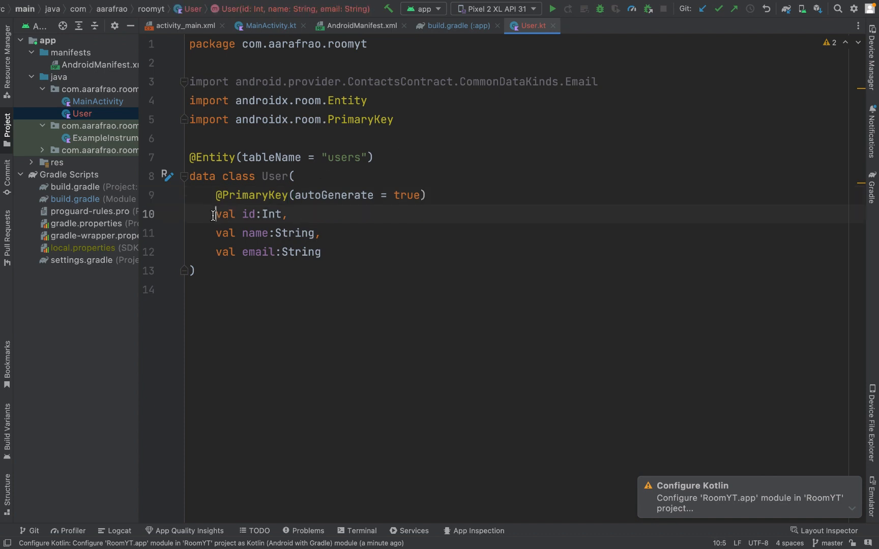
pyautogui.click(370, 175)
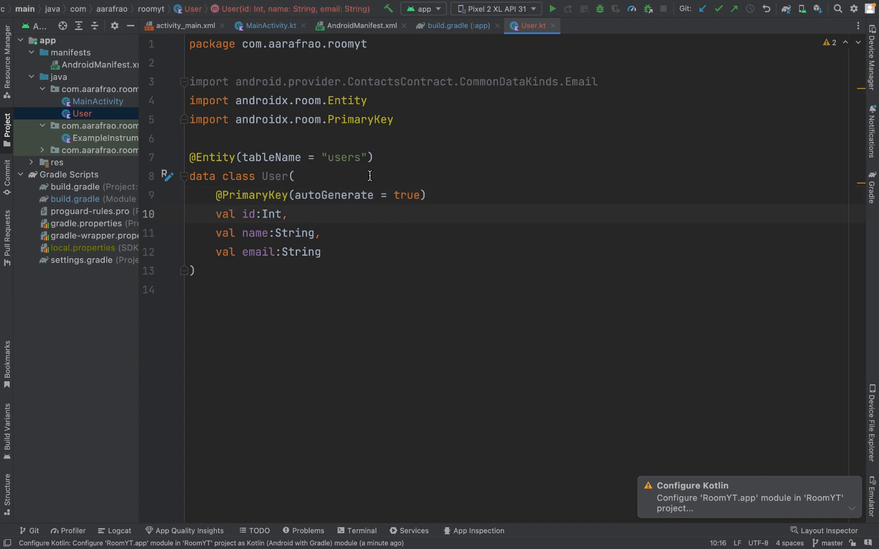
pyautogui.moveTo(495, 114)
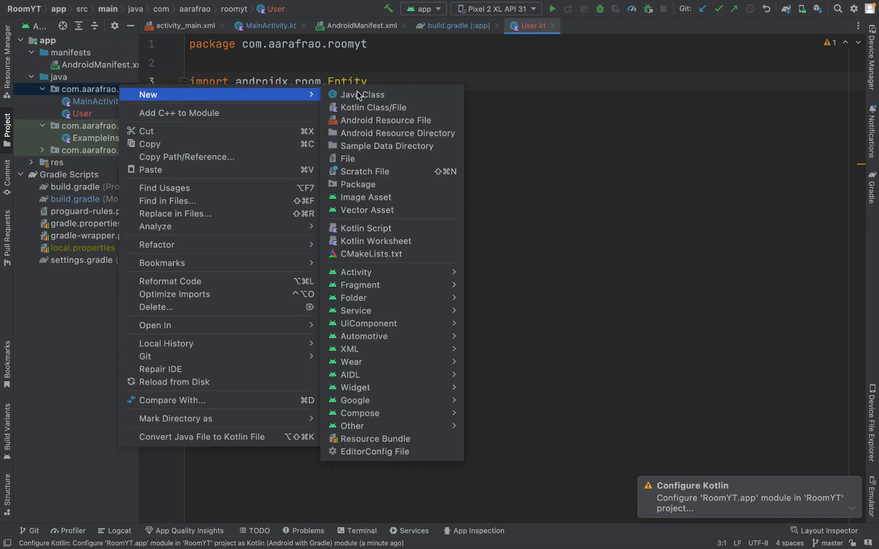
# Create a new Kotlin class file UserDAO in the package and position above its class declaration
pyautogui.click(372, 106)
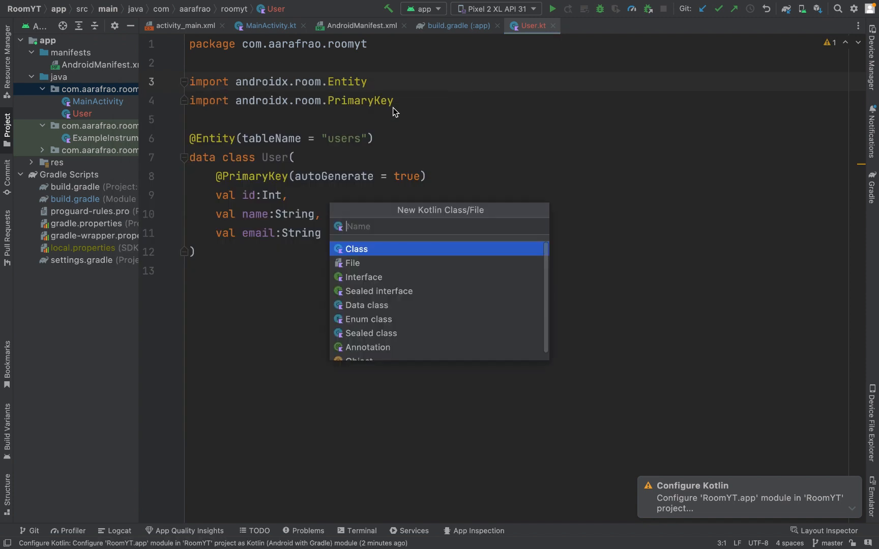
pyautogui.write('User')
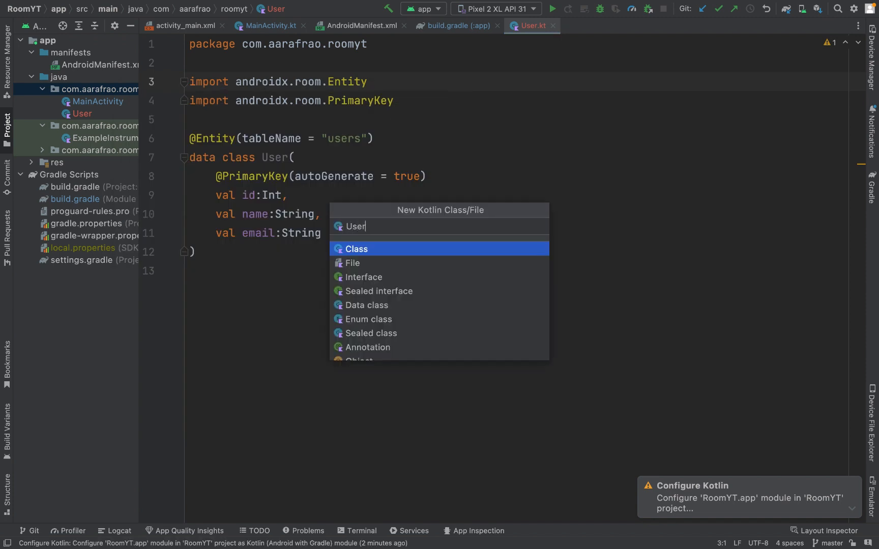
pyautogui.press('Escape')
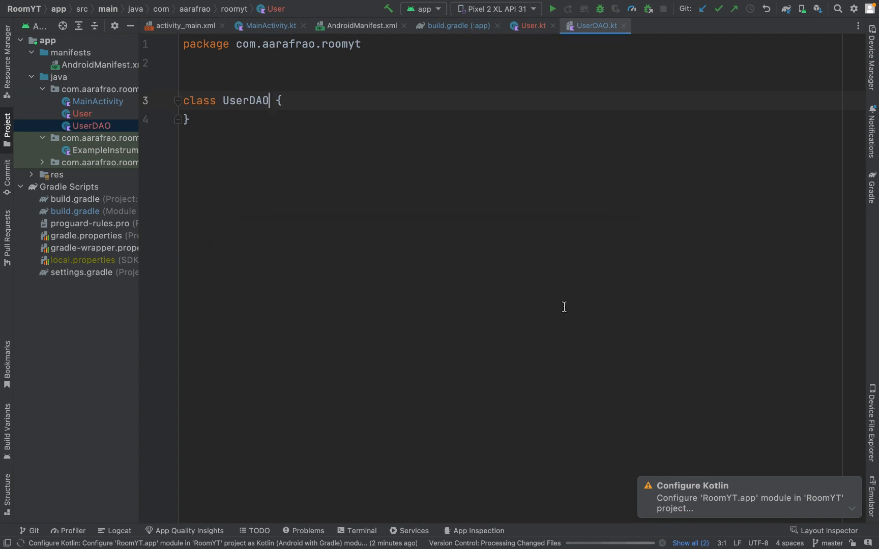
pyautogui.click(529, 26)
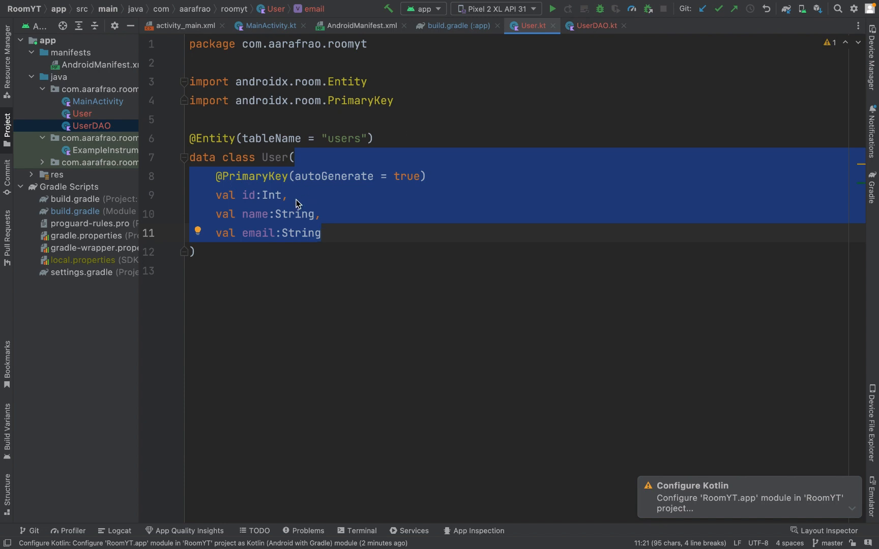
pyautogui.click(596, 25)
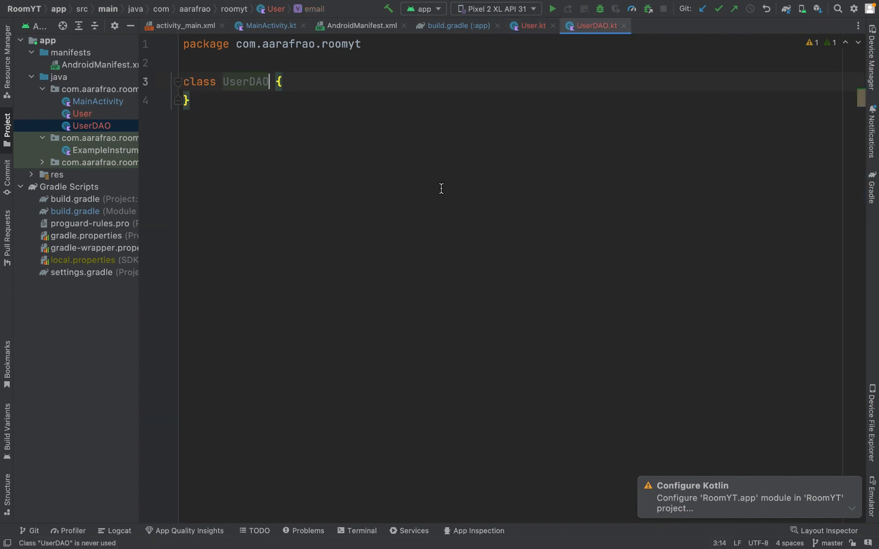
pyautogui.click(282, 82)
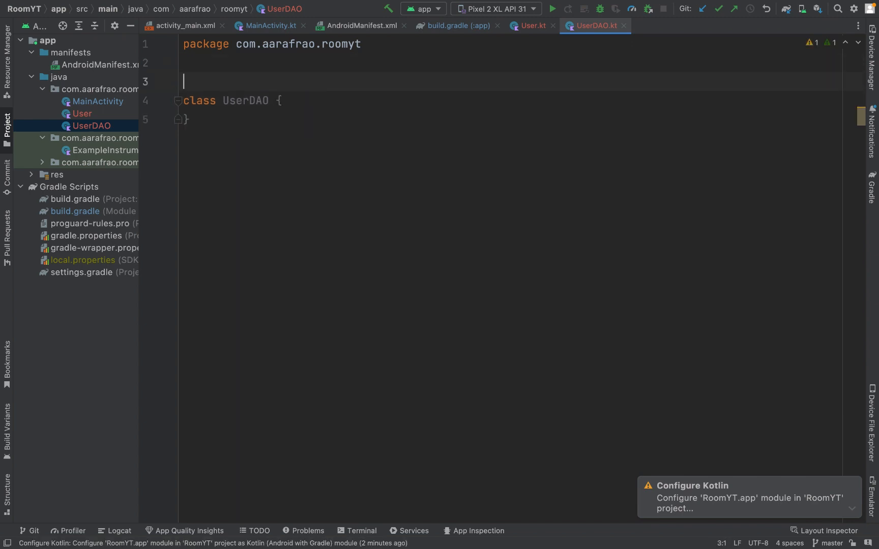
pyautogui.write('@Dao')
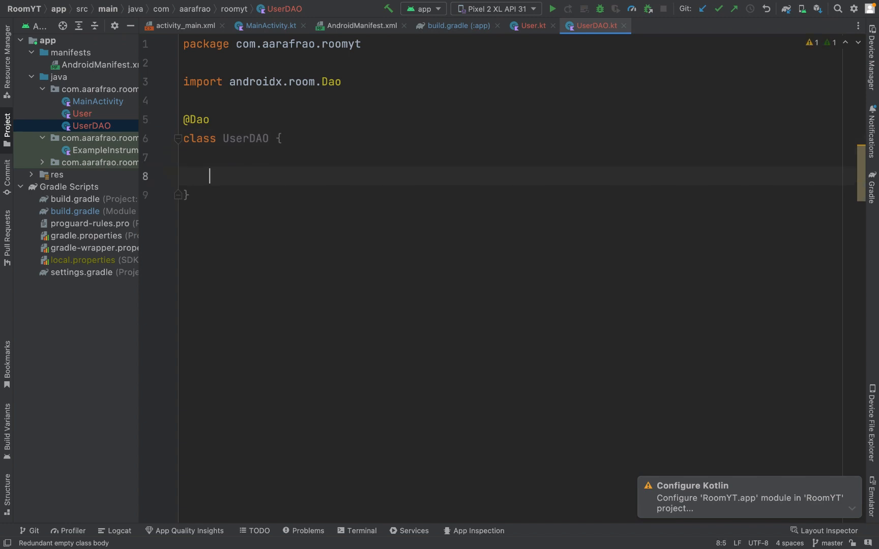
pyautogui.press('Backspace')
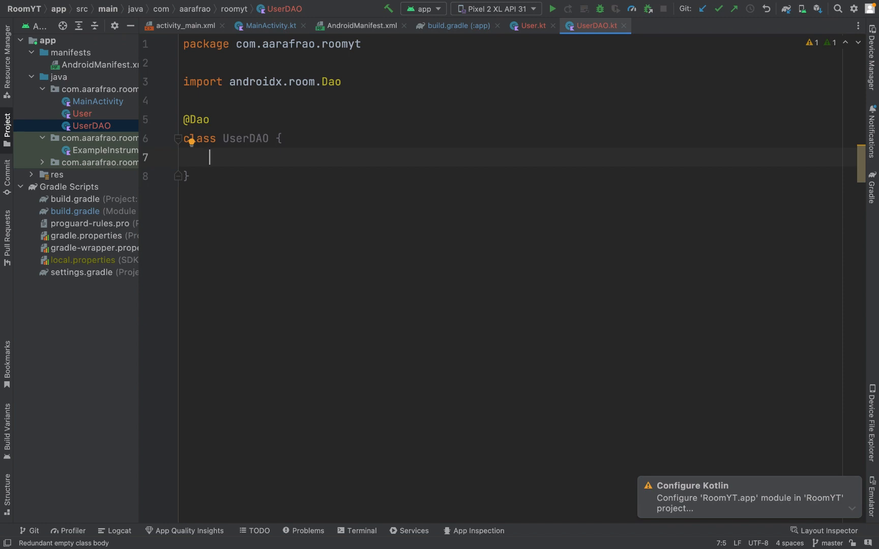
pyautogui.moveTo(233, 93)
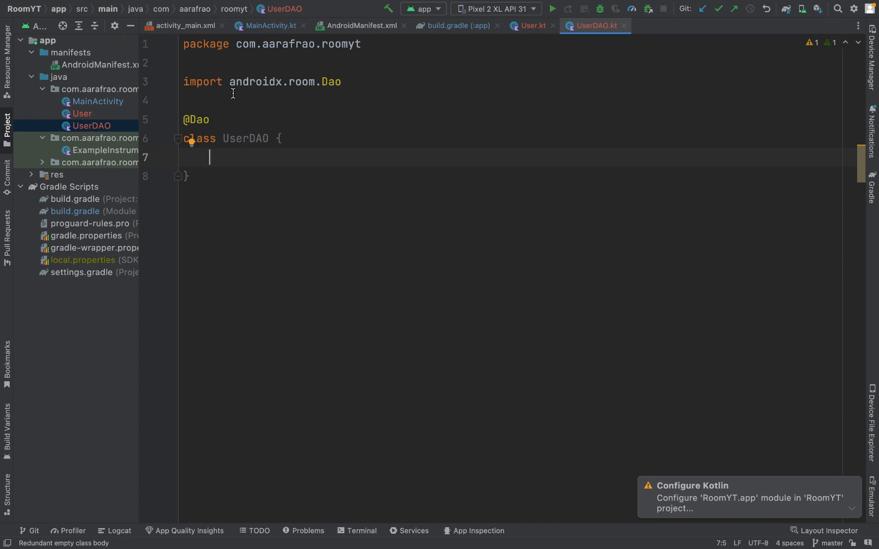
pyautogui.moveTo(95, 118)
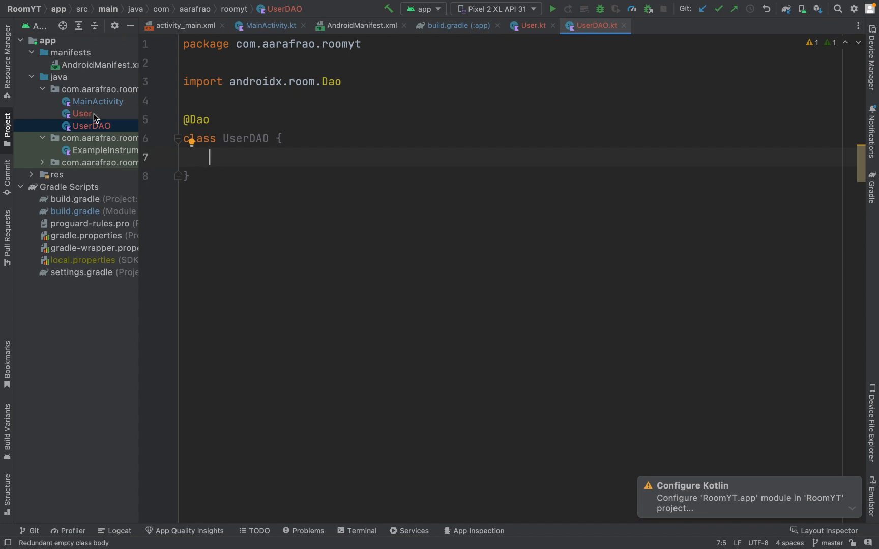
# Declare fun getAllUsers(): LiveData<List<User>>, importing LiveData
pyautogui.write('fun getAllUser')
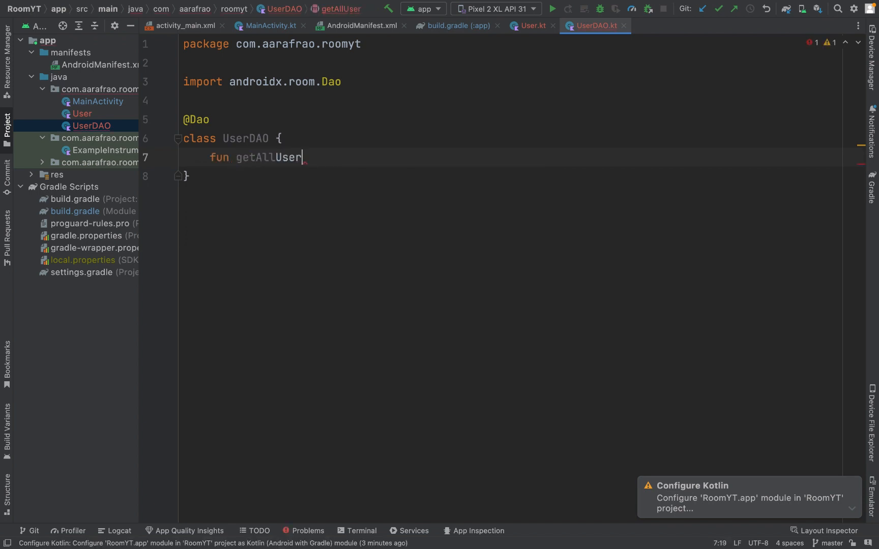
pyautogui.write('s()')
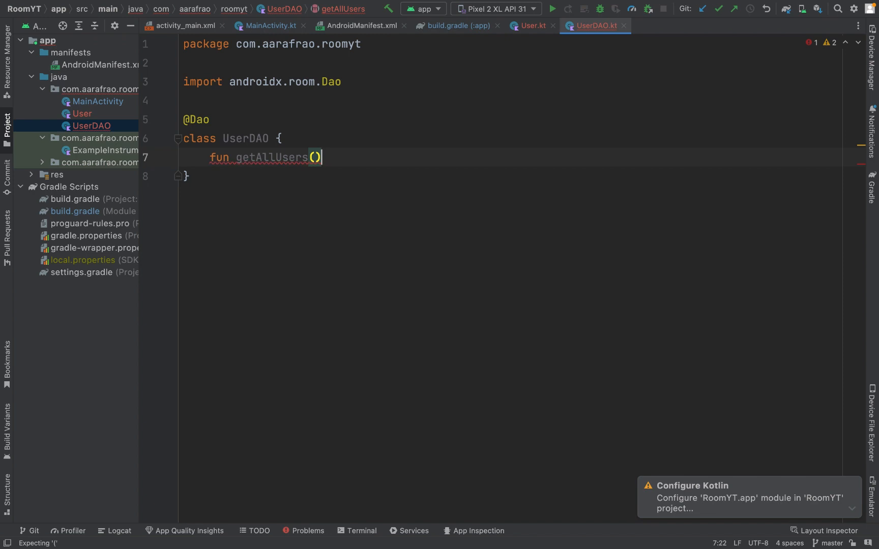
pyautogui.write(':LiveData<>')
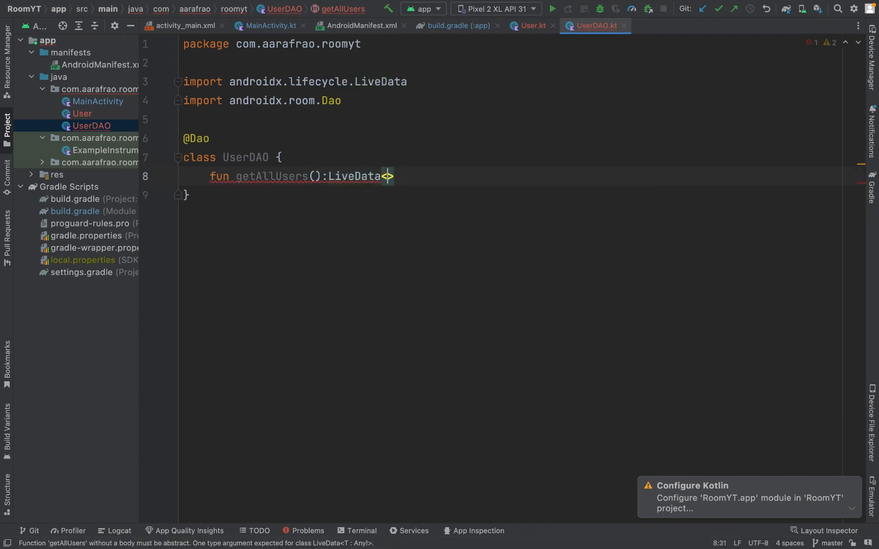
pyautogui.write('List<User')
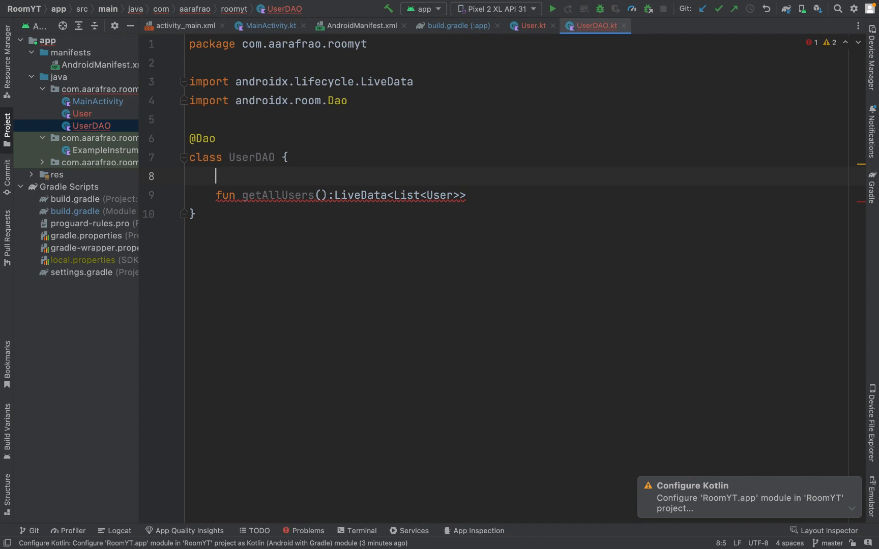
pyautogui.write('@Query("SELECT')
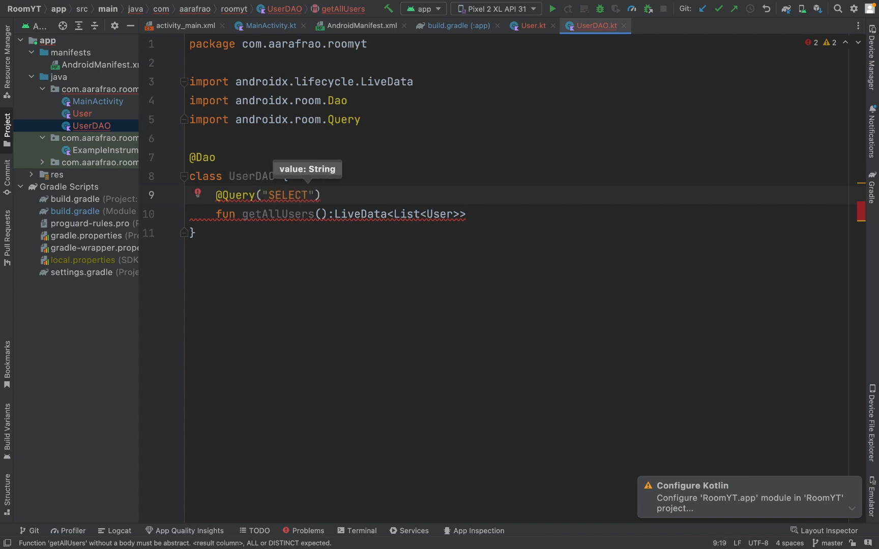
pyautogui.write('*')
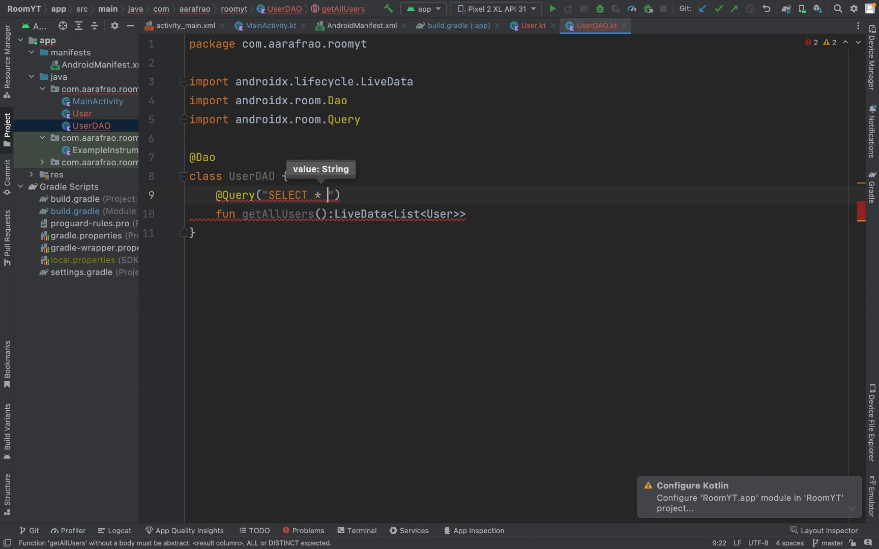
pyautogui.write('FROM')
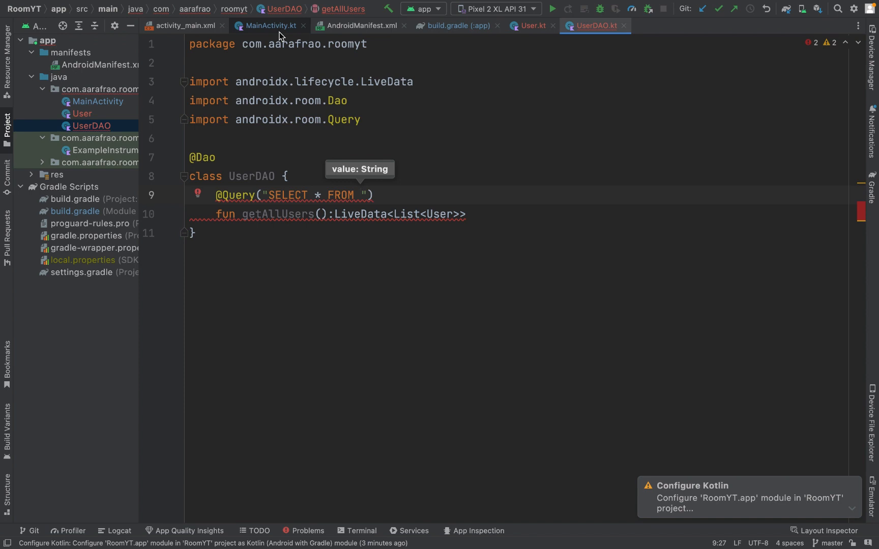
# Complete the query as SELECT * FROM users after checking the table name in User.kt
pyautogui.click(529, 26)
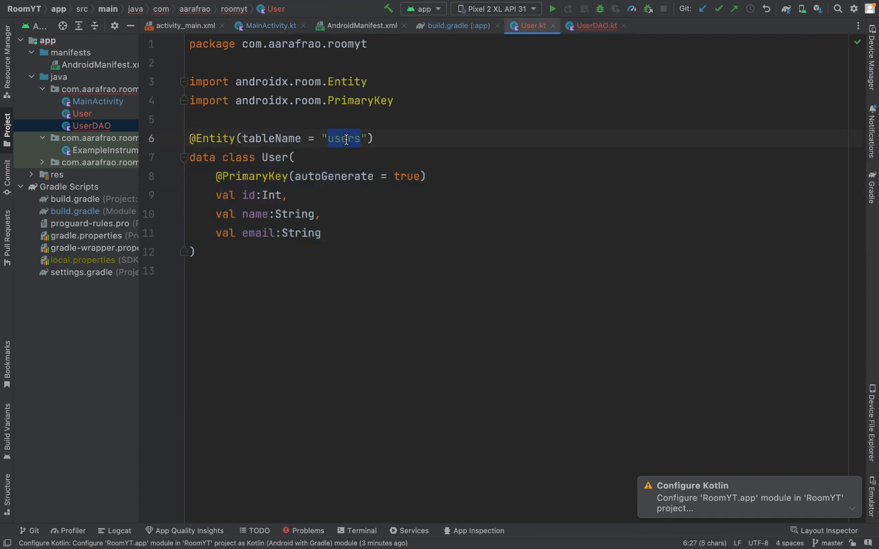
pyautogui.click(595, 25)
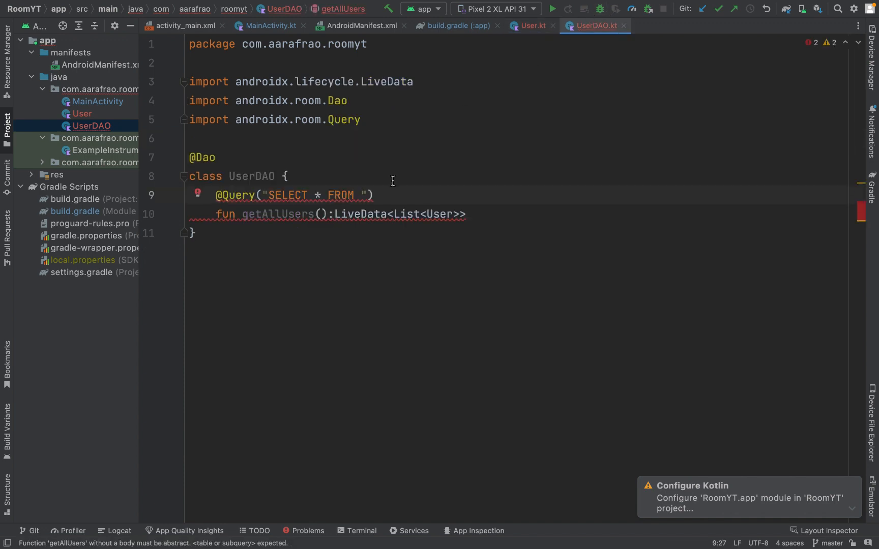
pyautogui.write('users')
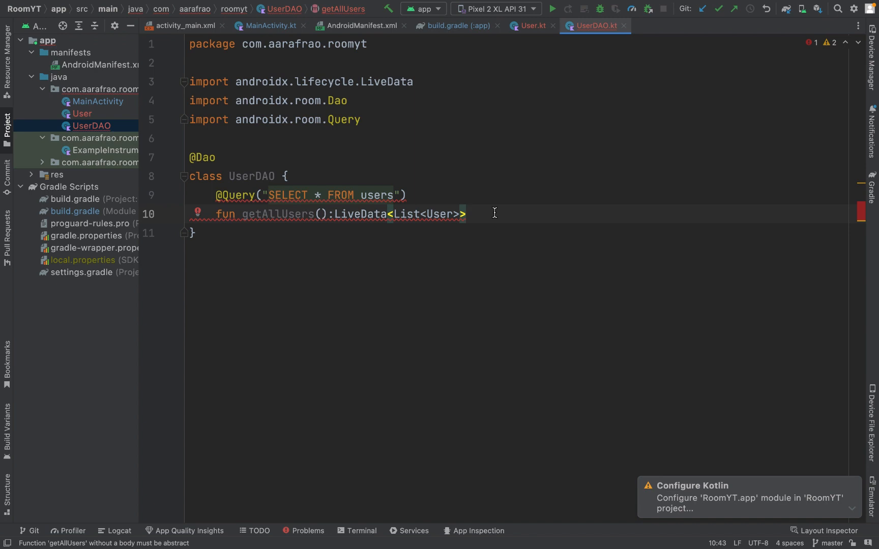
# Turn the UserDAO class declaration into an interface
pyautogui.click(235, 176)
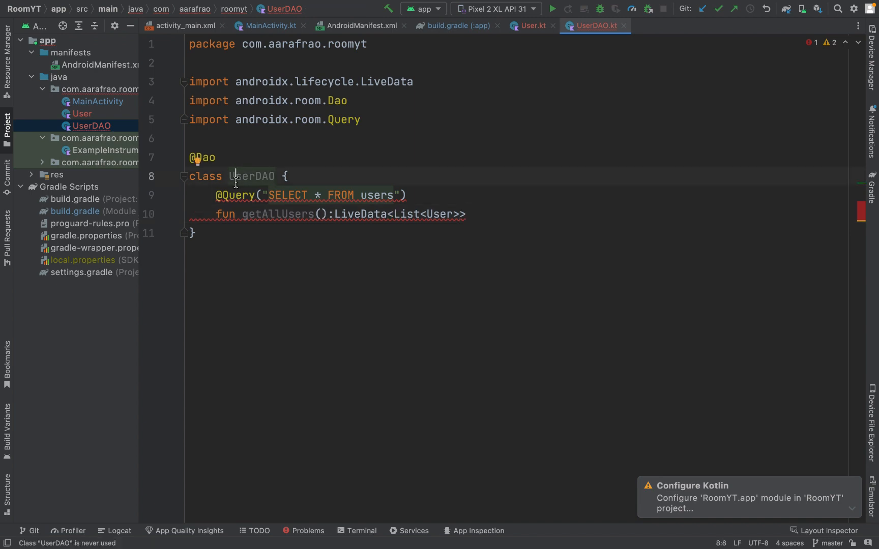
pyautogui.click(216, 157)
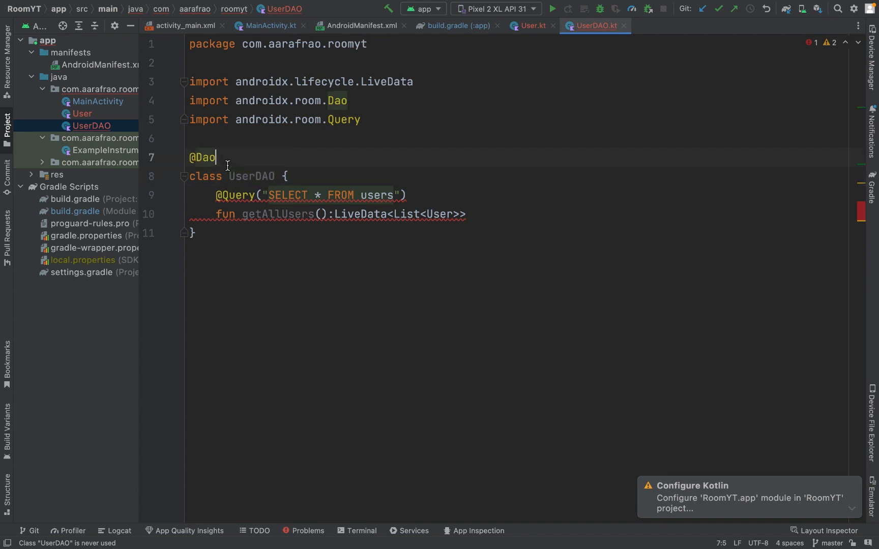
pyautogui.write('interface')
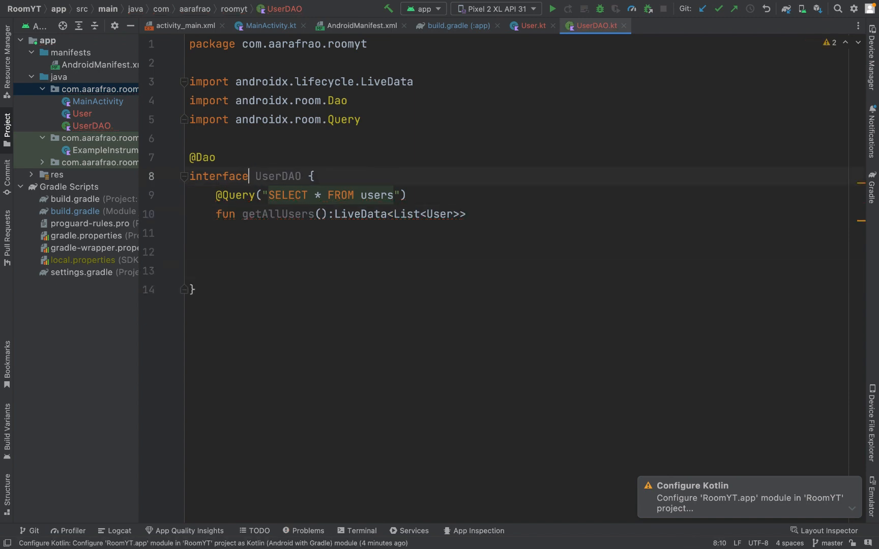
# Declare suspend fun addUser(user: User) in UserDAO
pyautogui.press('enter')
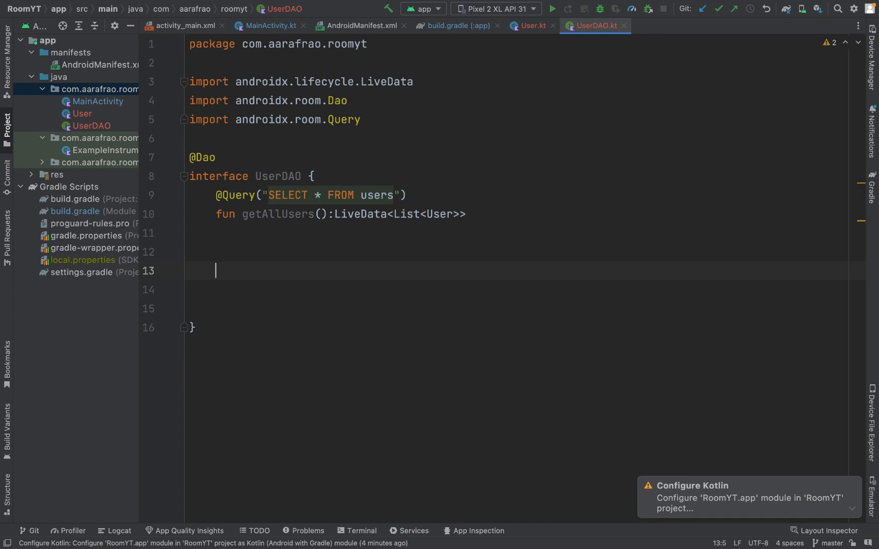
pyautogui.write('suspend fun')
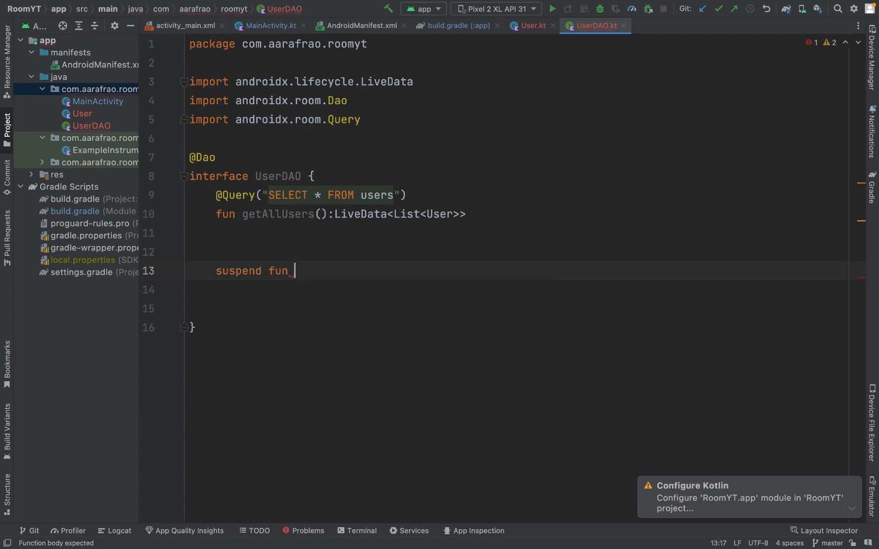
pyautogui.write('add')
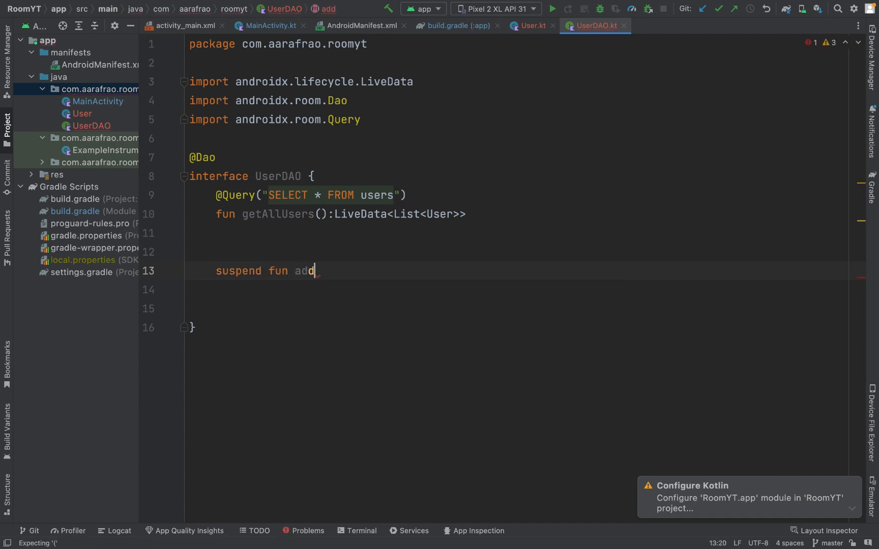
pyautogui.write('User()')
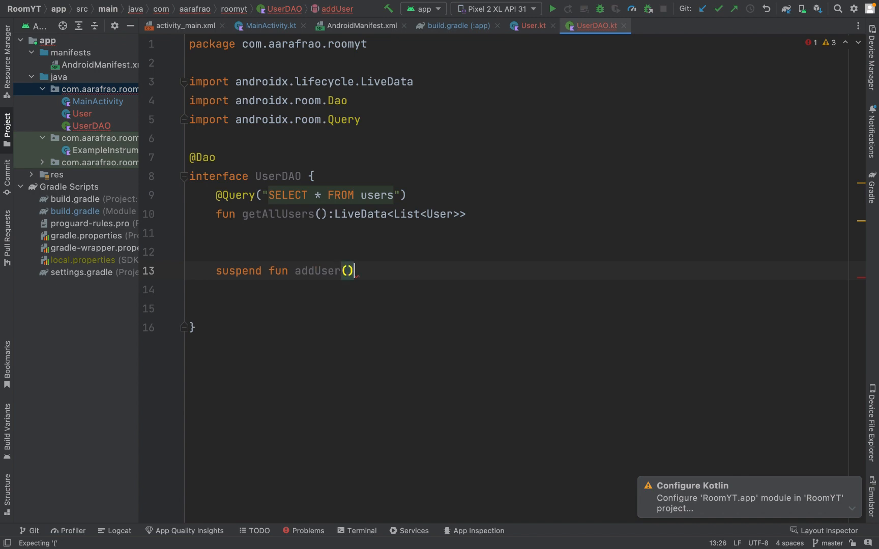
pyautogui.write('User')
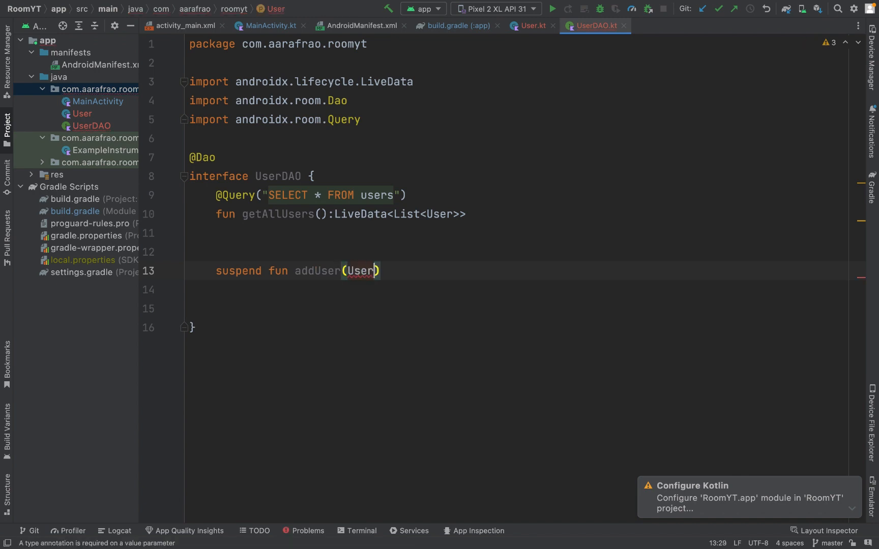
pyautogui.write('user:')
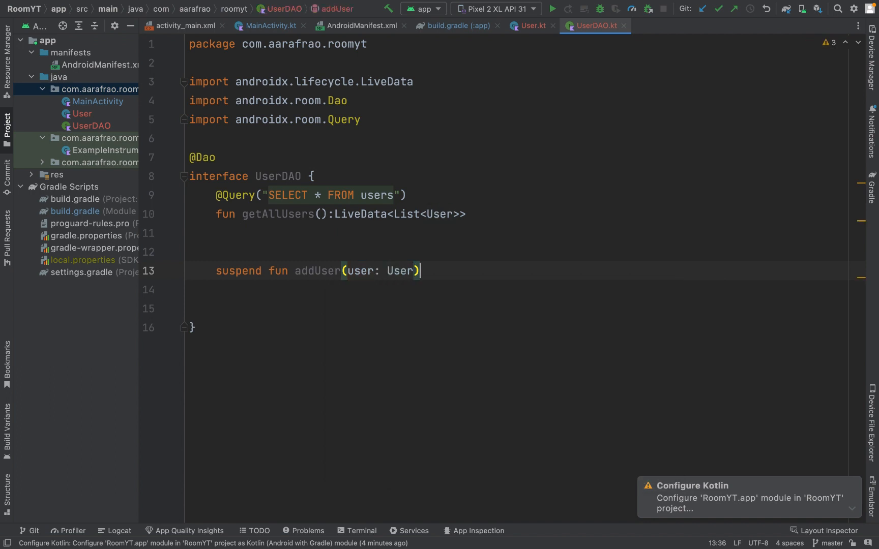
pyautogui.write('{}')
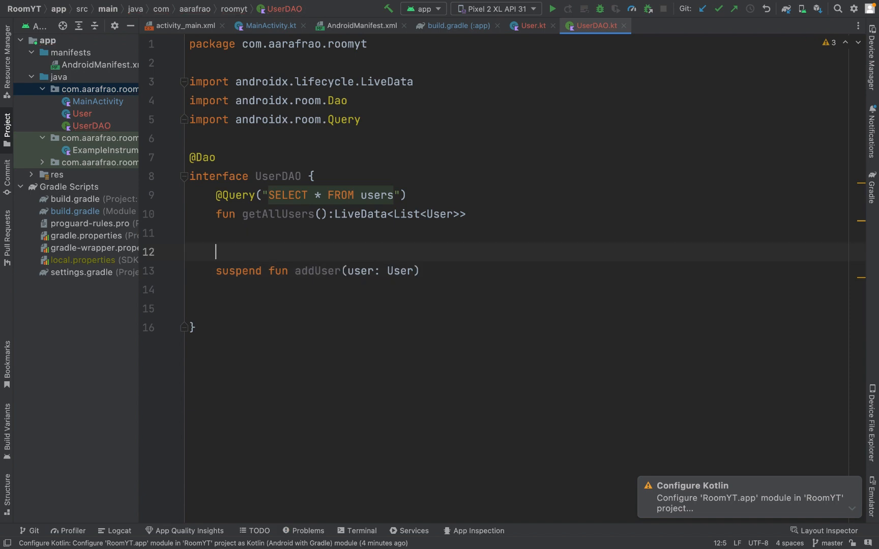
pyautogui.write('@In')
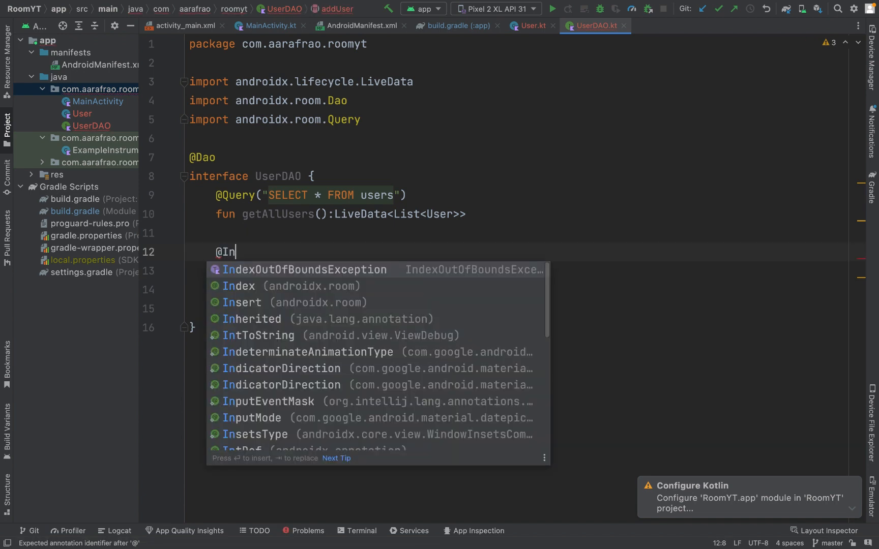
pyautogui.write('s')
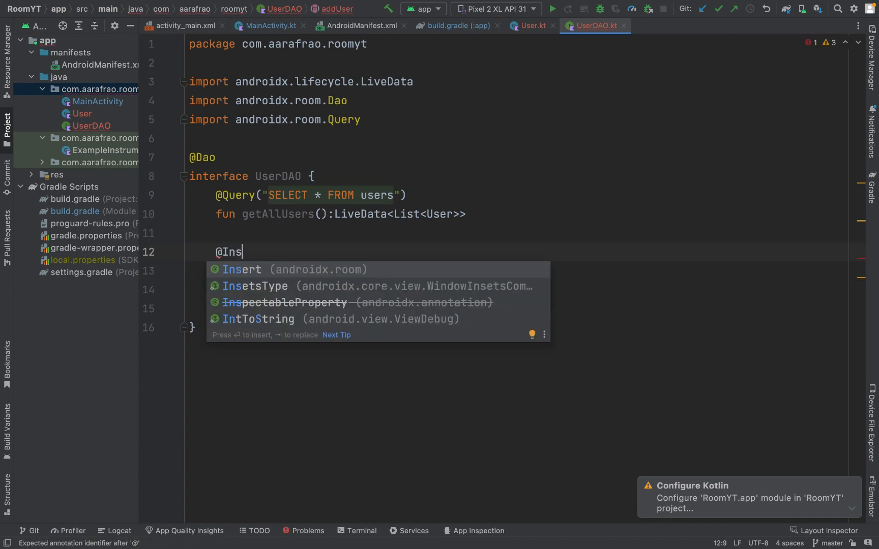
pyautogui.click(241, 269)
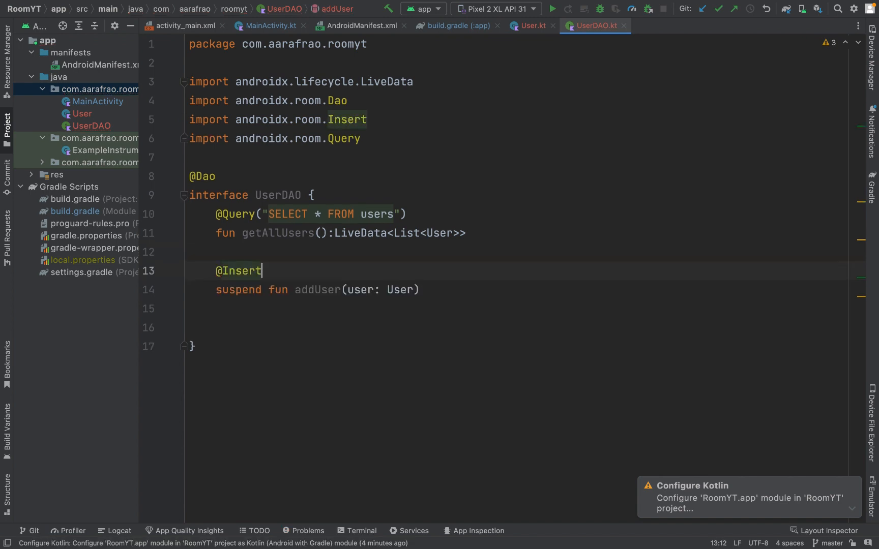
pyautogui.write('()')
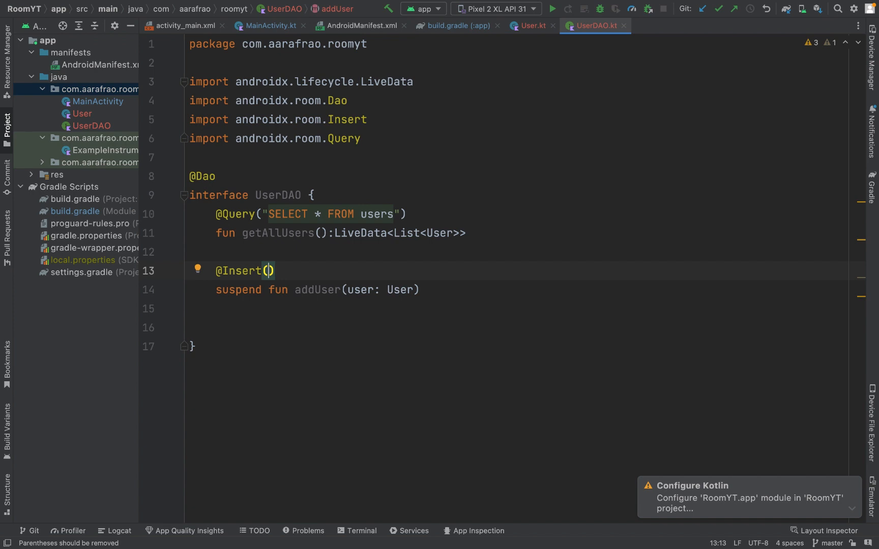
pyautogui.write('onConflict = OnConflictStrategy')
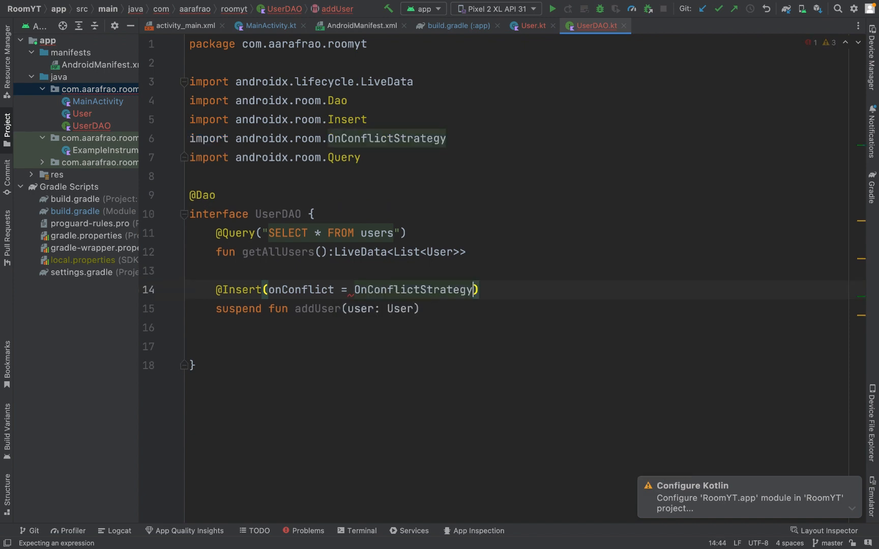
pyautogui.write('.REPLACE')
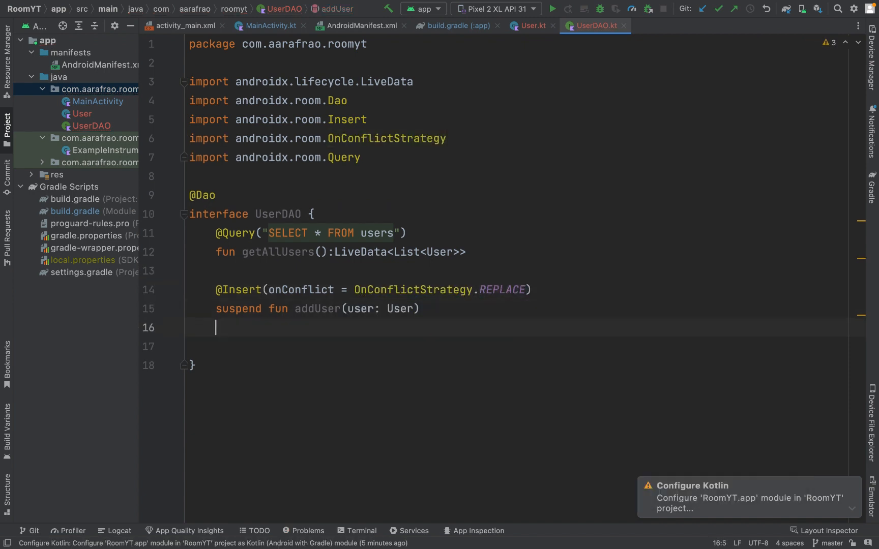
pyautogui.press('enter')
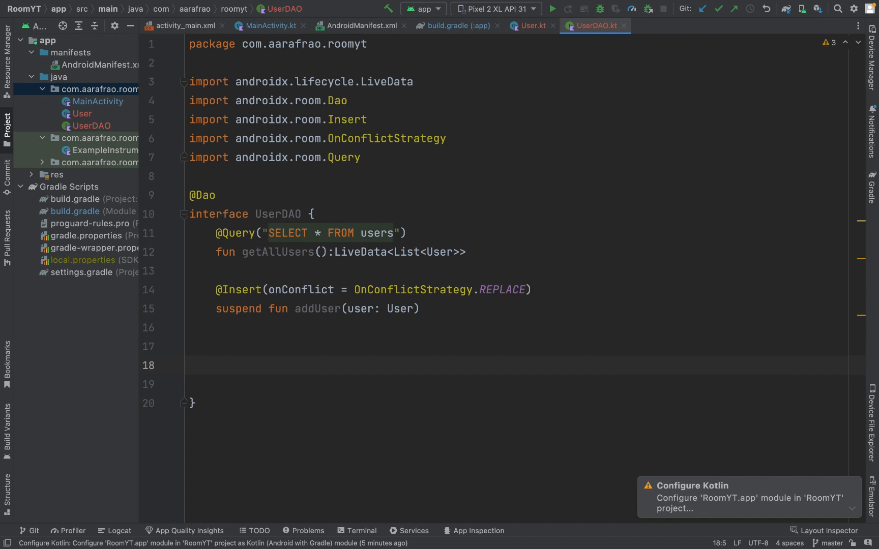
pyautogui.press('shift shift')
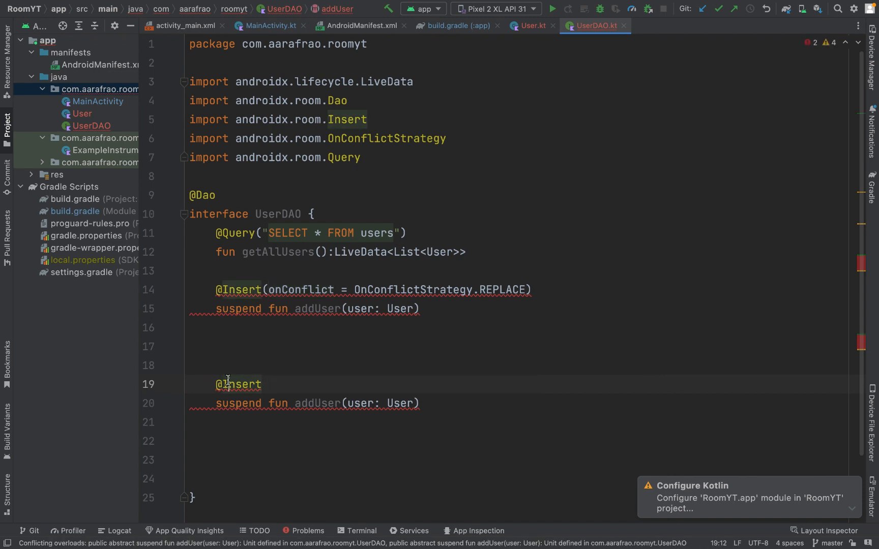
pyautogui.write('Delete')
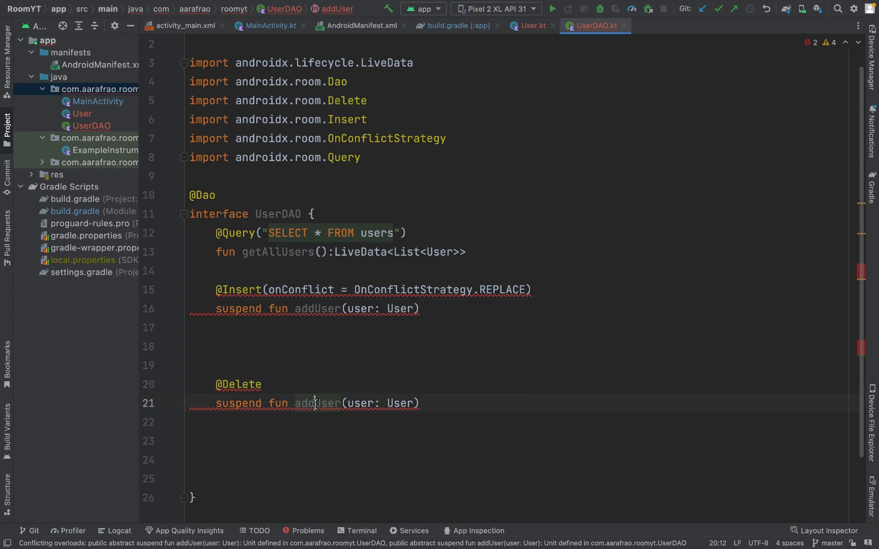
pyautogui.write('delete')
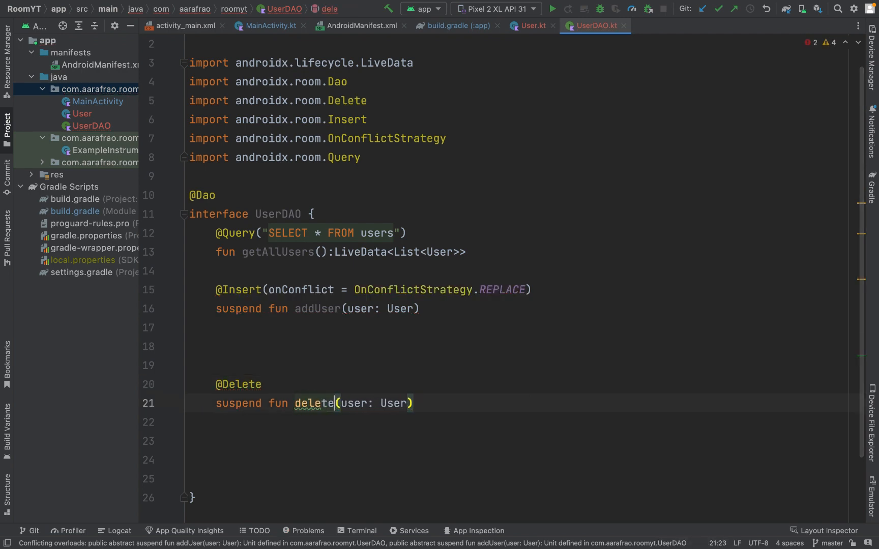
pyautogui.write('User')
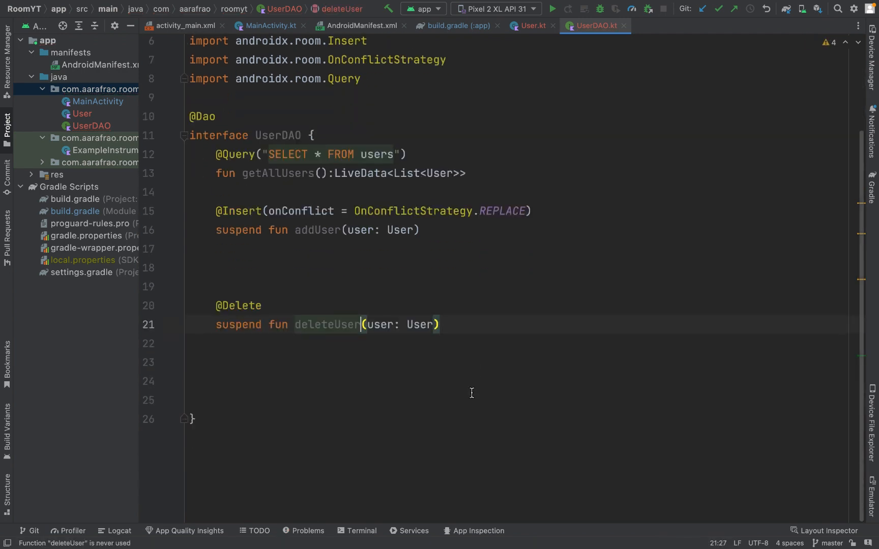
pyautogui.scroll(3)
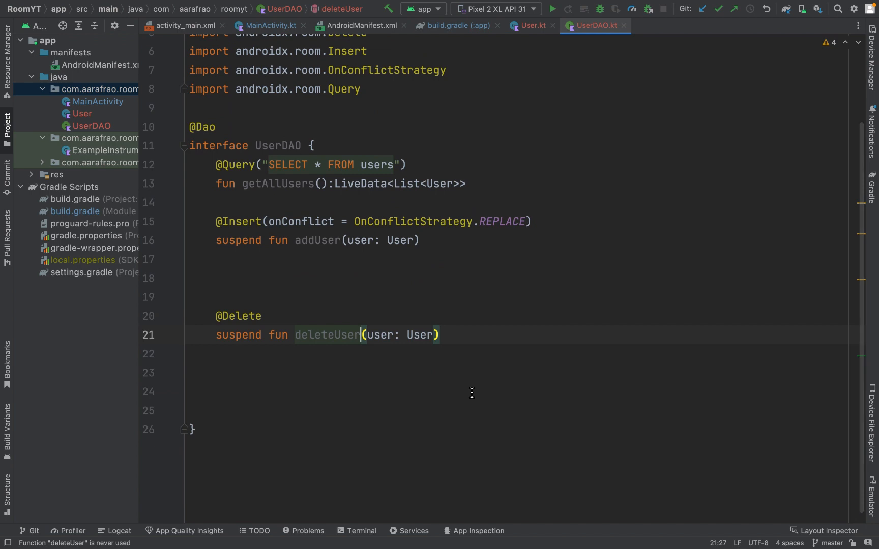
pyautogui.moveTo(330, 253)
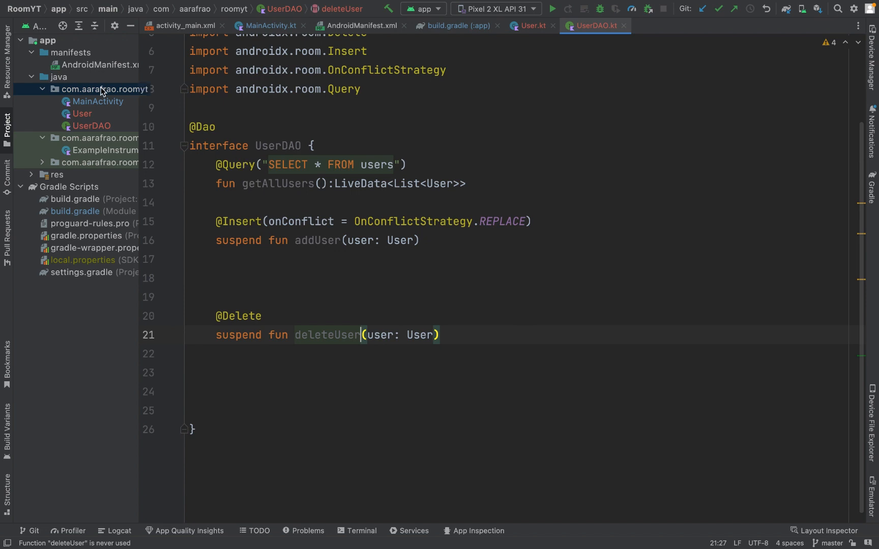
# Glance at the User entity's fields in User.kt, then return to UserDAO.kt
pyautogui.rightClick(104, 89)
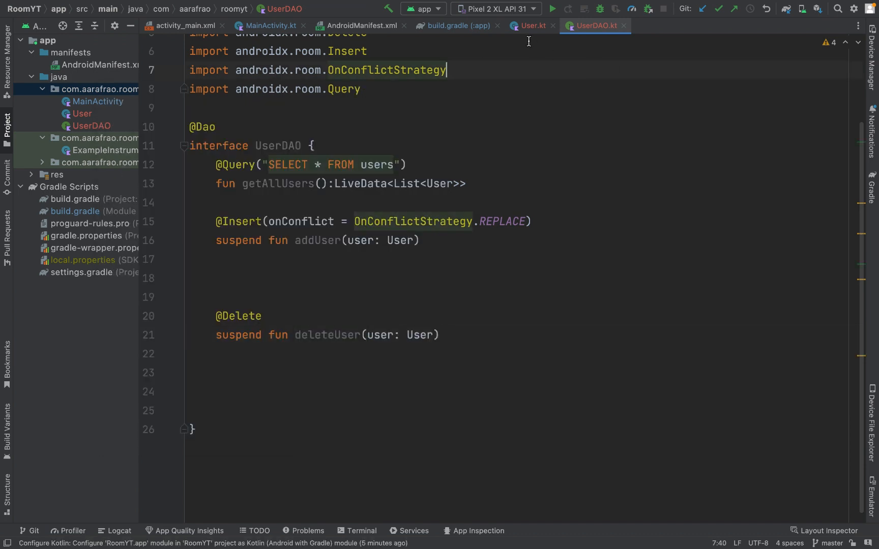
pyautogui.click(529, 25)
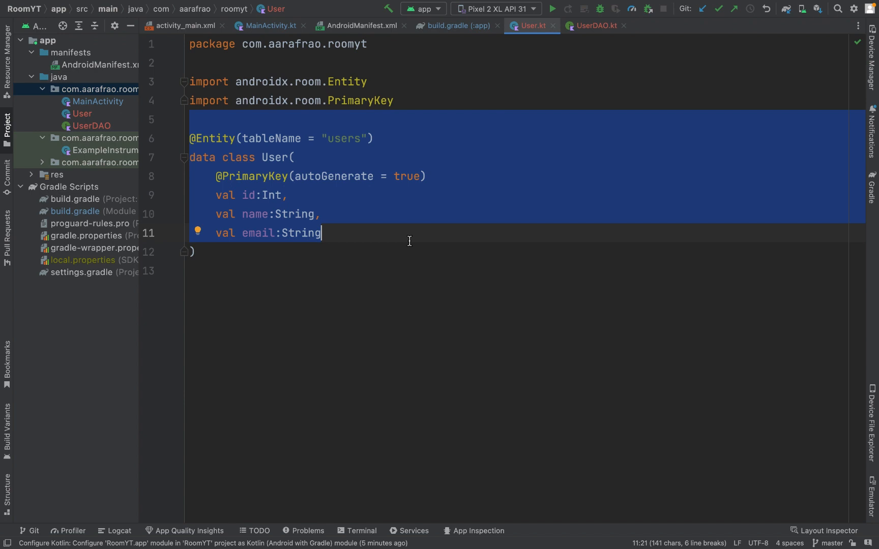
pyautogui.click(594, 26)
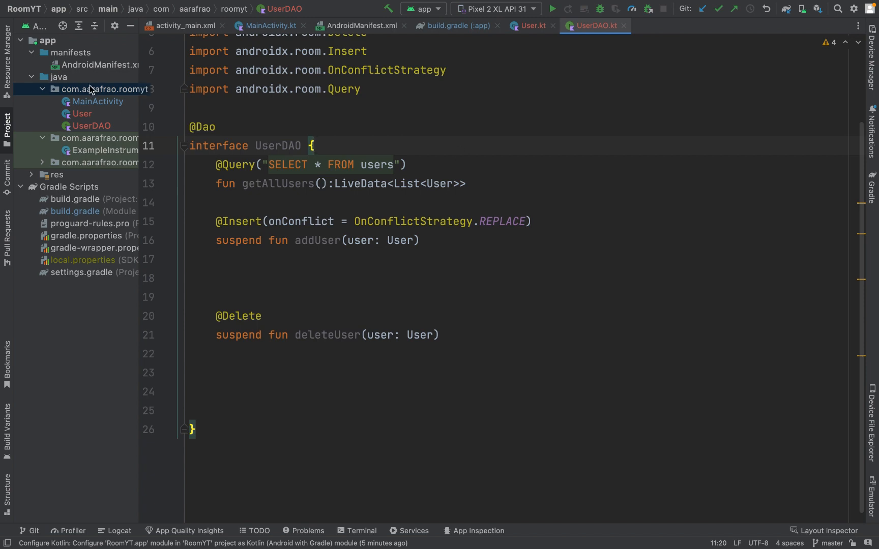
# Bring up the New menu for the com.aarafrao.roomyt package to add the AppDB class
pyautogui.rightClick(101, 90)
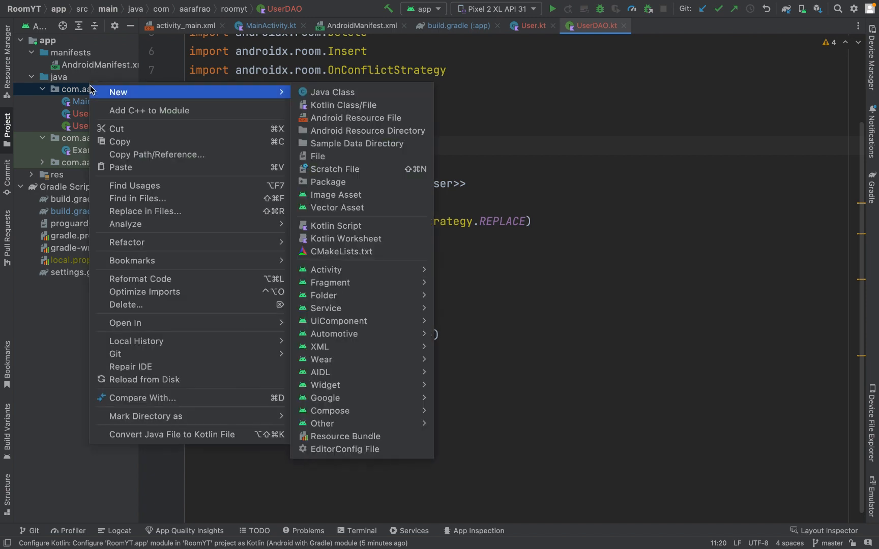
pyautogui.moveTo(376, 106)
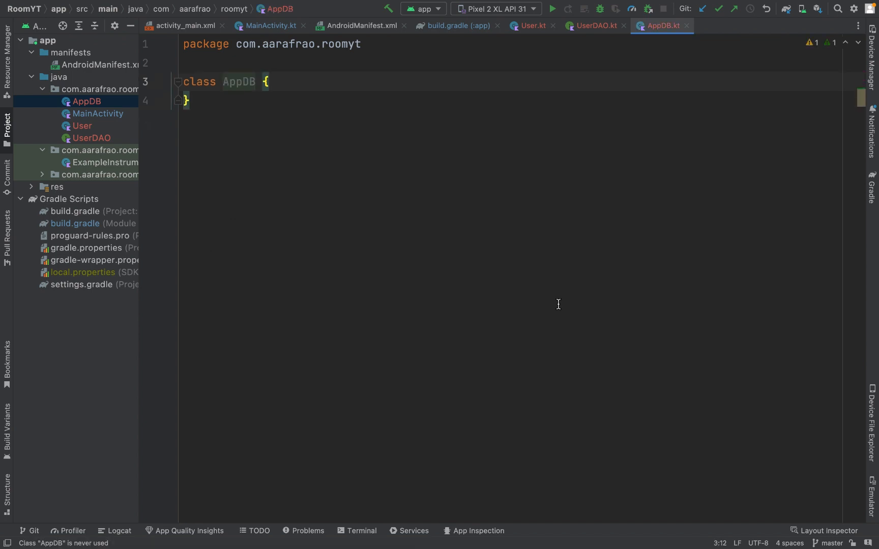
pyautogui.press('enter')
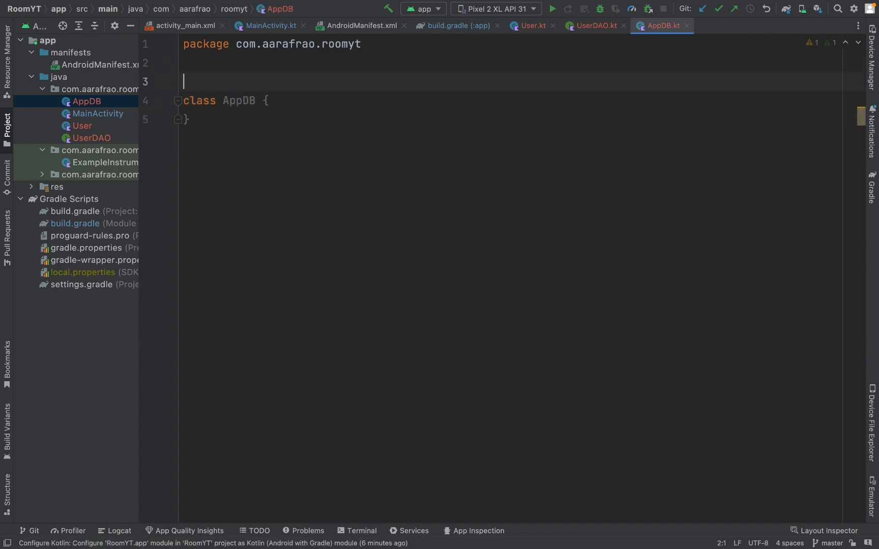
pyautogui.write('@Database')
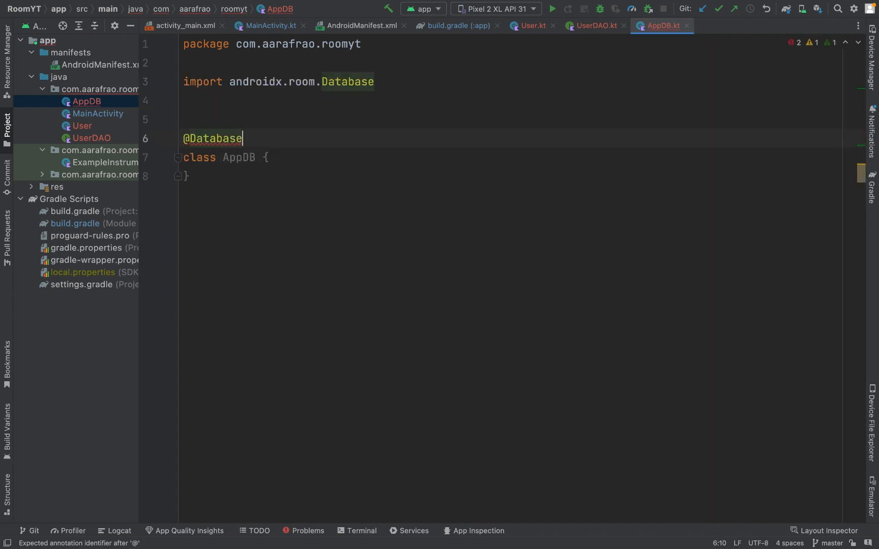
pyautogui.write('()')
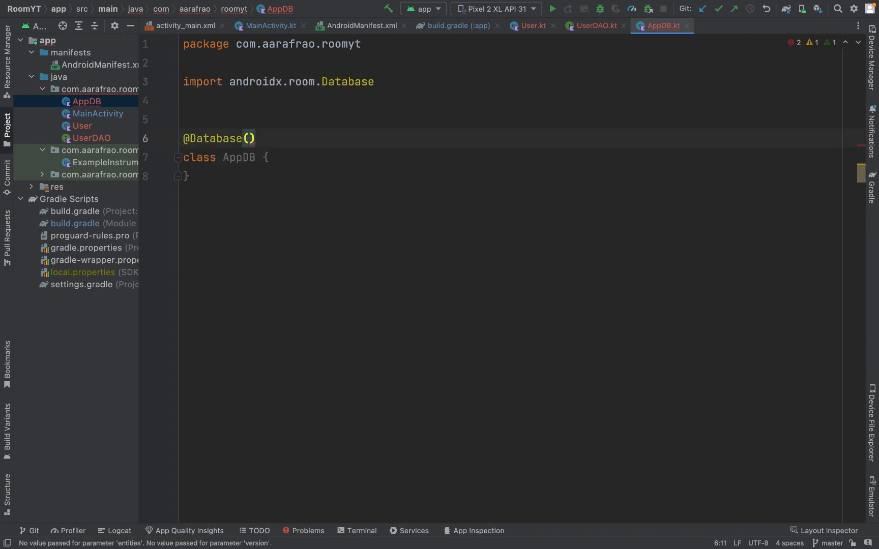
pyautogui.write('en')
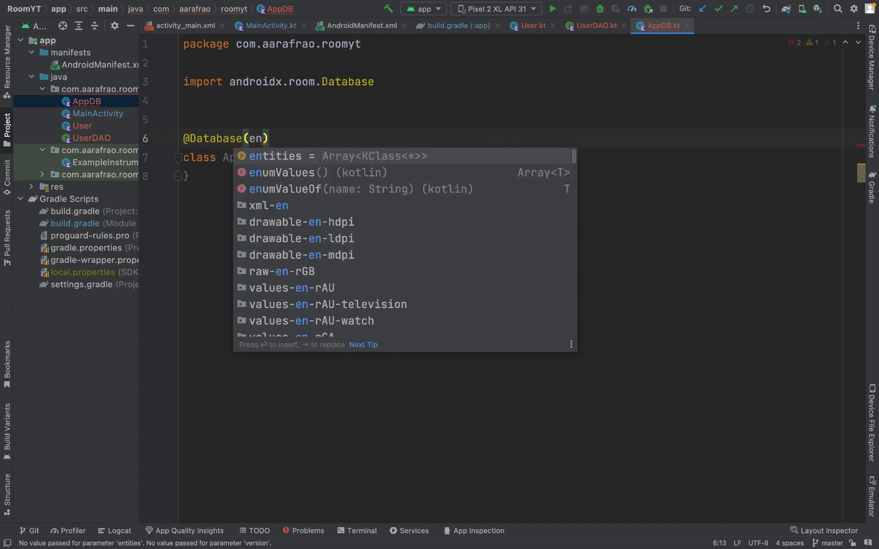
pyautogui.click(276, 155)
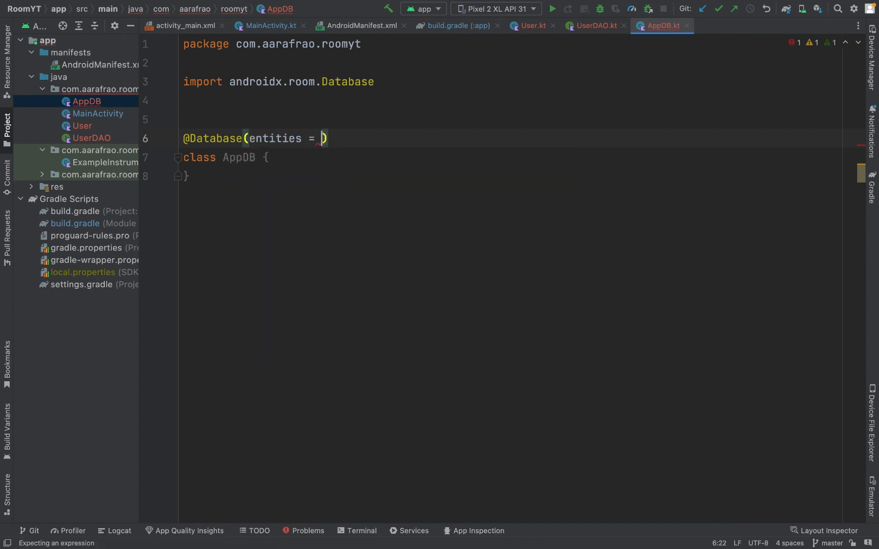
pyautogui.write('[')
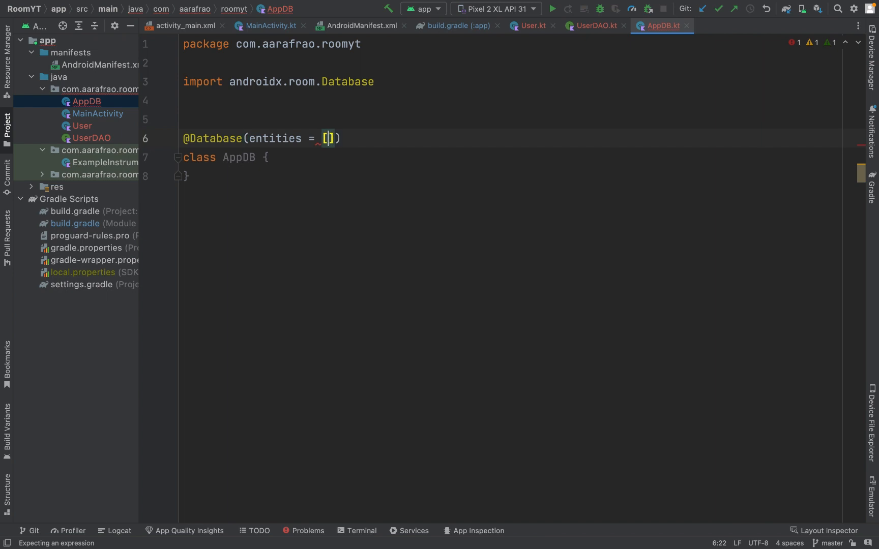
pyautogui.write('Us')
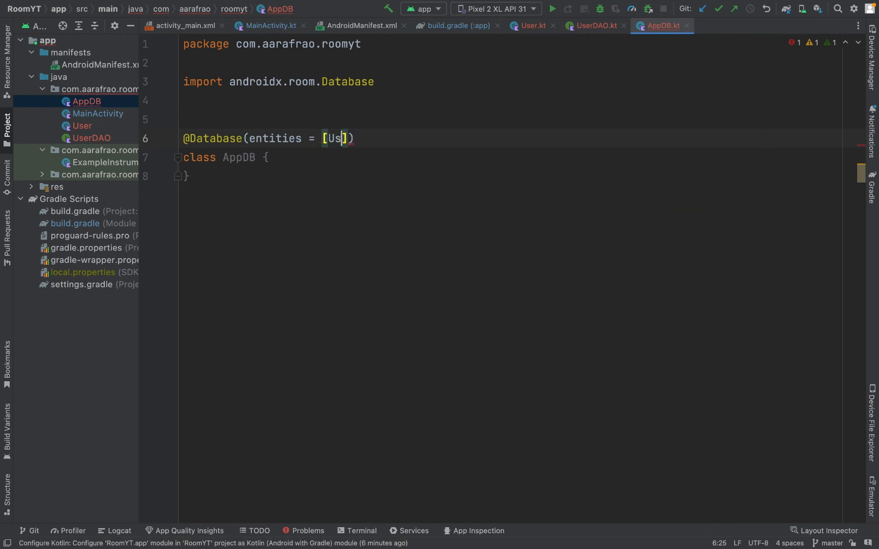
pyautogui.write('er::')
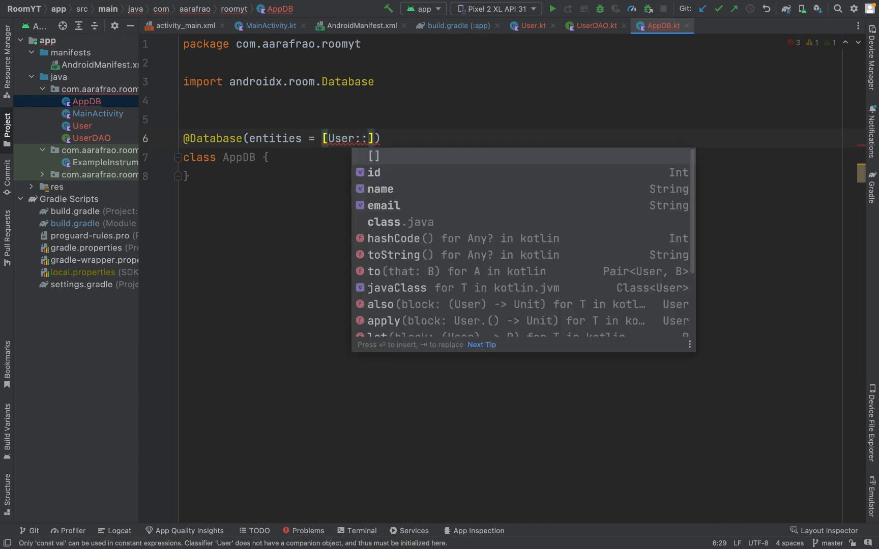
pyautogui.click(383, 222)
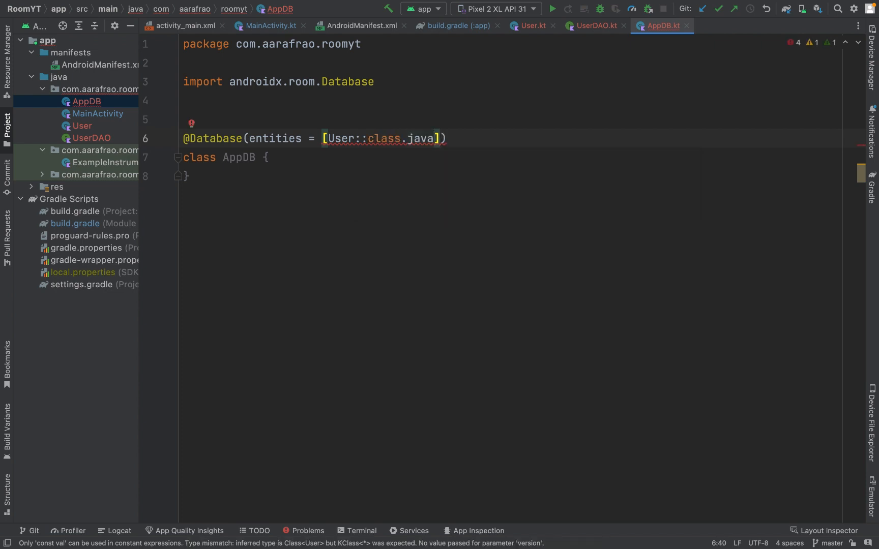
pyautogui.write(',ver')
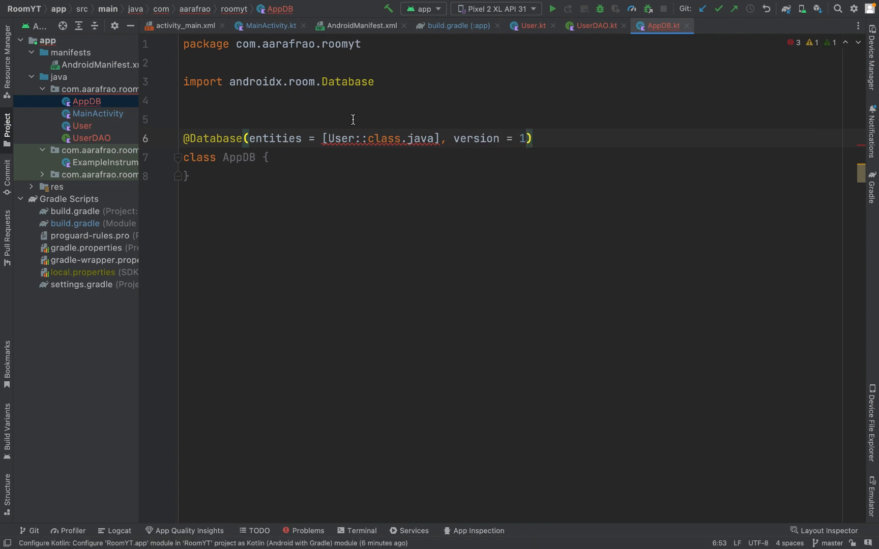
pyautogui.moveTo(424, 138)
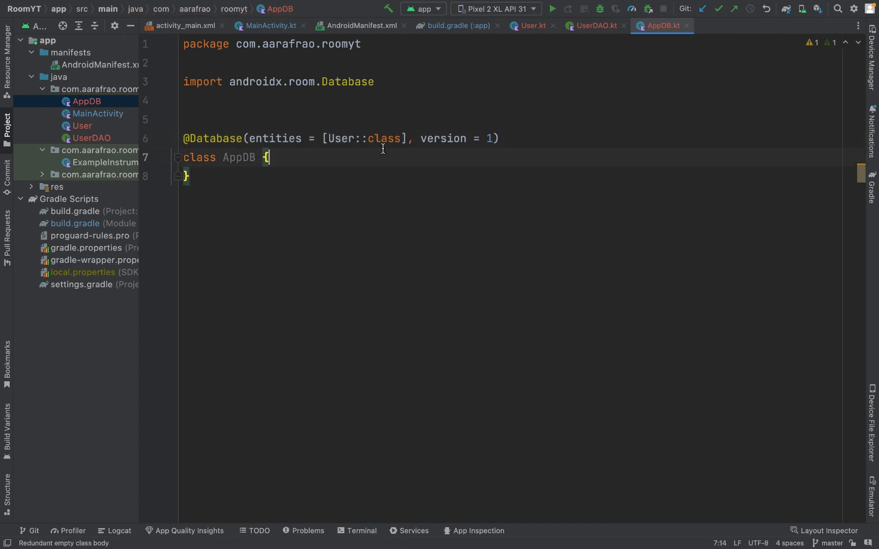
# Make AppDB an abstract class extending RoomDatabase() declaring abstract fun userDao(): UserDAO
pyautogui.click(254, 158)
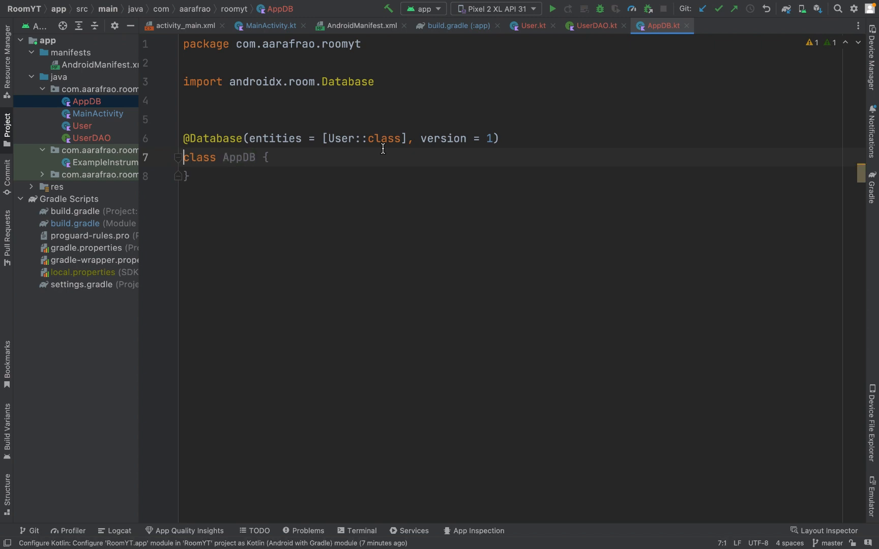
pyautogui.write('abstract')
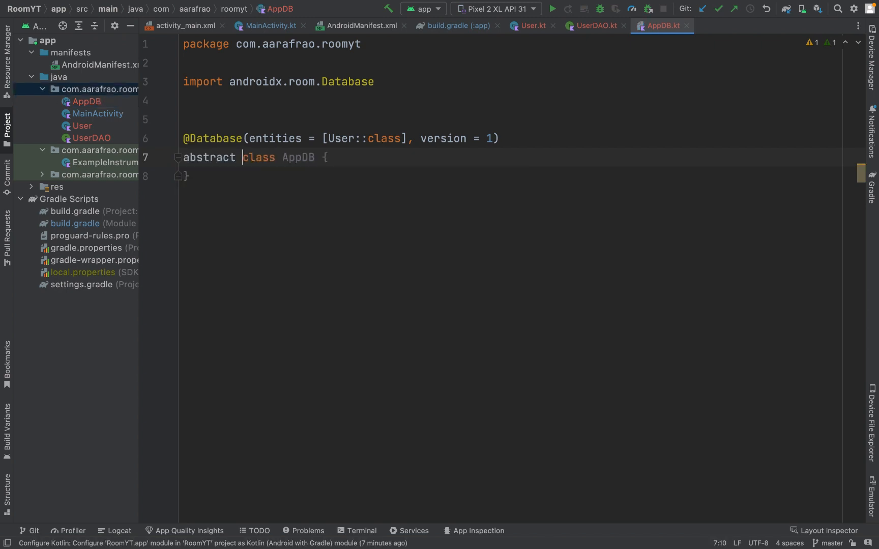
pyautogui.write('abstract')
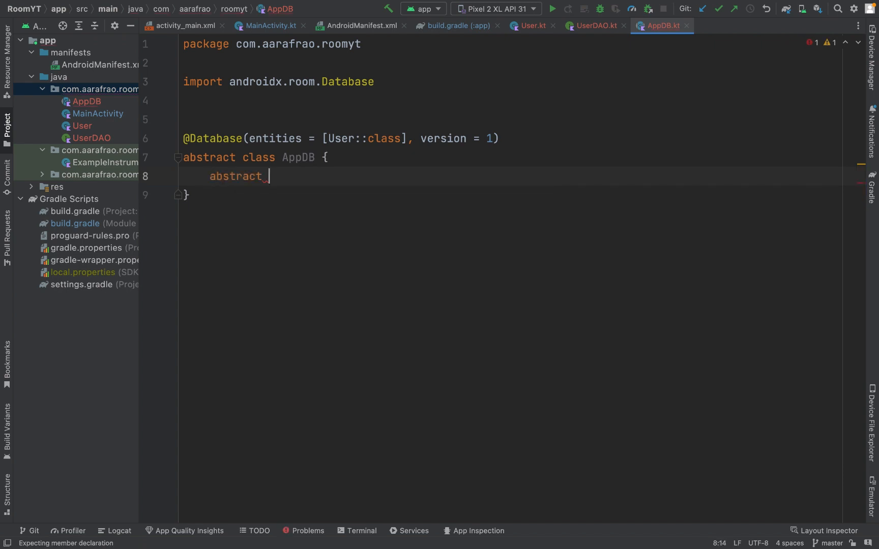
pyautogui.write('fun user')
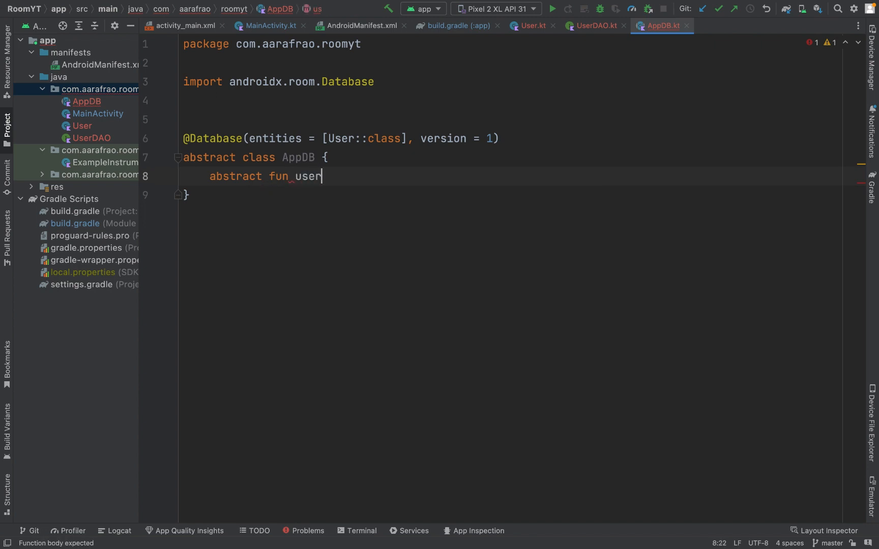
pyautogui.write('Dao')
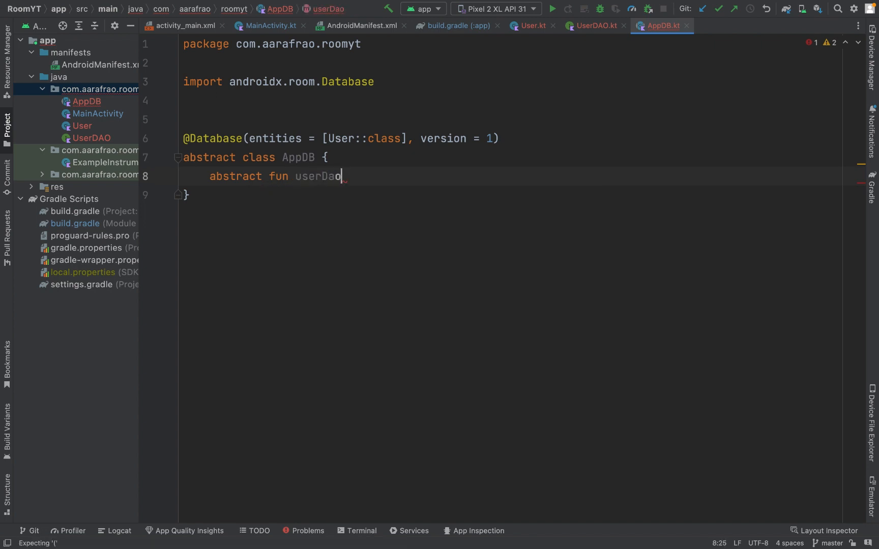
pyautogui.write(':UserDAO')
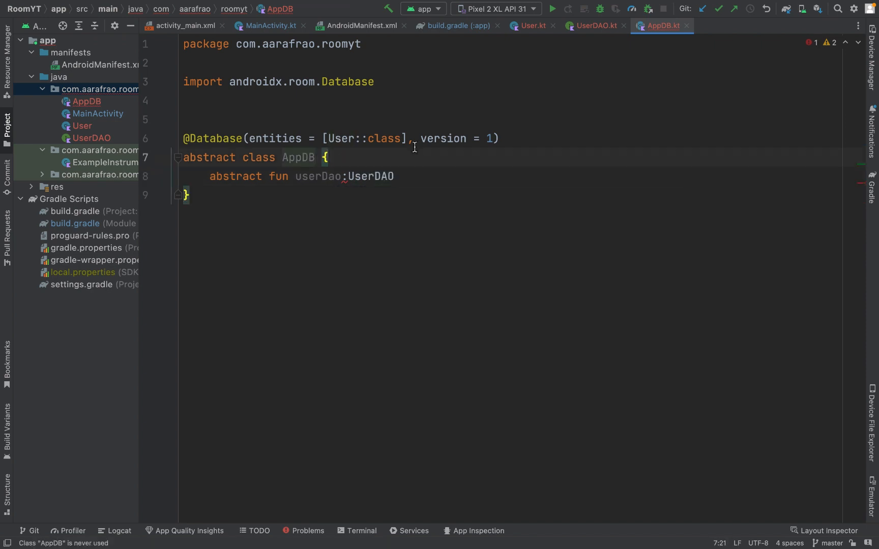
pyautogui.write(':')
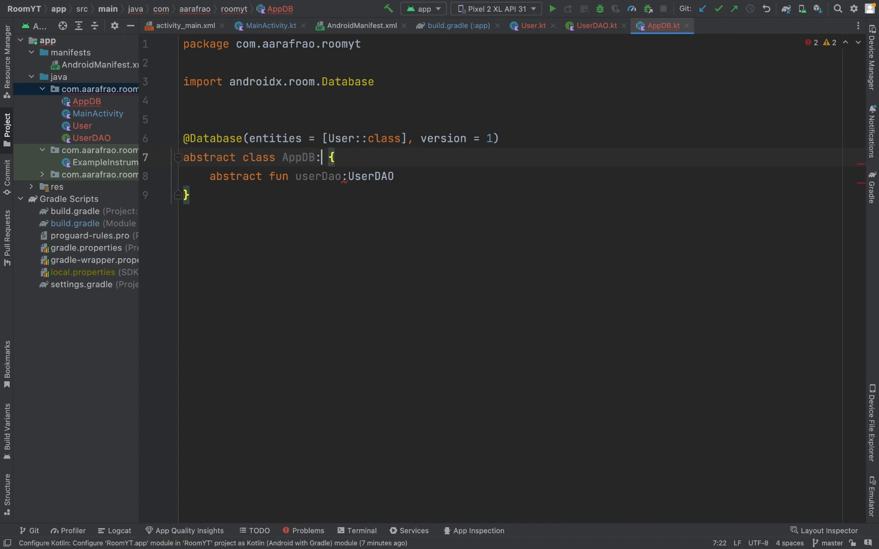
pyautogui.write('RoomDatabase')
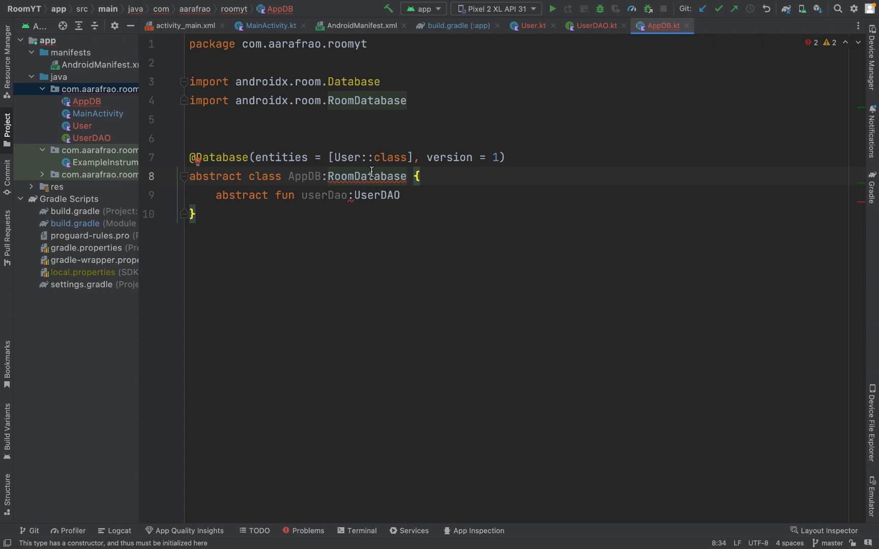
pyautogui.write('()')
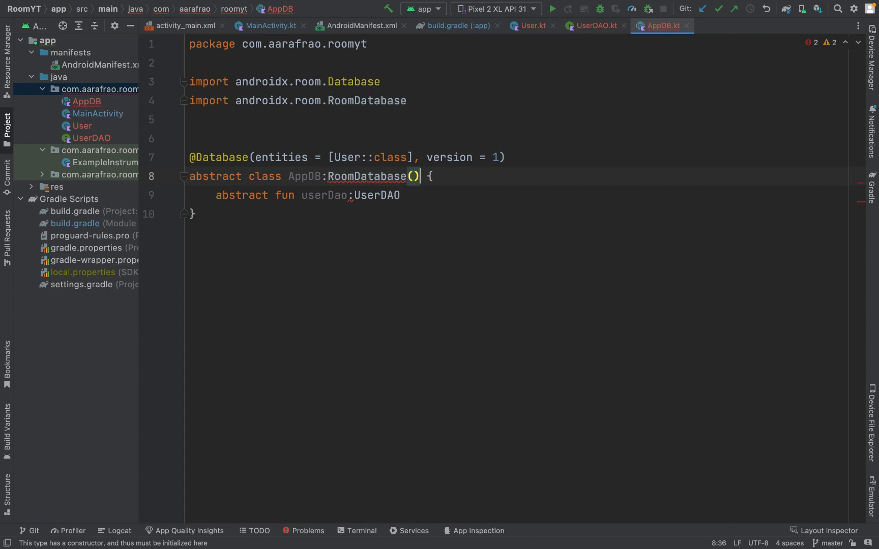
pyautogui.write('()')
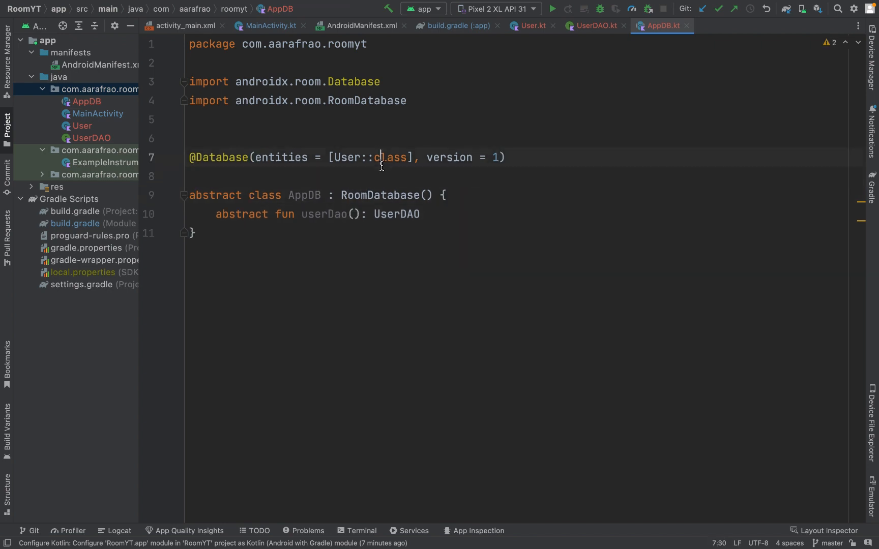
pyautogui.click(418, 214)
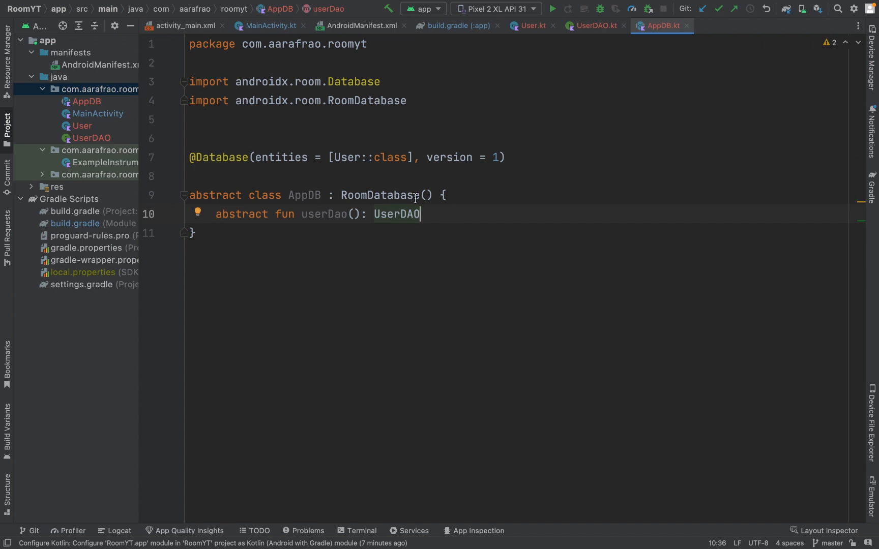
pyautogui.moveTo(395, 214)
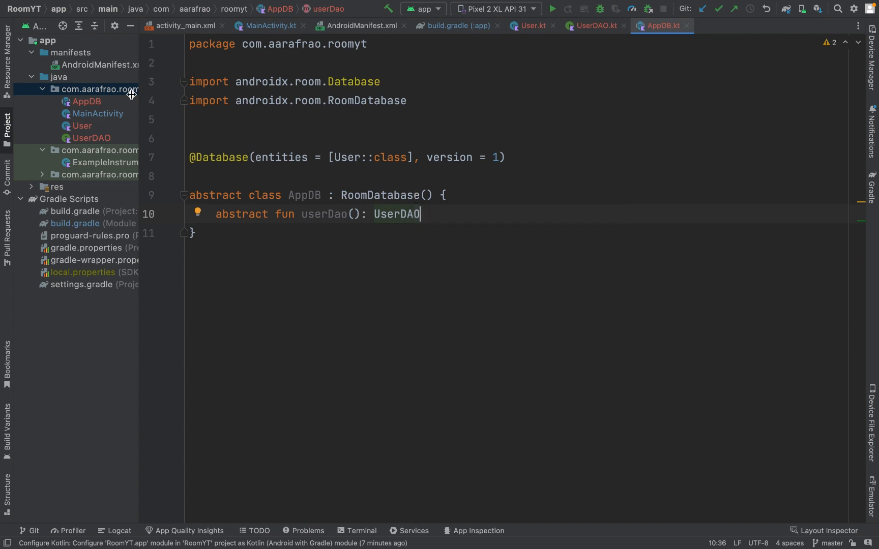
# Create a new Kotlin object file Database in the roomyt package and answer the Git prompt
pyautogui.rightClick(101, 88)
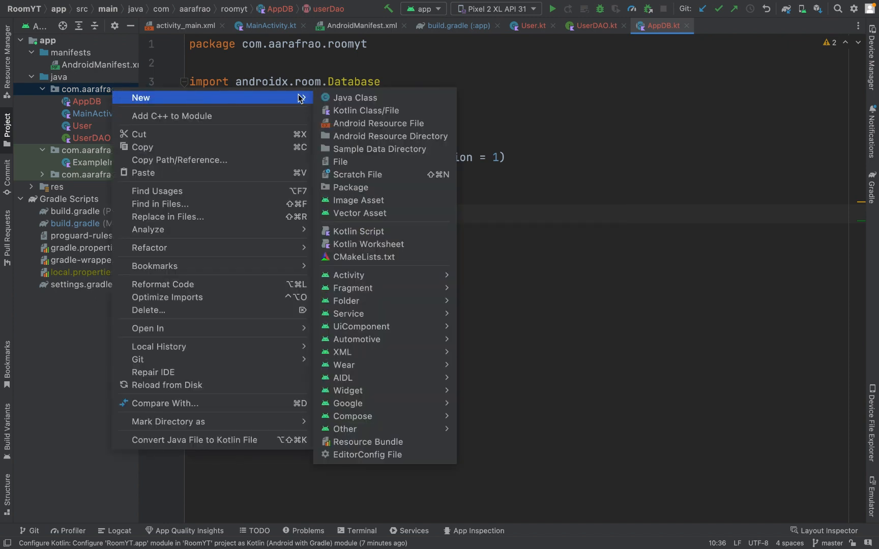
pyautogui.moveTo(365, 111)
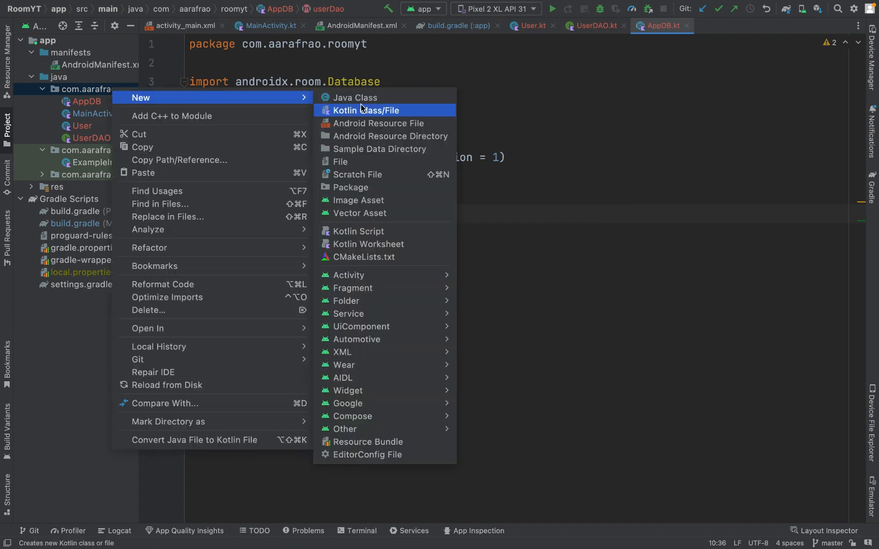
pyautogui.click(366, 110)
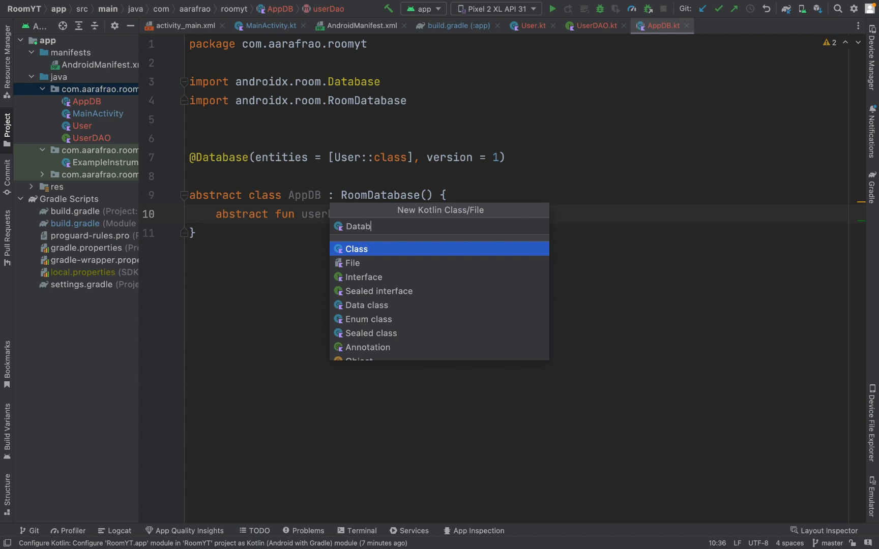
pyautogui.write('as')
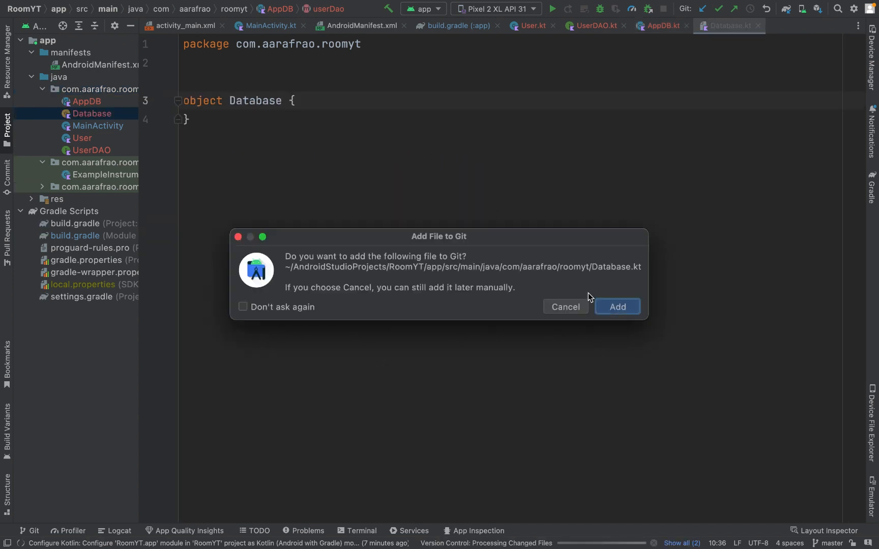
pyautogui.click(616, 306)
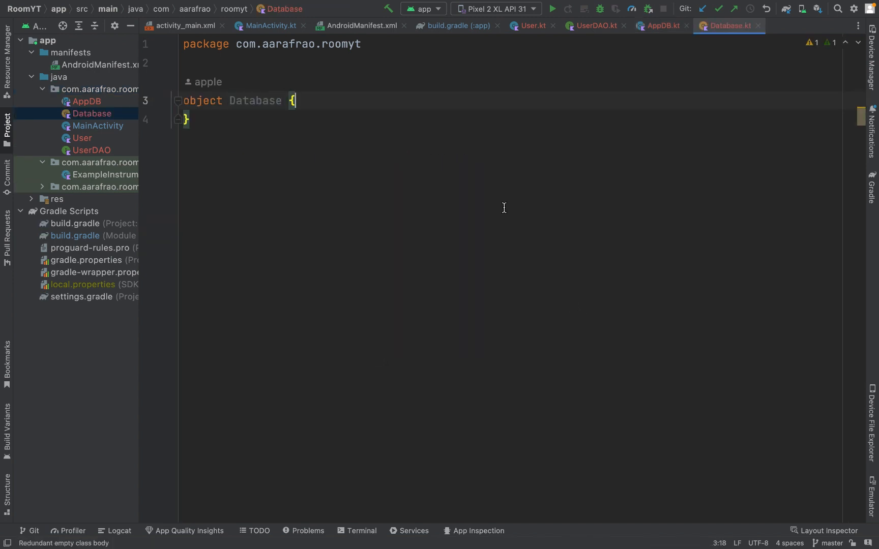
# Declare private var instance: AppDB? = null inside object Database and reformat the file
pyautogui.write('private var')
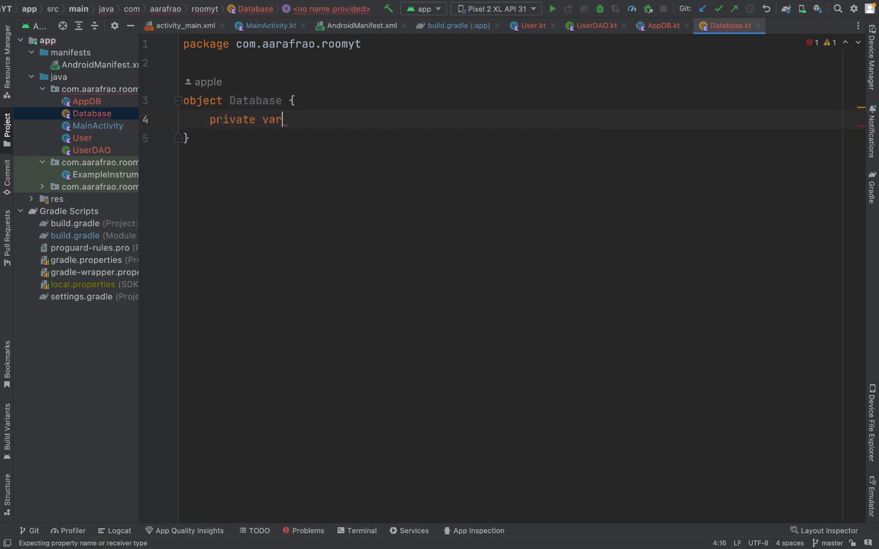
pyautogui.write('instantiationError')
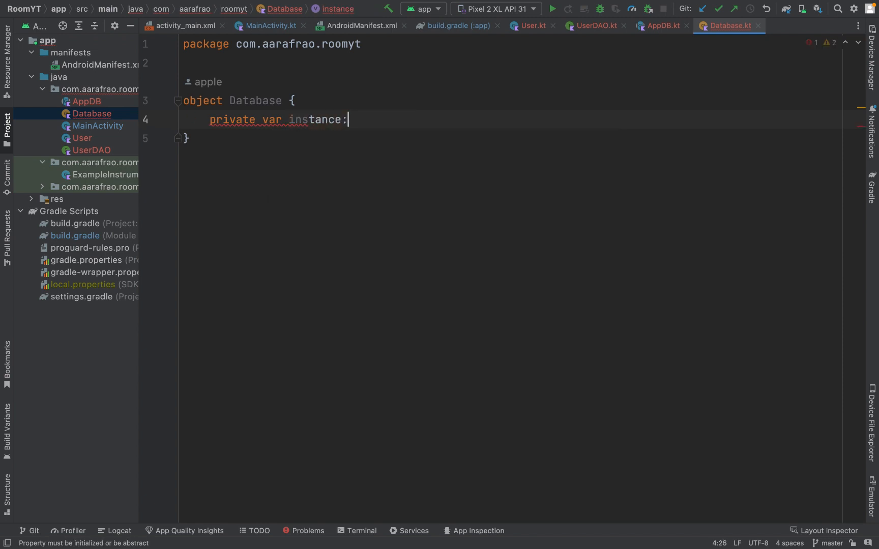
pyautogui.write('AppDB')
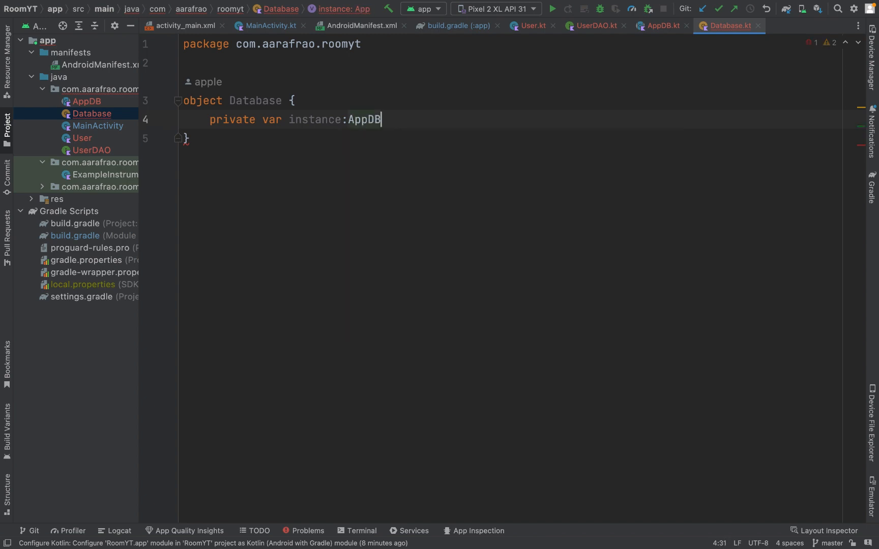
pyautogui.write('?=')
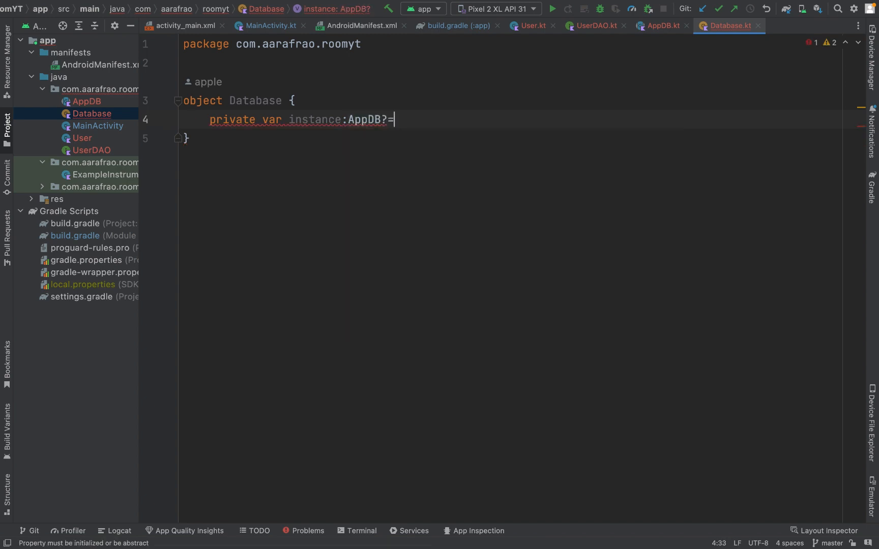
pyautogui.write('null')
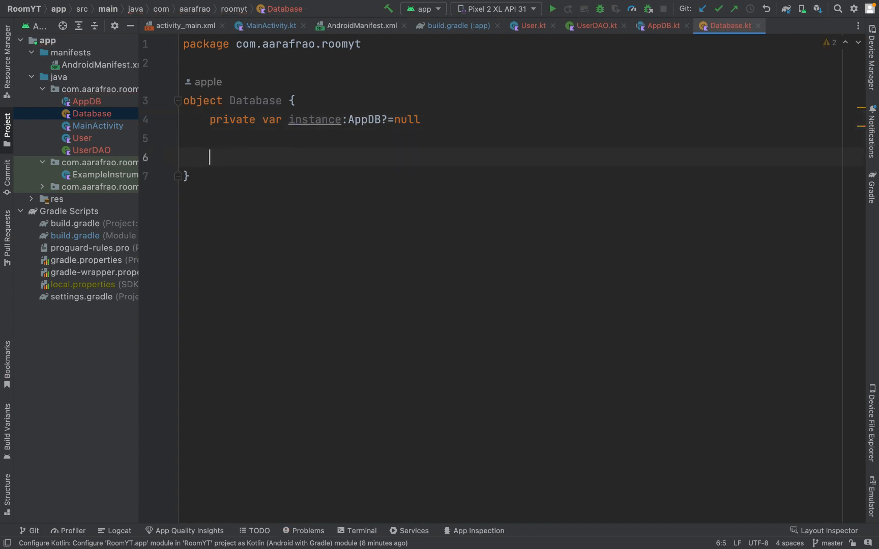
pyautogui.press('Ctrl+Alt+L')
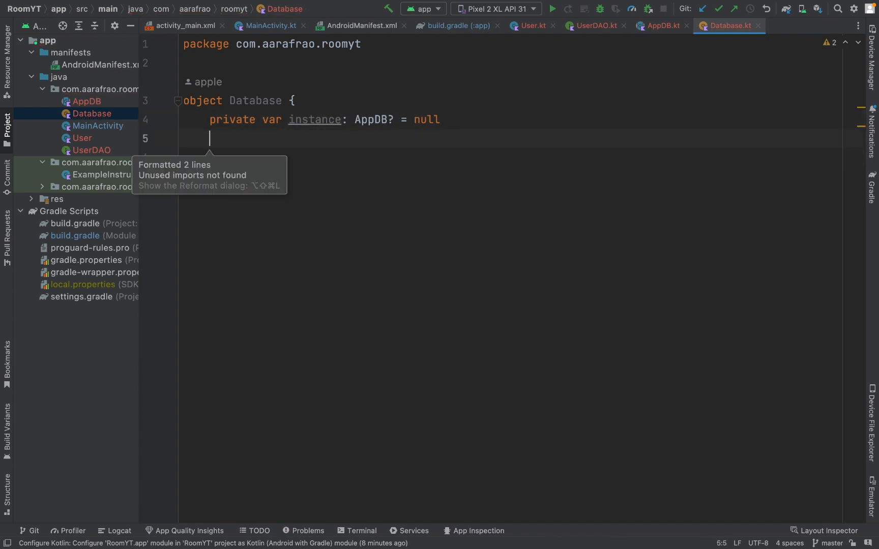
pyautogui.write('fun')
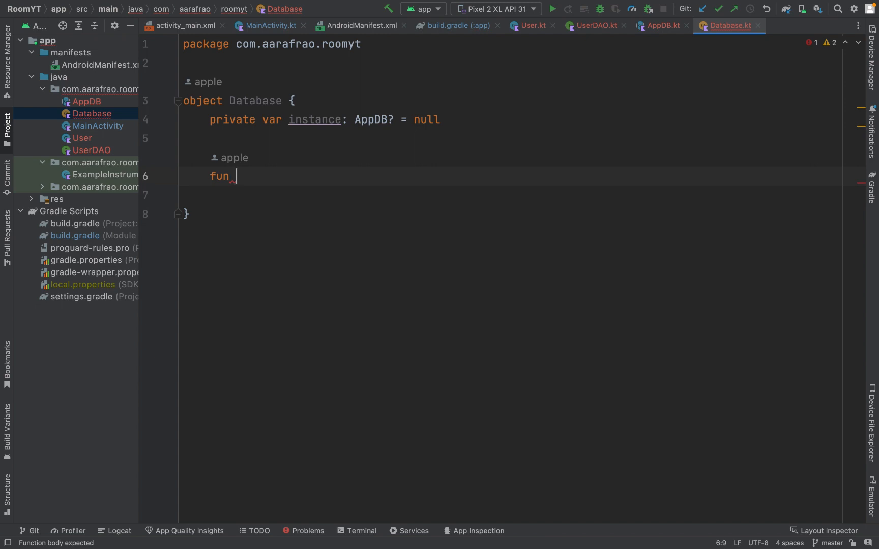
# Declare fun getInstance(context: Context): AppDB in Database, importing android.content.Context
pyautogui.write('()')
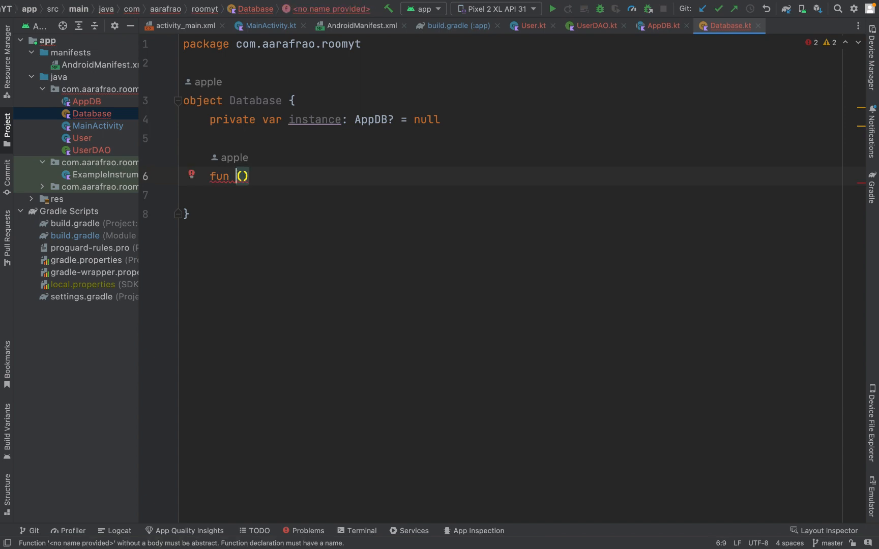
pyautogui.write('get')
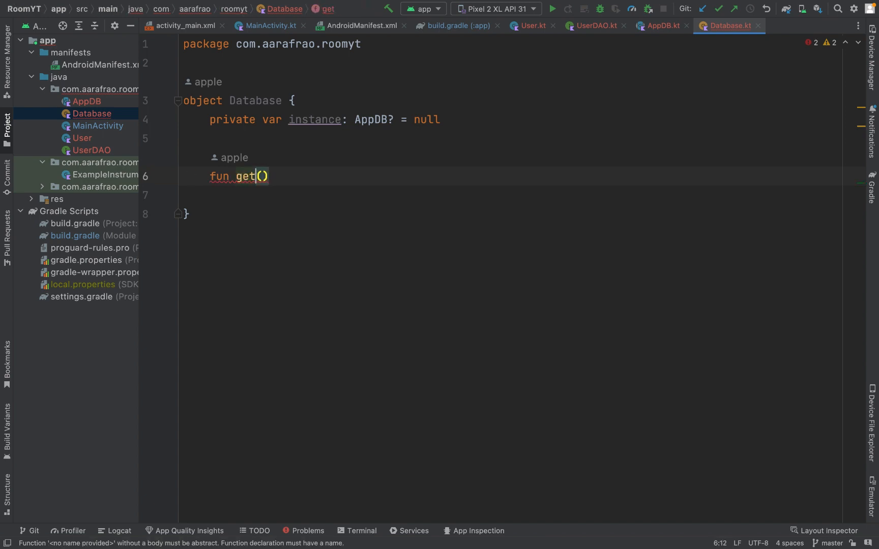
pyautogui.write('Instanc')
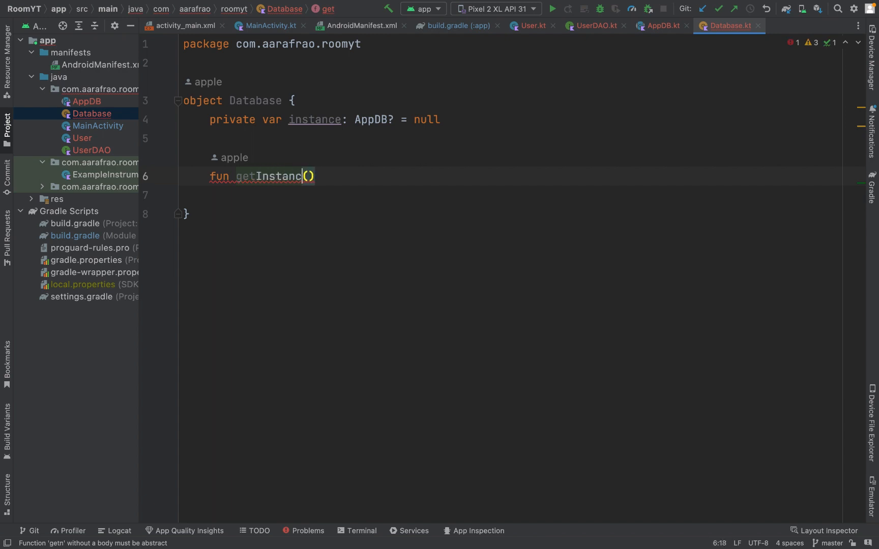
pyautogui.write('e')
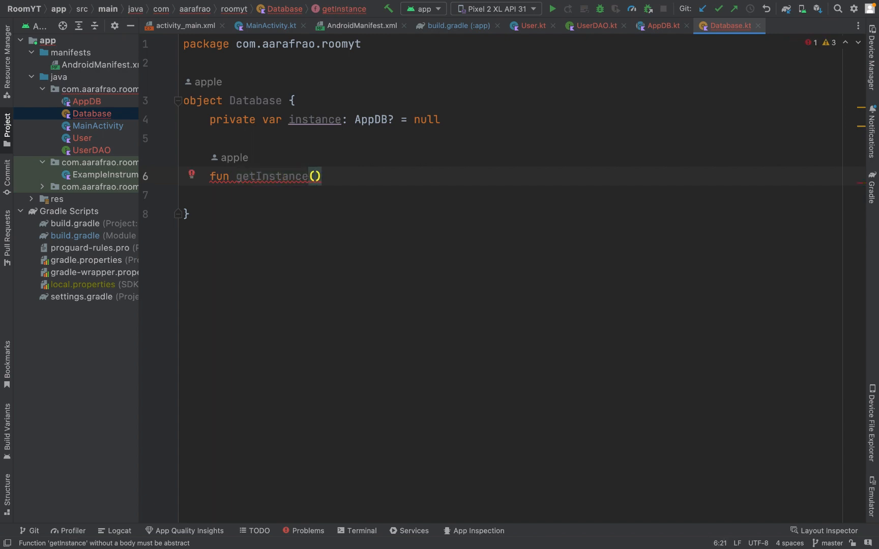
pyautogui.write('conte')
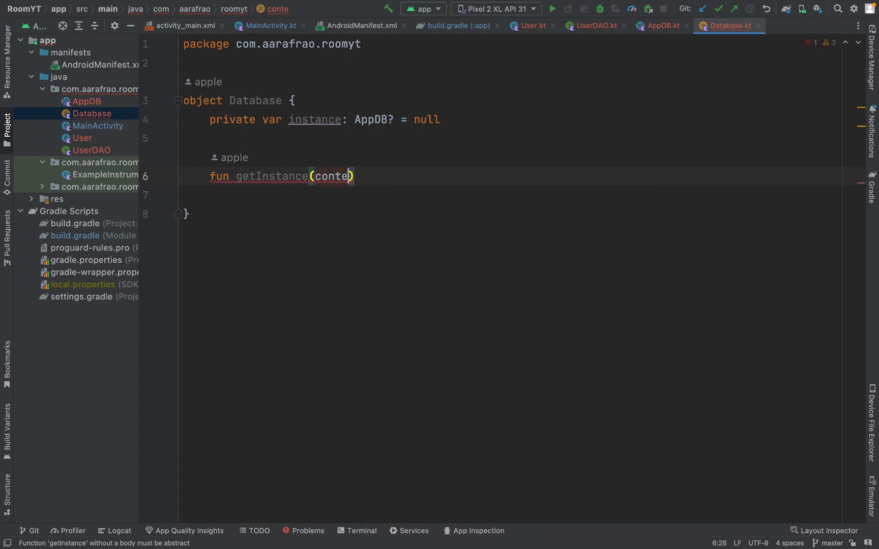
pyautogui.write('xt:')
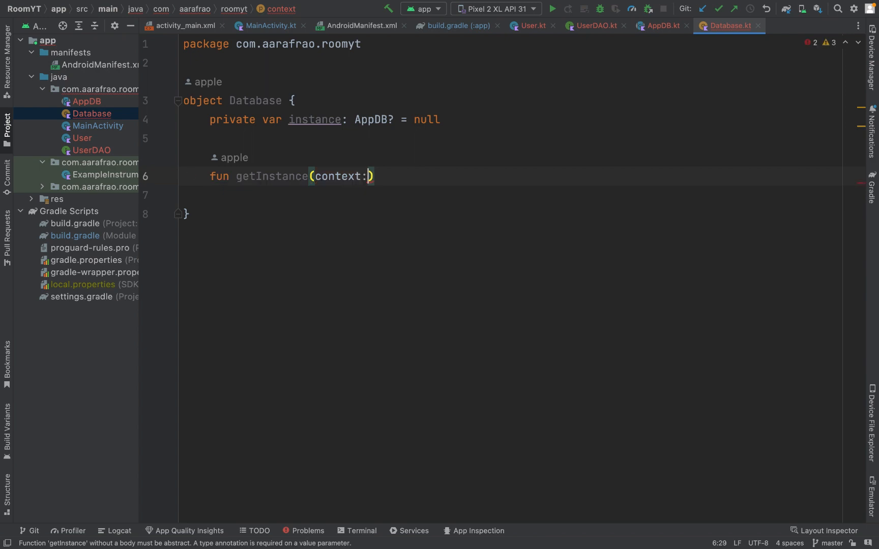
pyautogui.write('Con')
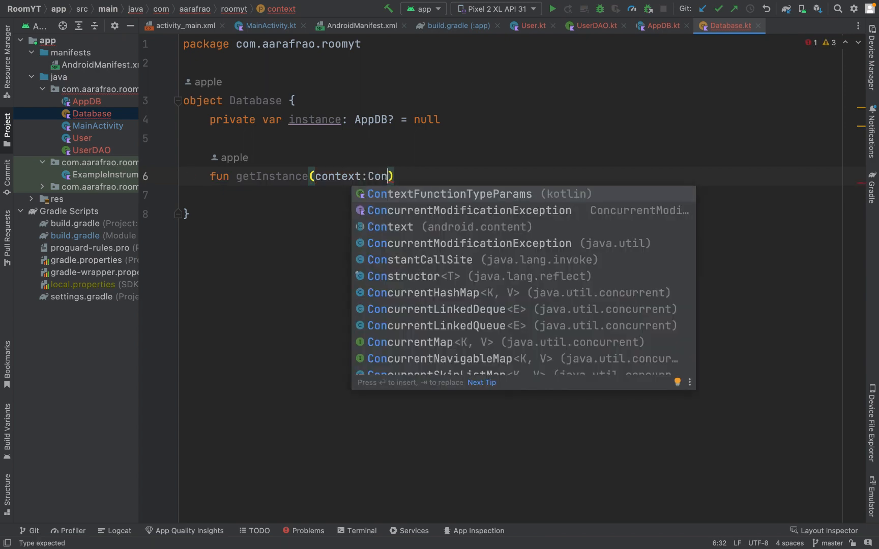
pyautogui.click(389, 227)
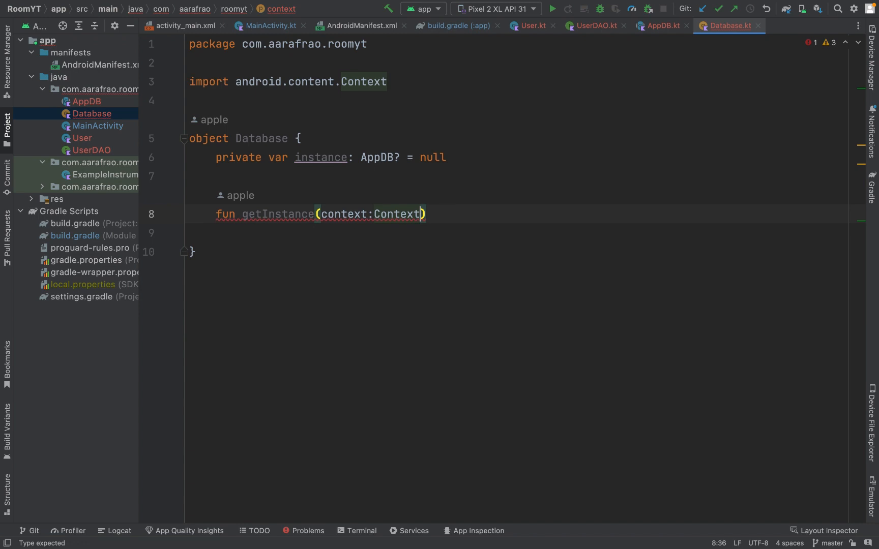
pyautogui.write(':A')
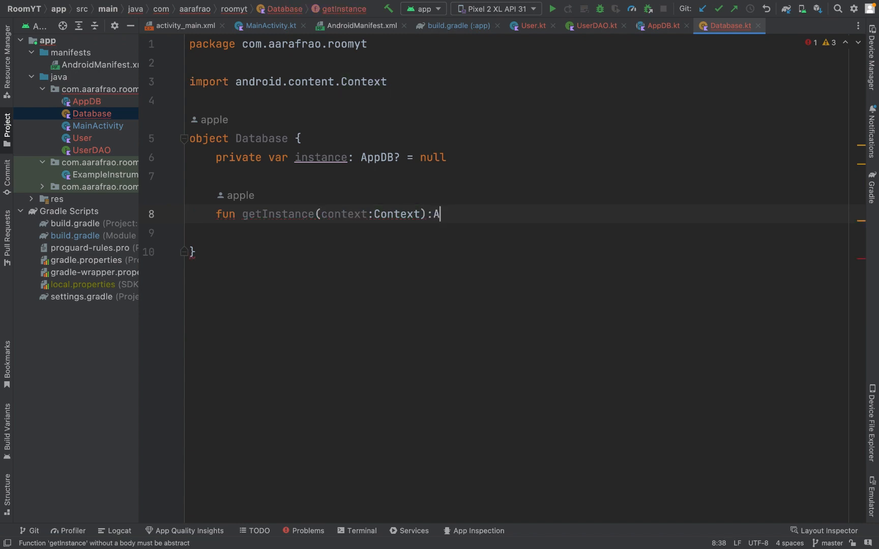
pyautogui.write('ppDB{')
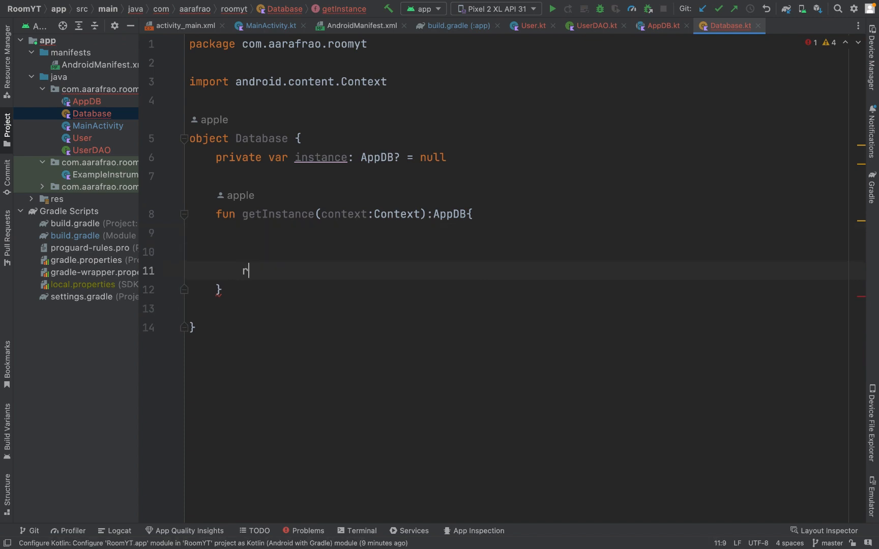
# Write return instance ?: synchronized(this) { instance ?: Room... as the body of getInstance
pyautogui.write('eturn')
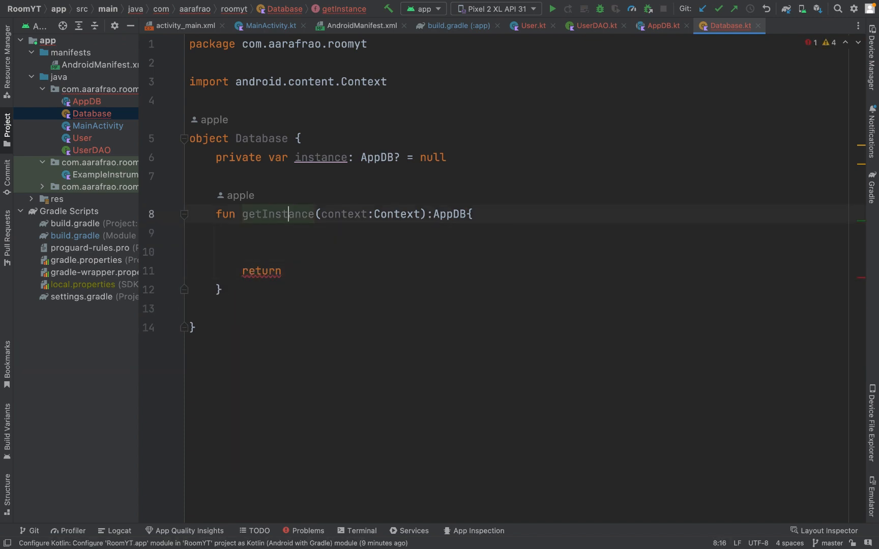
pyautogui.click(242, 233)
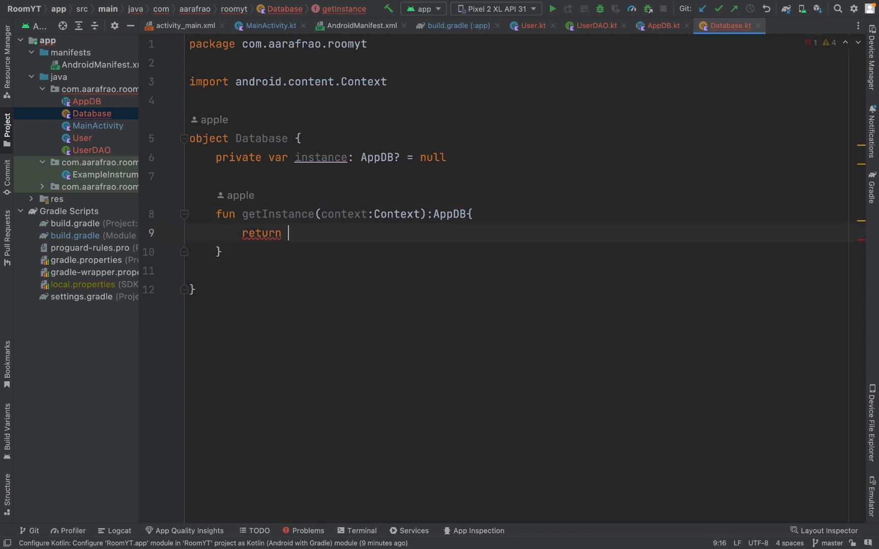
pyautogui.write('instance?')
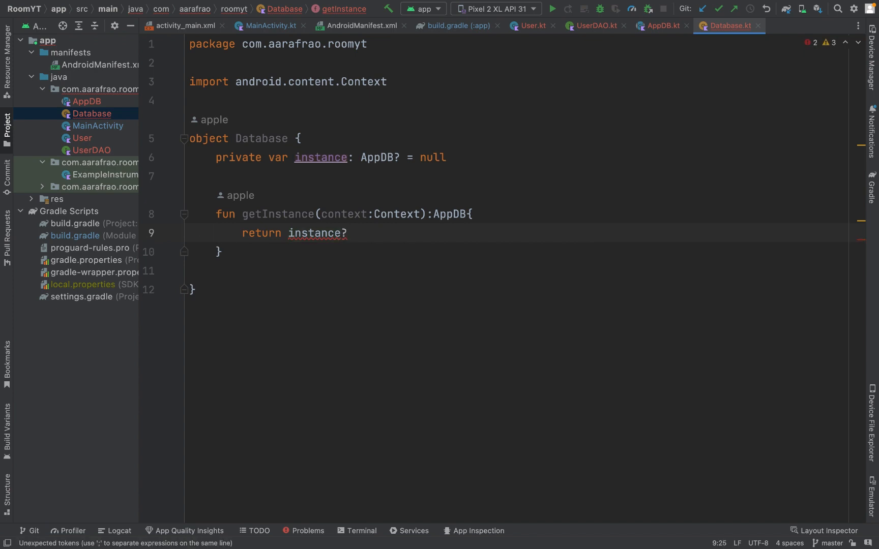
pyautogui.write(':sy')
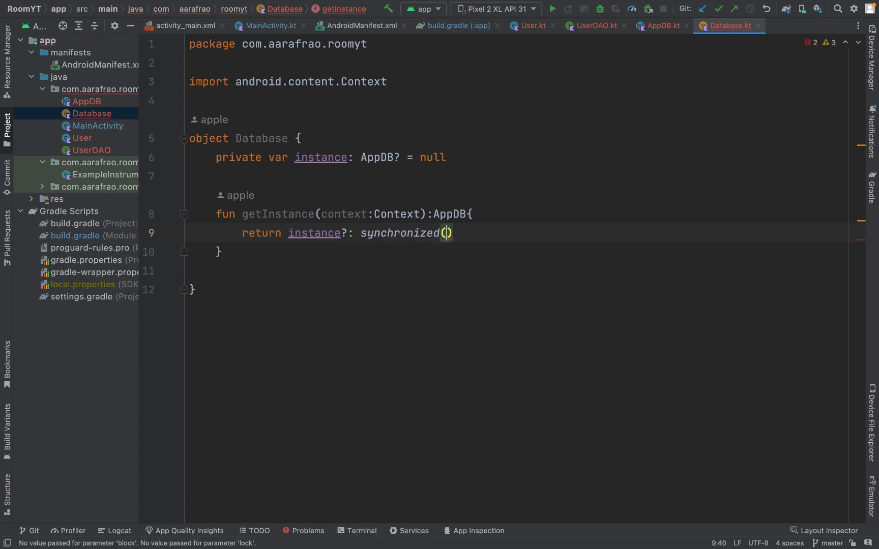
pyautogui.write('this')
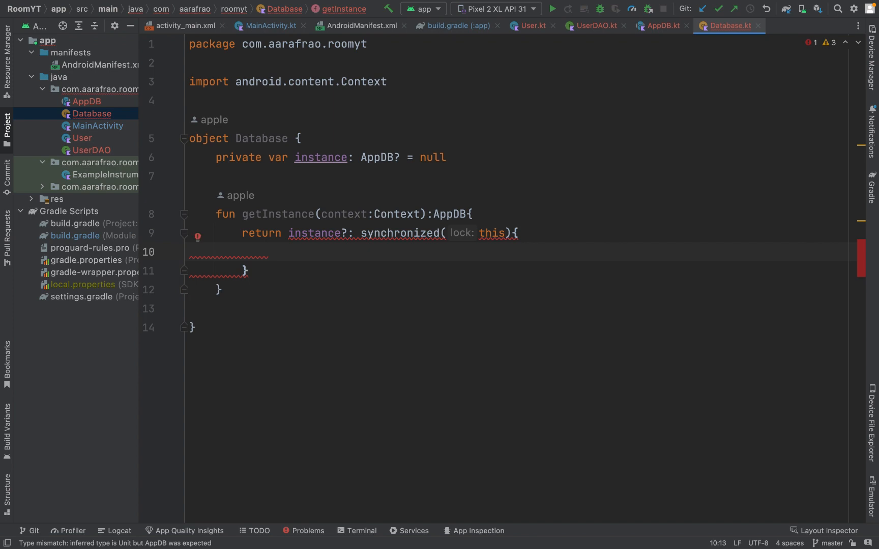
pyautogui.write('ins')
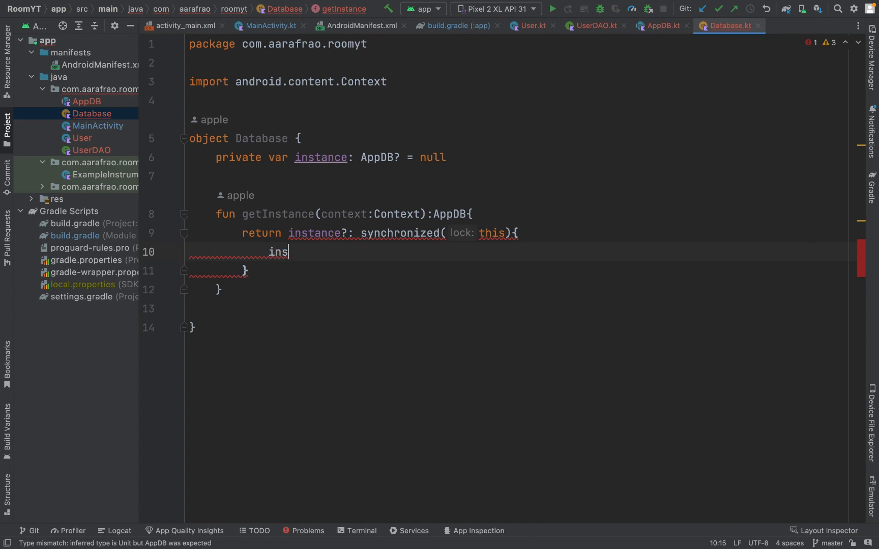
pyautogui.write('tance?')
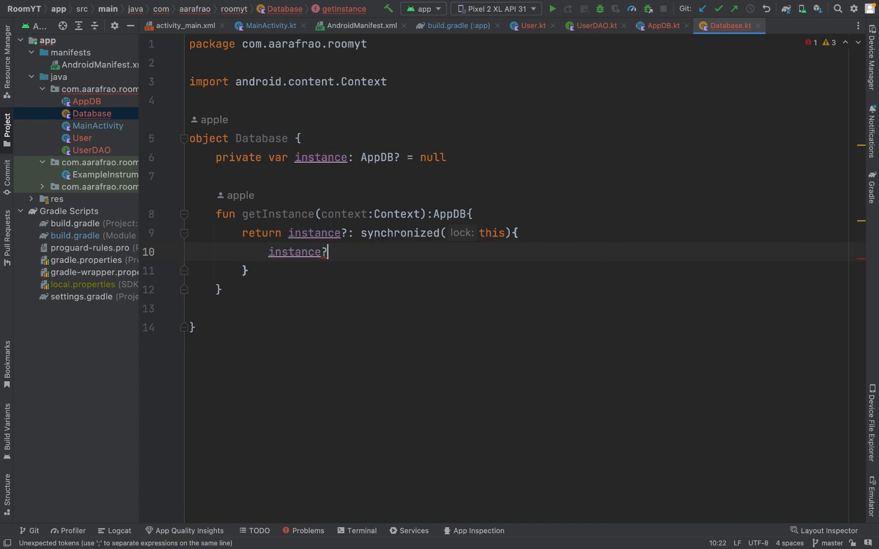
pyautogui.write(':ROom.databaseBuilder(')
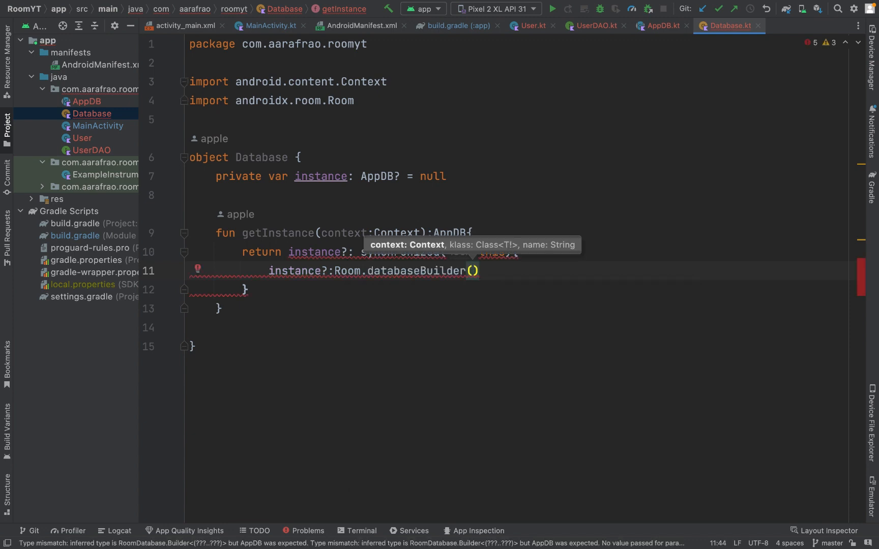
# Complete databaseBuilder(context.applicationContext, AppDB::class.java, "app_db").build().also { return it } and reformat
pyautogui.write('context.applicationContext')
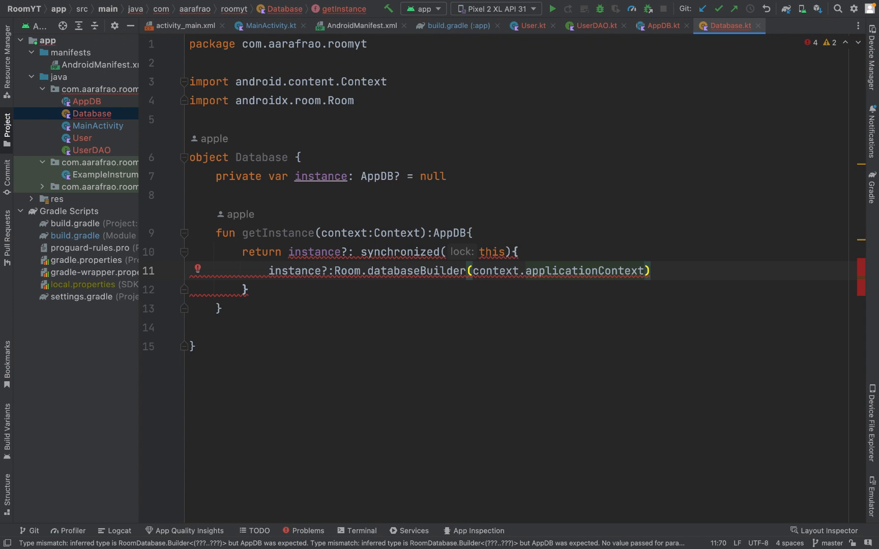
pyautogui.write(',')
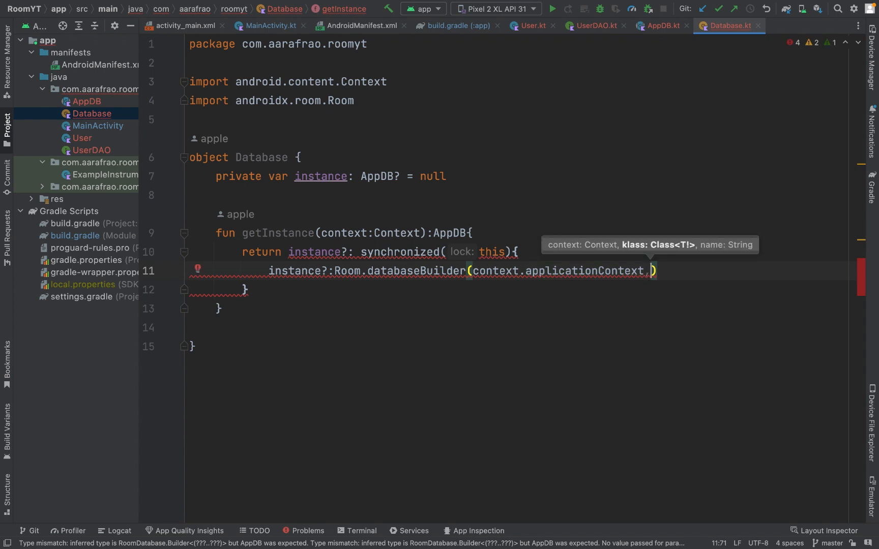
pyautogui.write('AppDB')
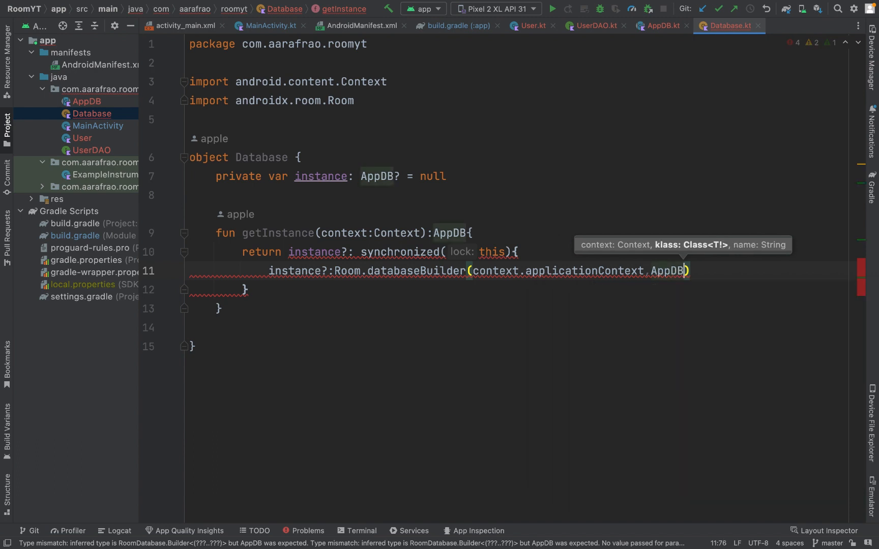
pyautogui.write('::class.java')
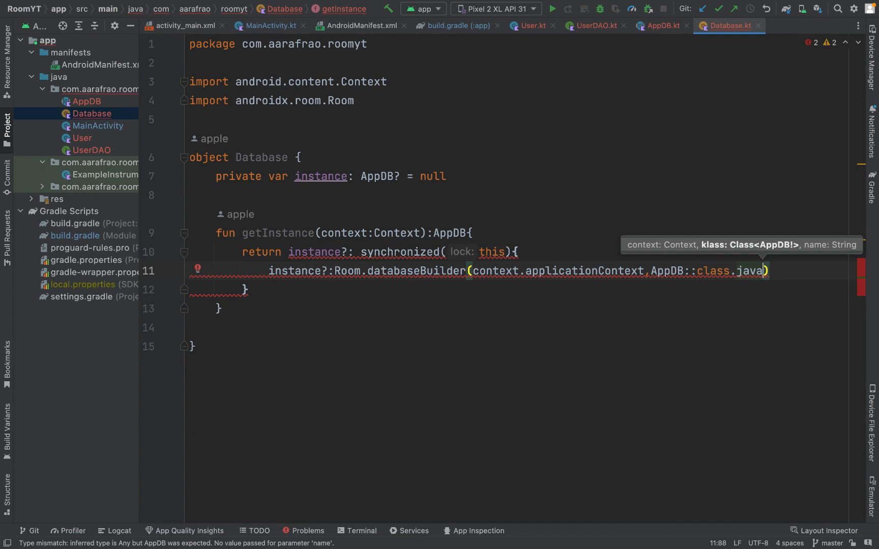
pyautogui.write(',')
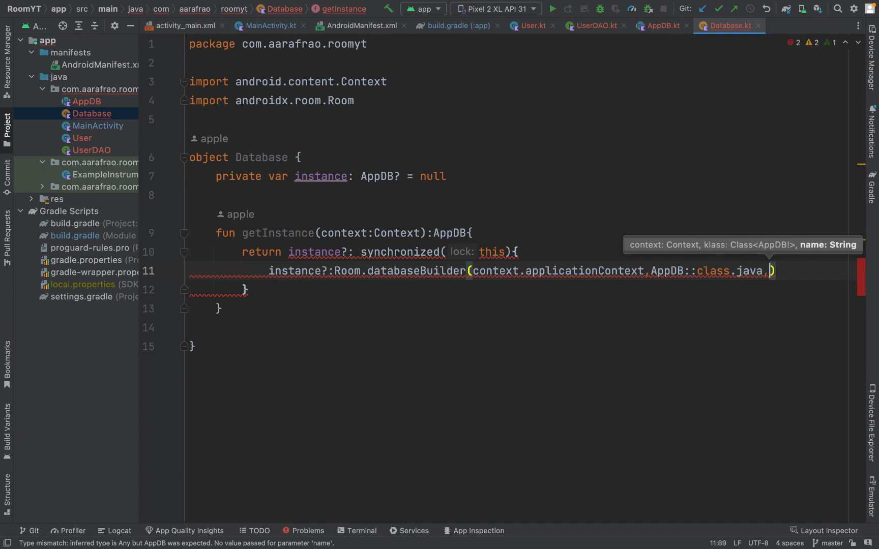
pyautogui.write('name: "A"')
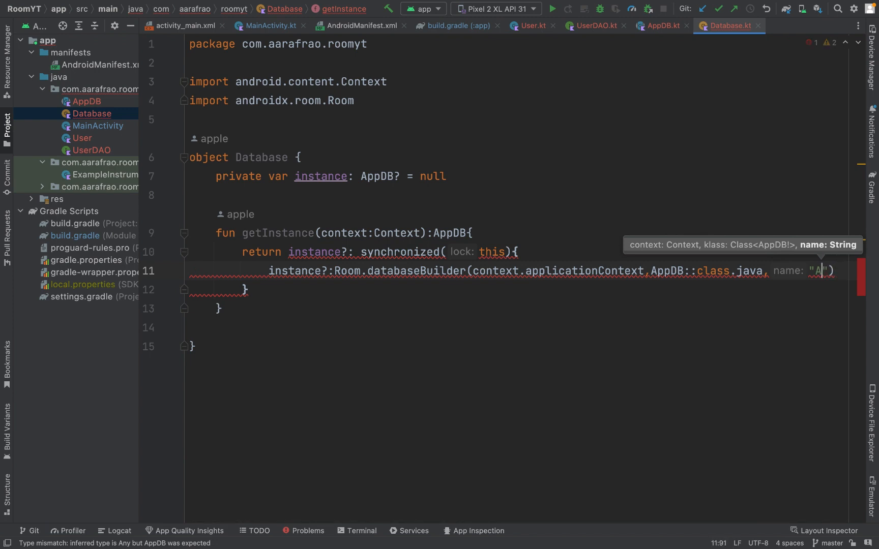
pyautogui.write('pp_db')
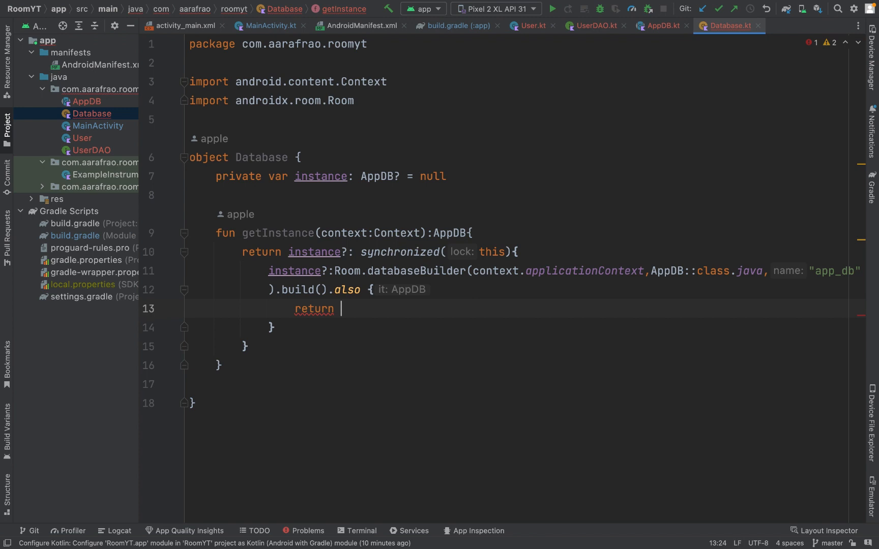
pyautogui.moveTo(470, 359)
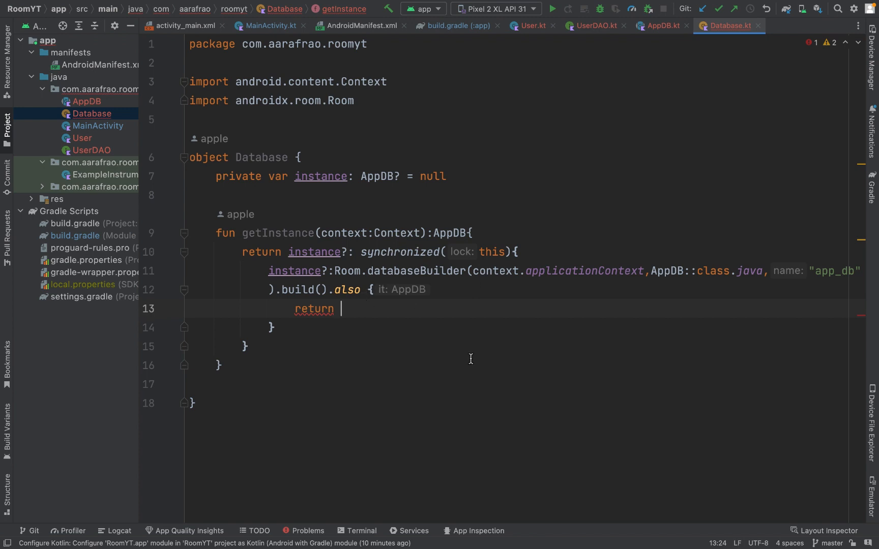
pyautogui.write('it')
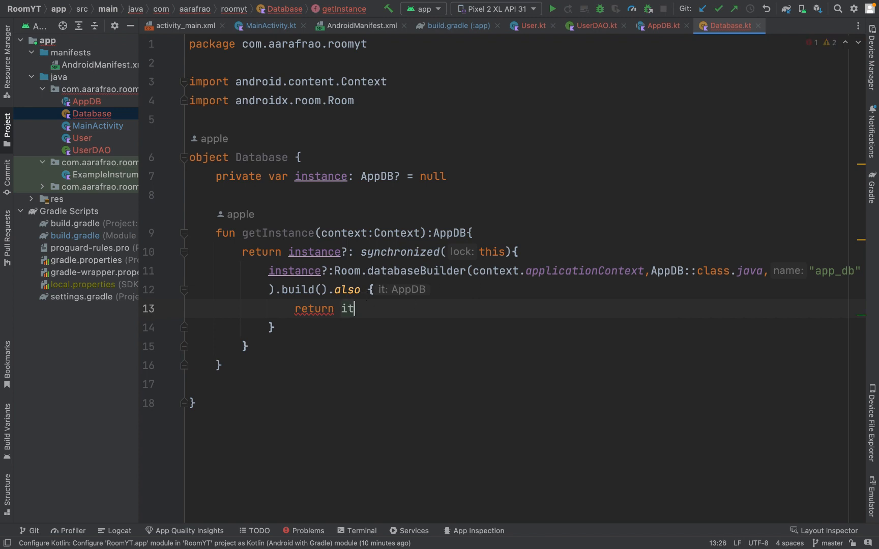
pyautogui.press('ctrl+alt+l')
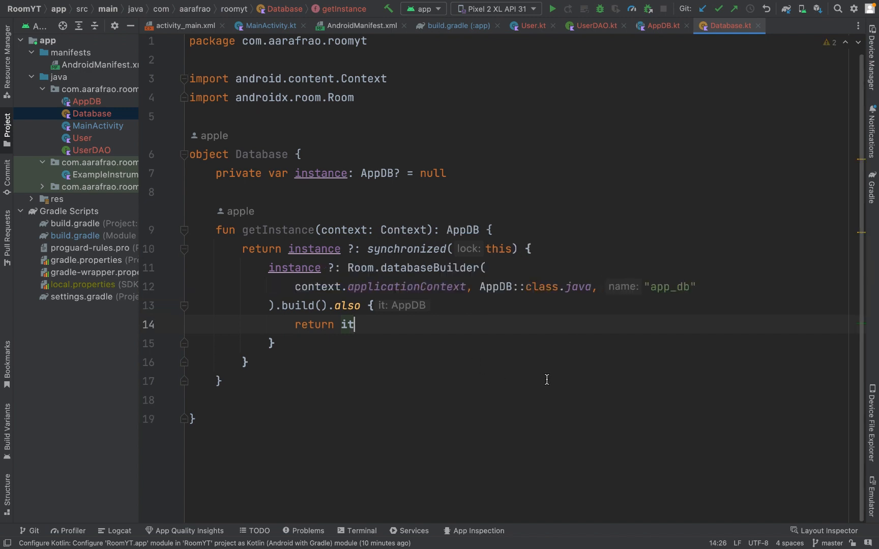
pyautogui.moveTo(542, 311)
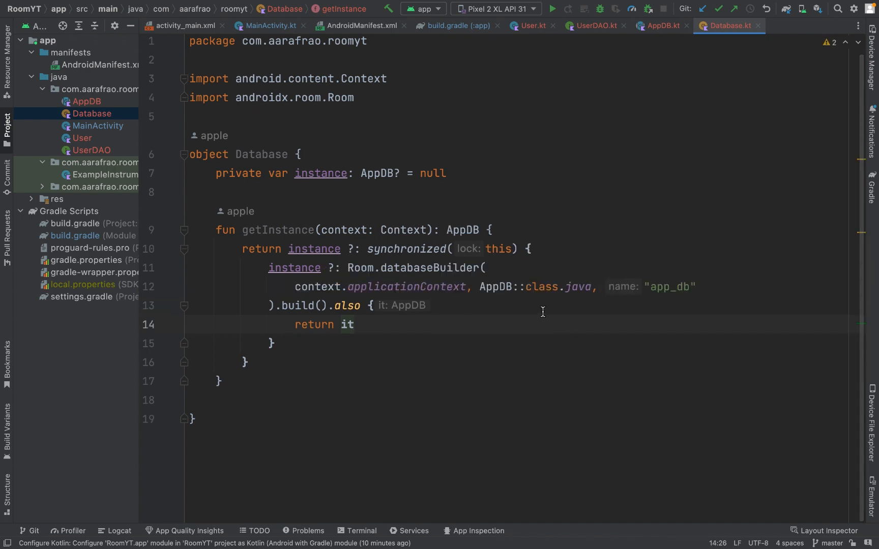
# Create a DB package, move AppDB, Database, User and UserDAO into it, then add blank lines in MainActivity's onCreate
pyautogui.rightClick(89, 90)
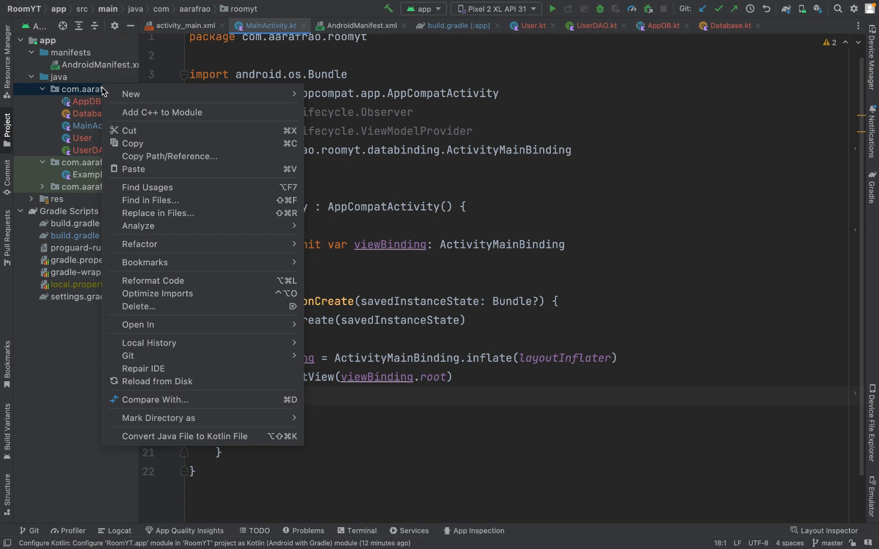
pyautogui.click(130, 93)
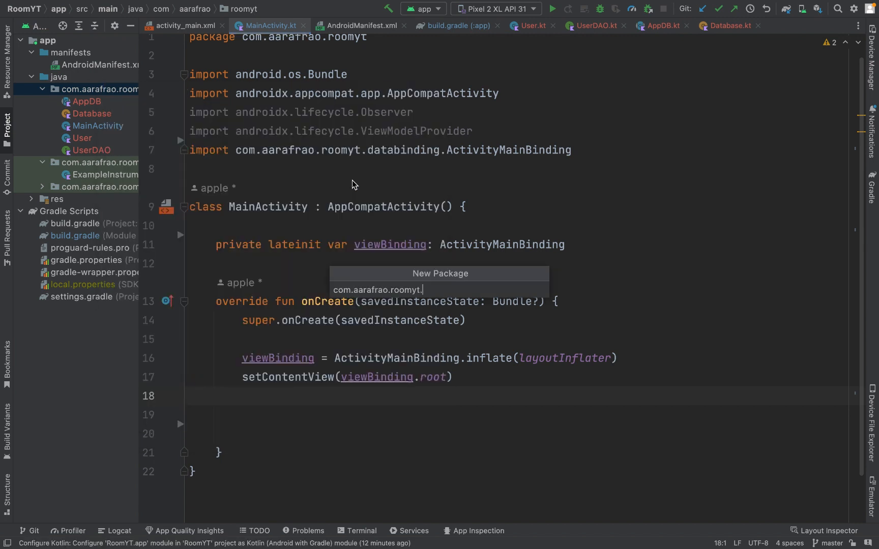
pyautogui.write('DB')
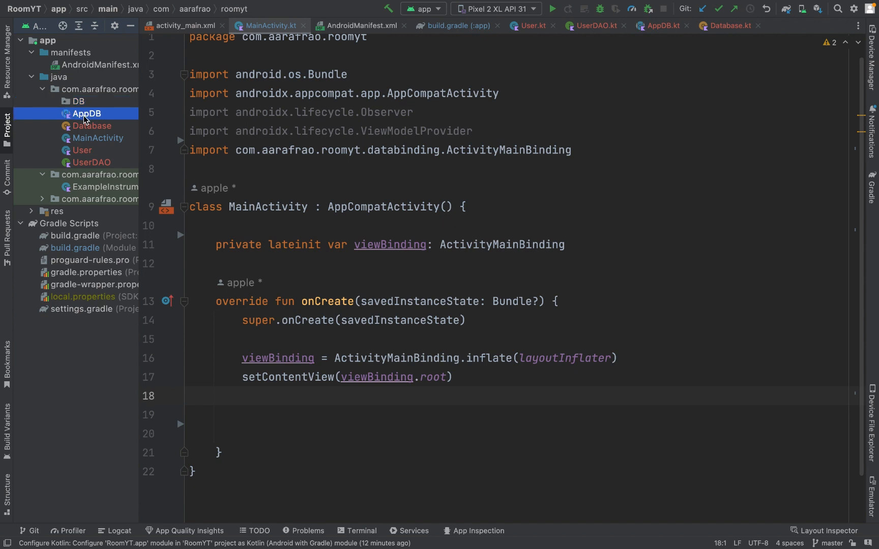
pyautogui.click(92, 125)
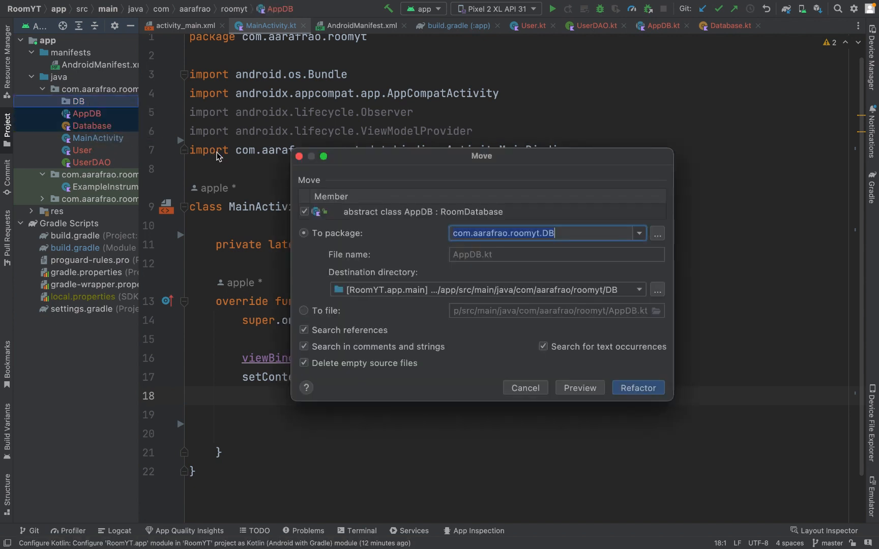
pyautogui.click(636, 388)
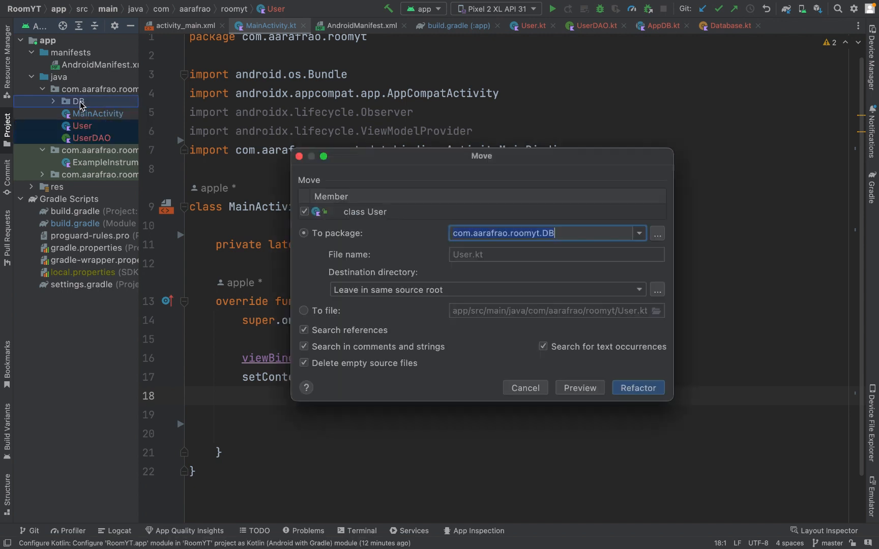
pyautogui.click(638, 387)
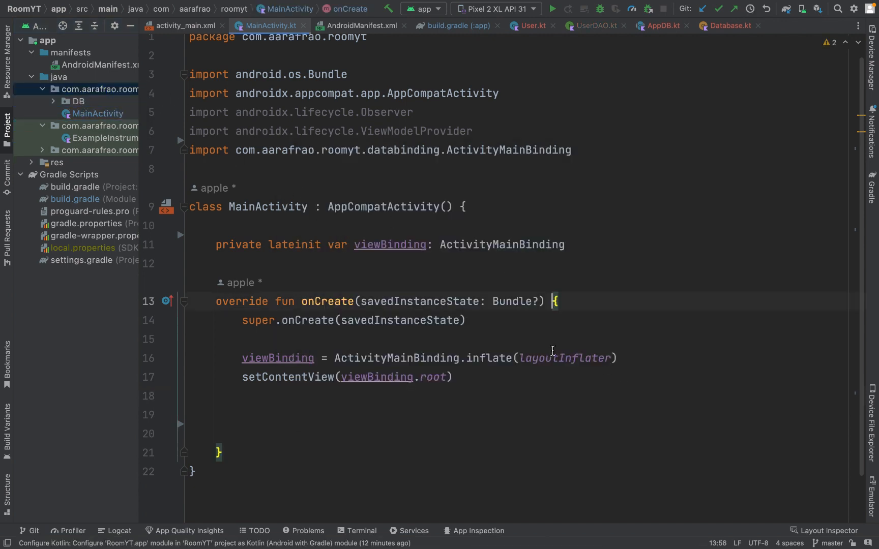
pyautogui.scroll(3)
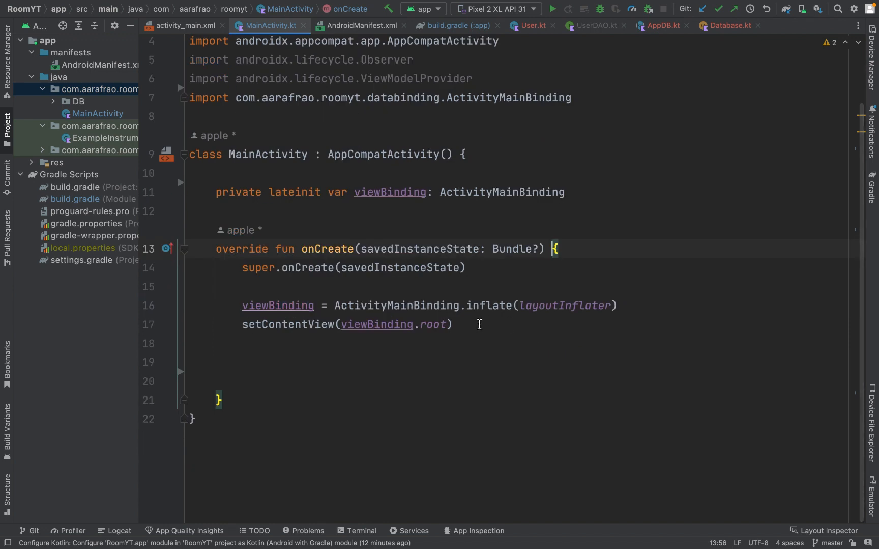
pyautogui.press('enter')
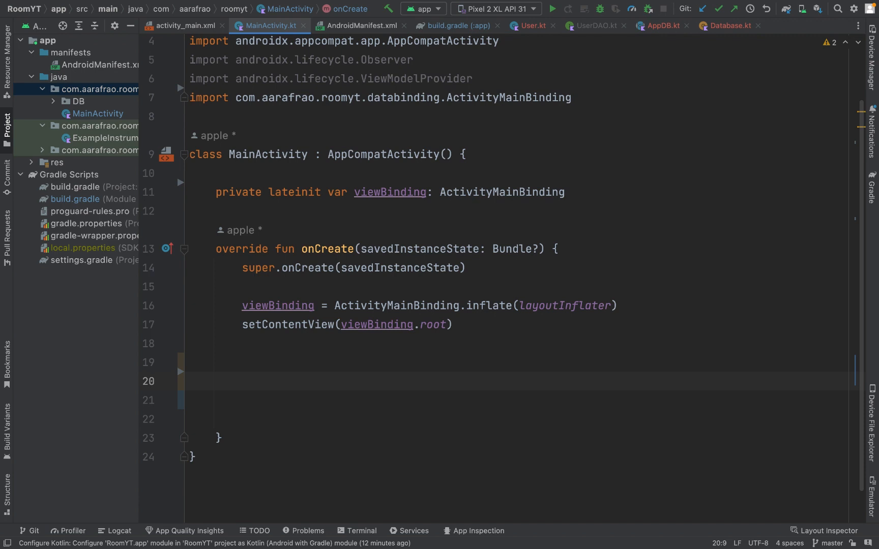
pyautogui.moveTo(163, 117)
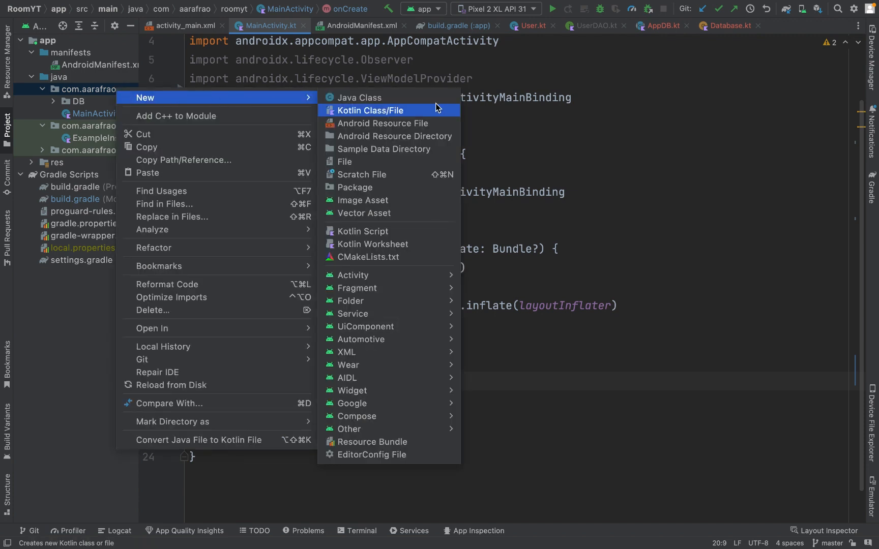
# Create class VM(application: Application) extending AndroidViewModel(application), with imports and formatting
pyautogui.click(370, 110)
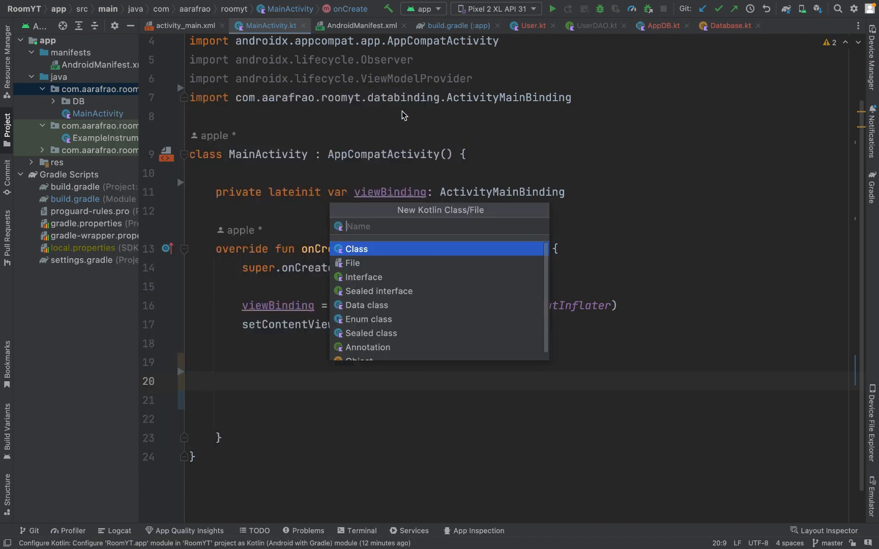
pyautogui.write('V')
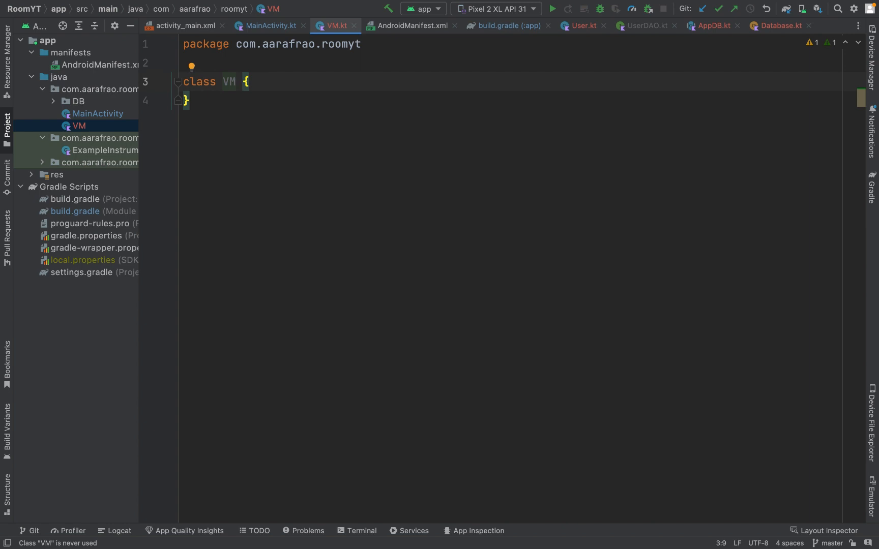
pyautogui.write('()')
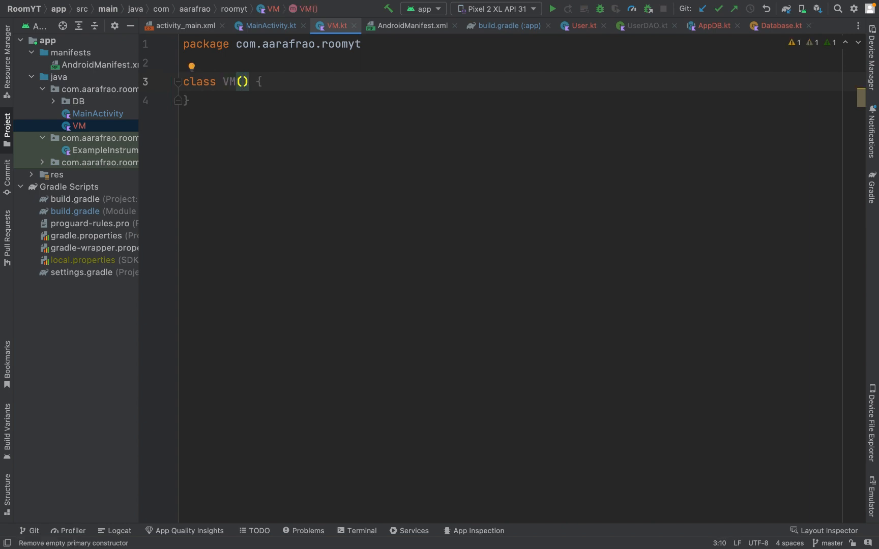
pyautogui.write('application: Application')
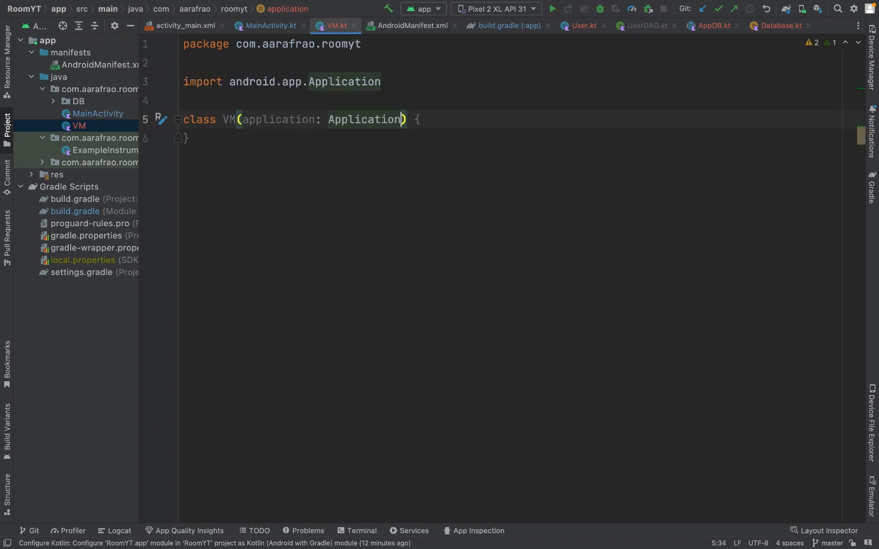
pyautogui.press('enter')
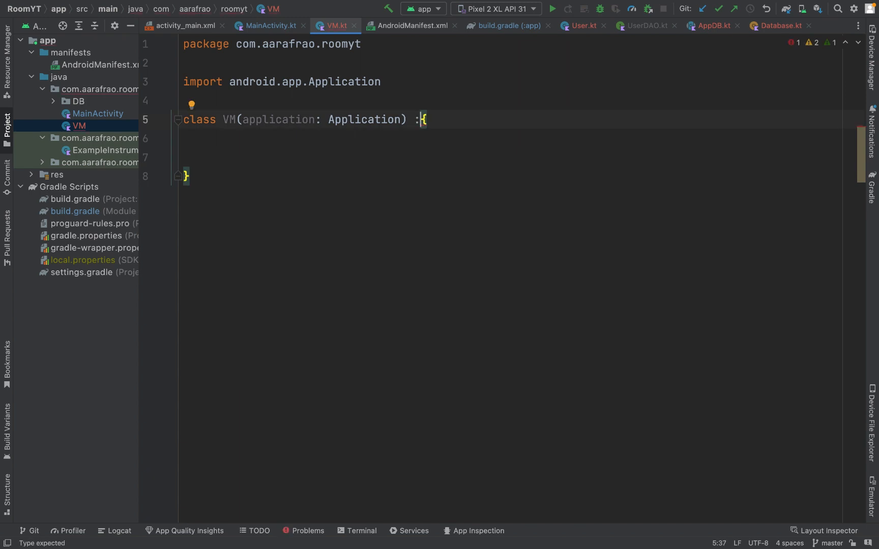
pyautogui.write('AndroidViewModel')
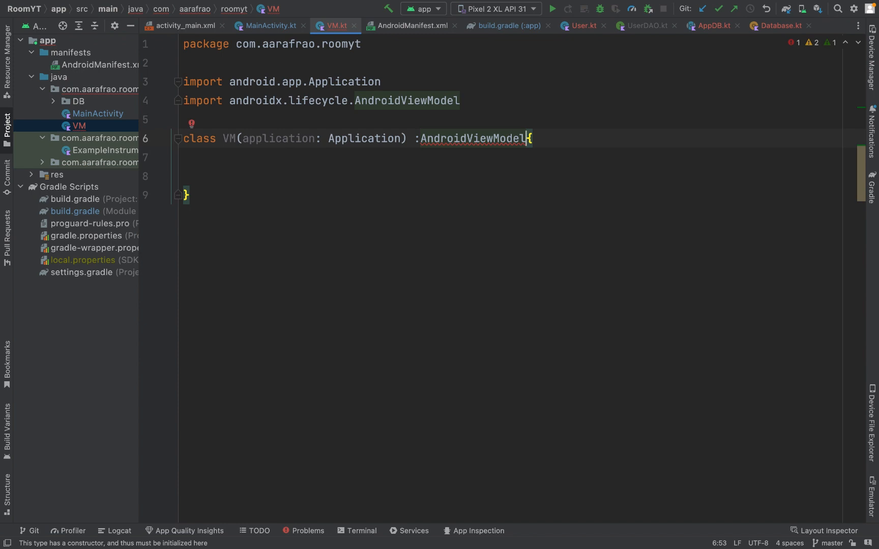
pyautogui.write('(application)')
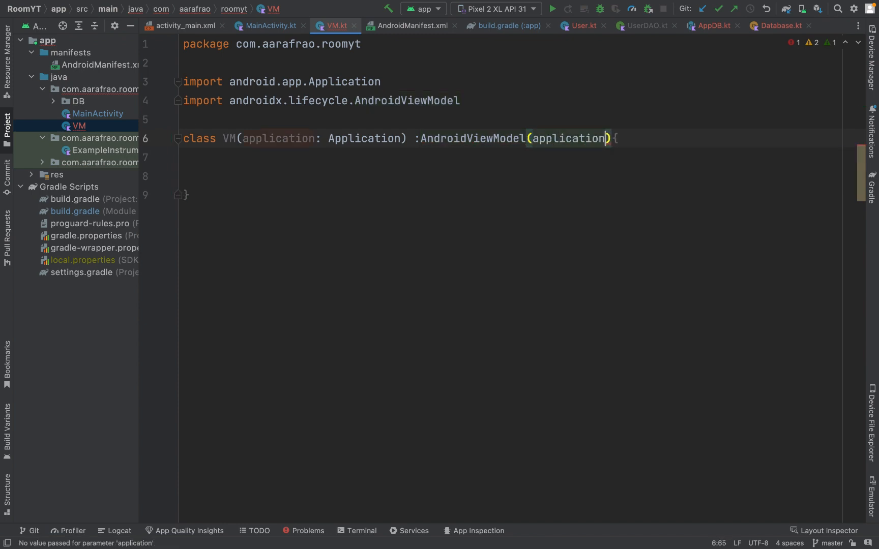
pyautogui.press('ctrl+alt+l')
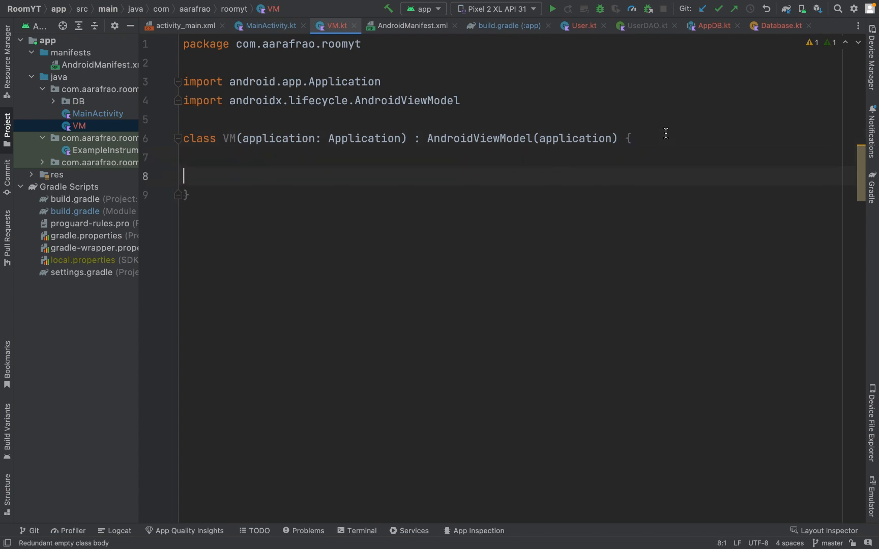
pyautogui.write('private val')
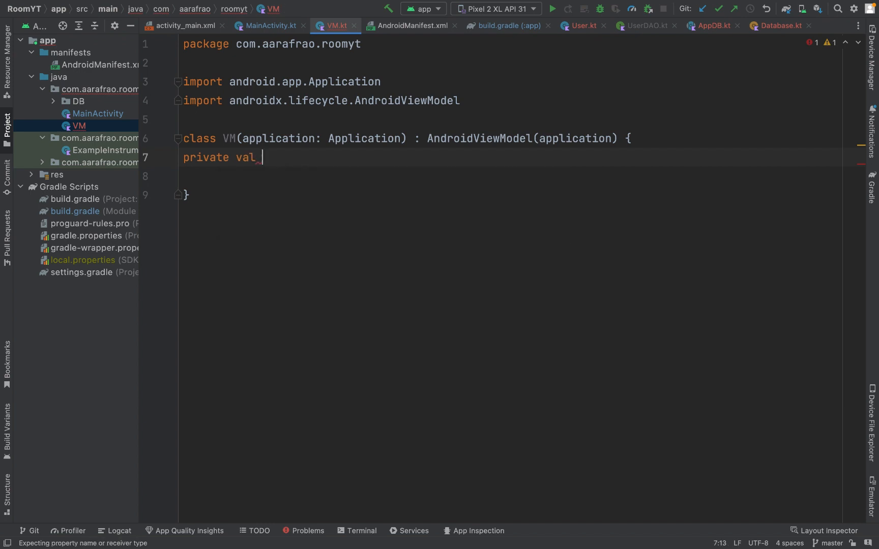
# Declare private val userDAO = Database.getInstance(application).userDao() in VM, importing Database
pyautogui.write('userDAO')
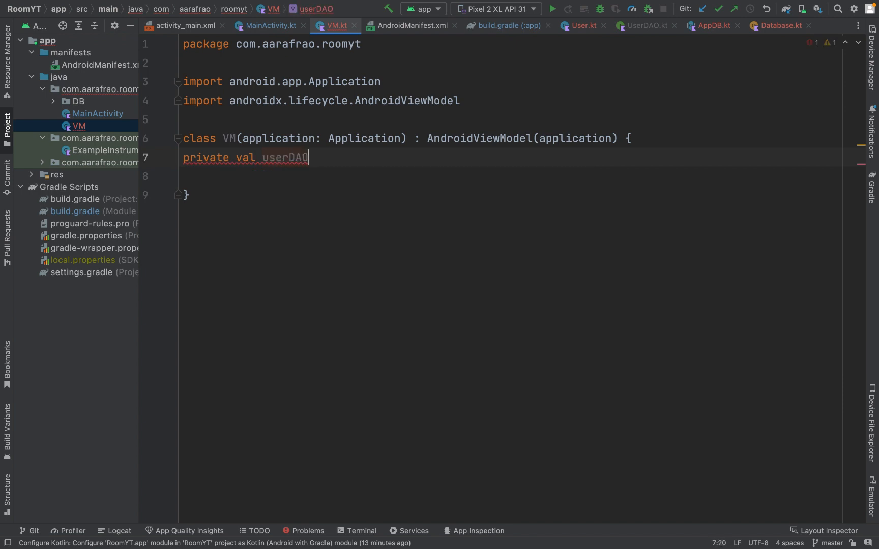
pyautogui.write('= D')
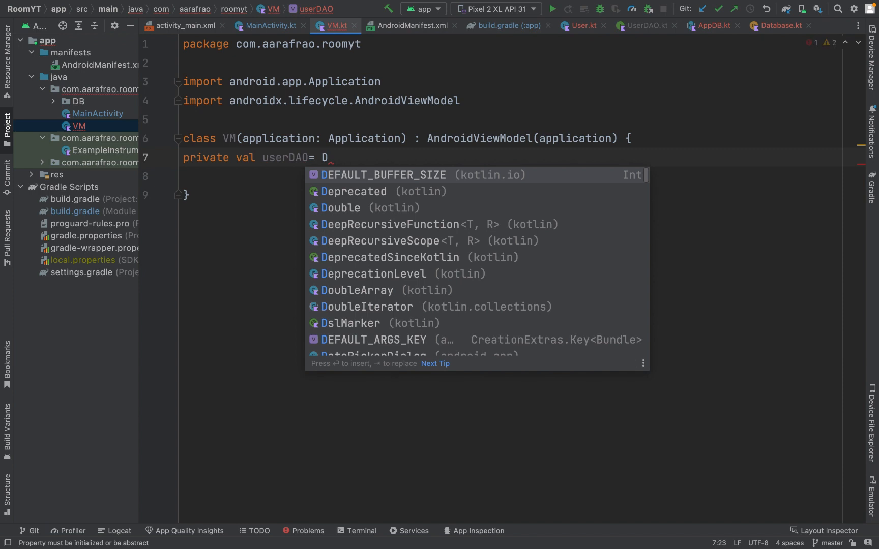
pyautogui.write('ata')
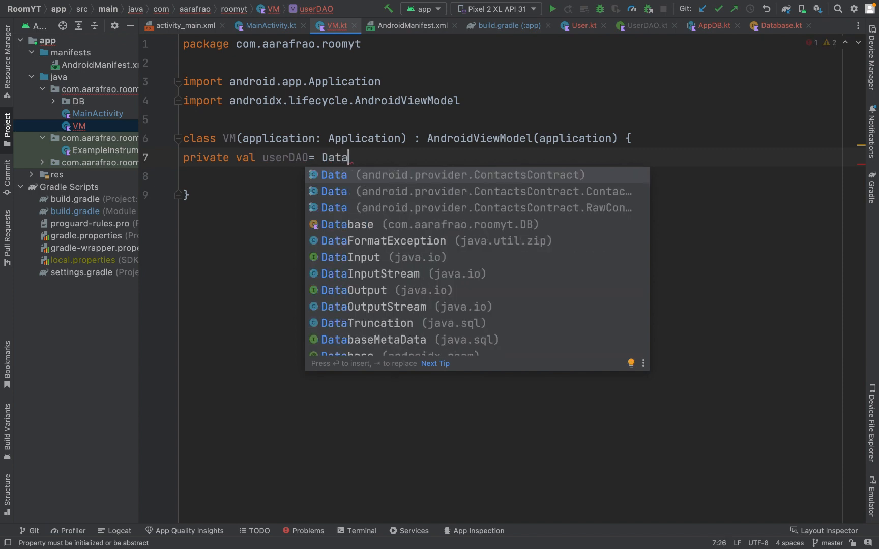
pyautogui.click(347, 223)
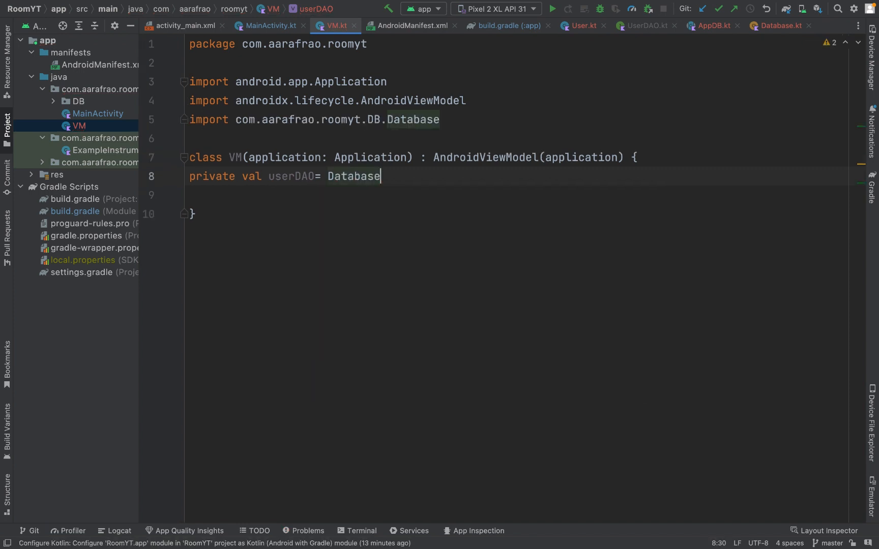
pyautogui.write('.getInstance(')
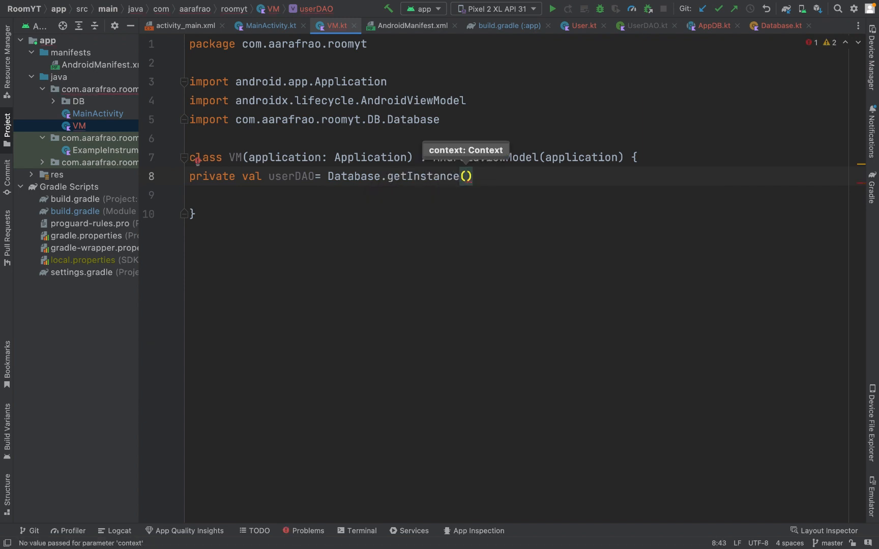
pyautogui.write('application')
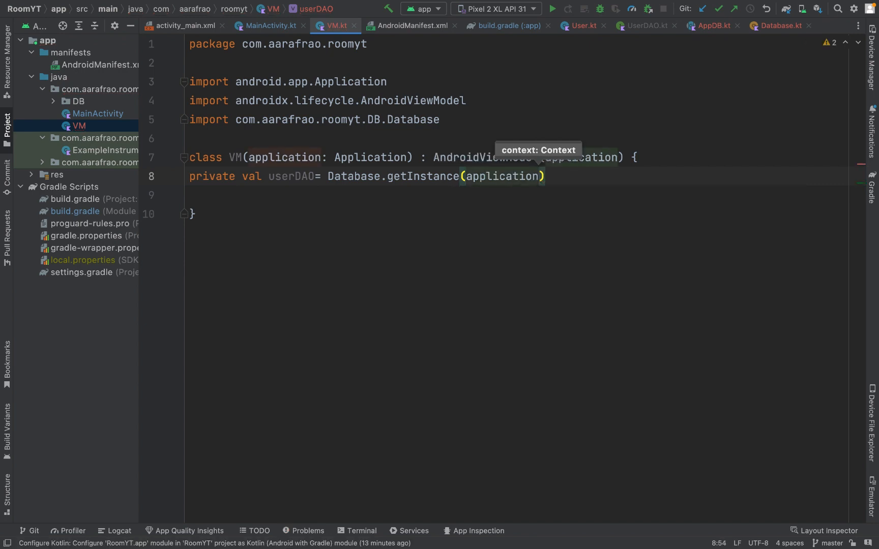
pyautogui.write('.')
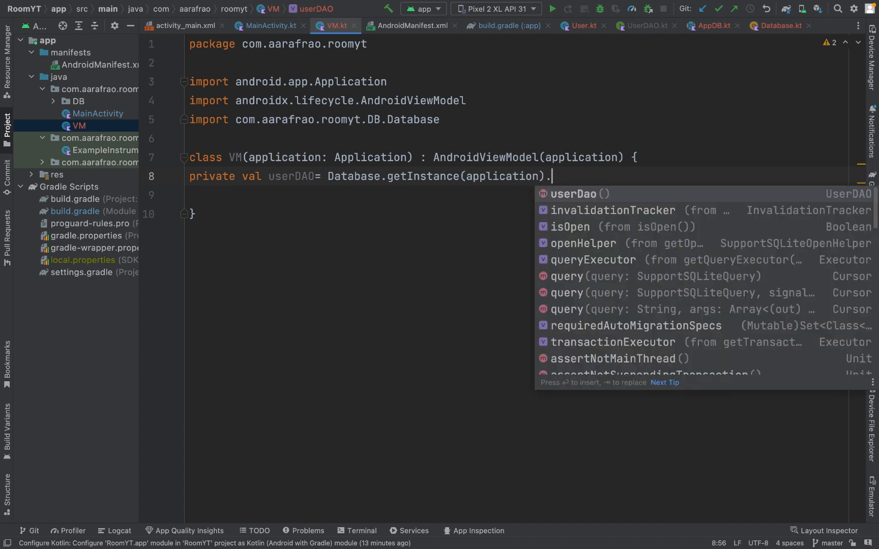
pyautogui.click(581, 193)
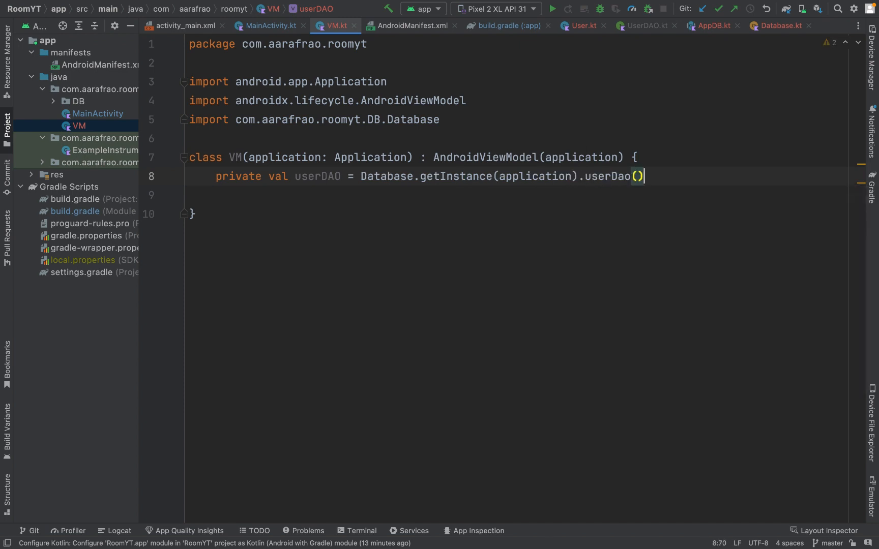
# Expand the DB package and jump to the userDao() declaration in AppDB
pyautogui.click(394, 176)
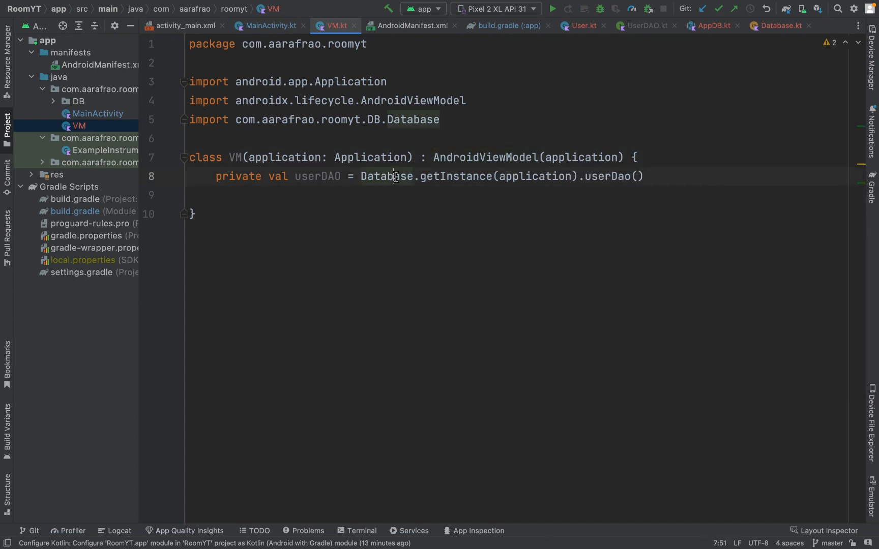
pyautogui.click(387, 176)
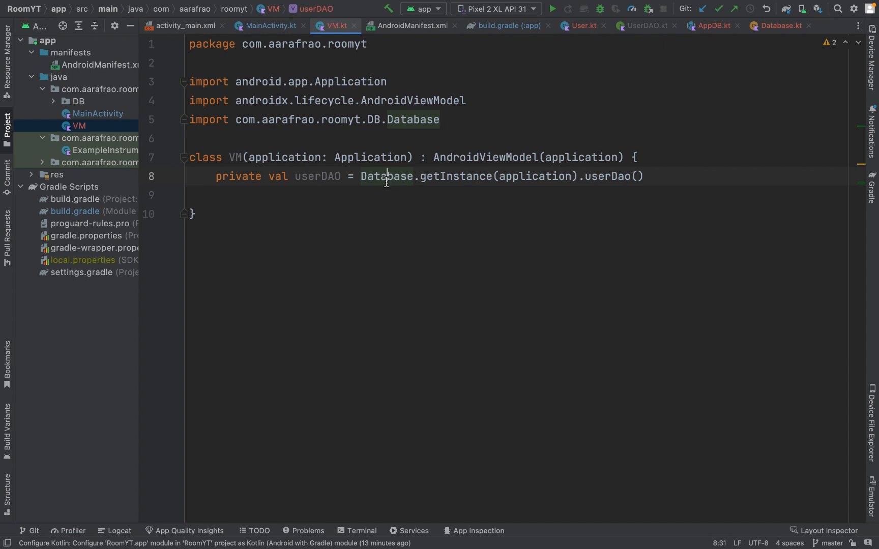
pyautogui.click(72, 100)
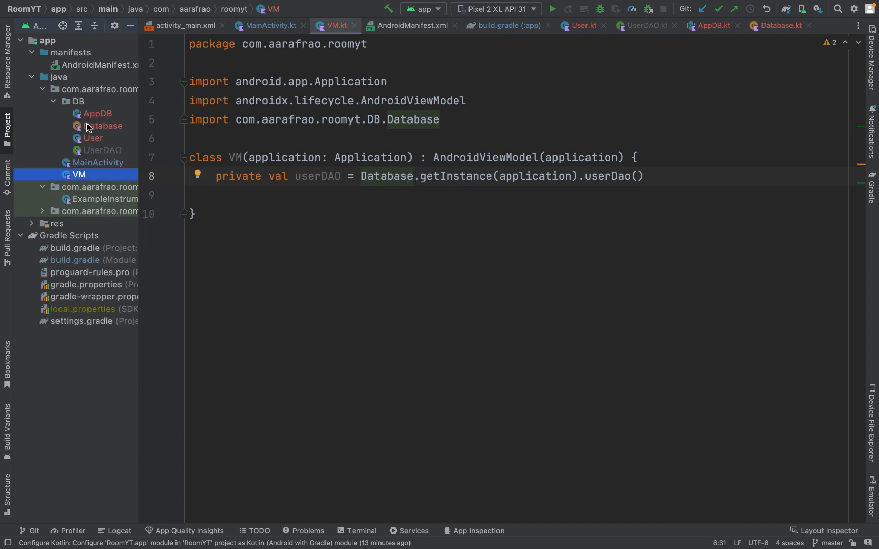
pyautogui.moveTo(469, 178)
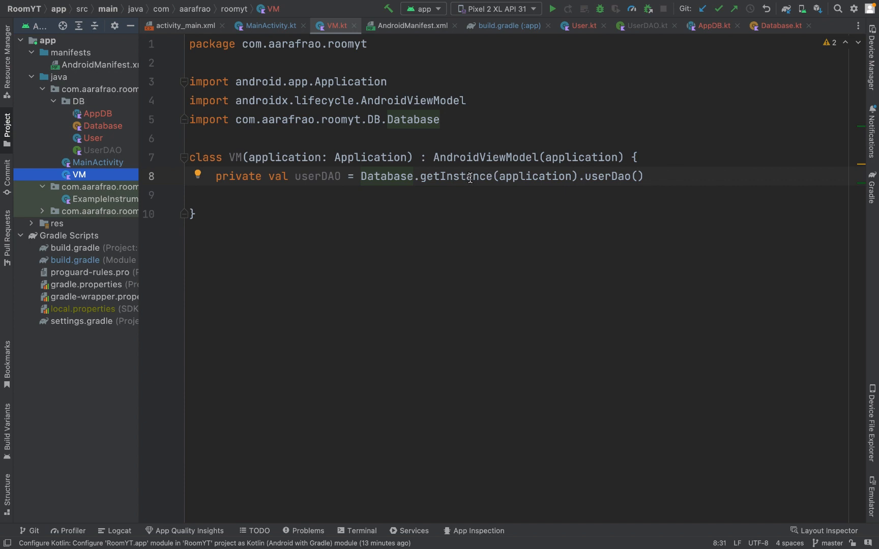
pyautogui.click(515, 176)
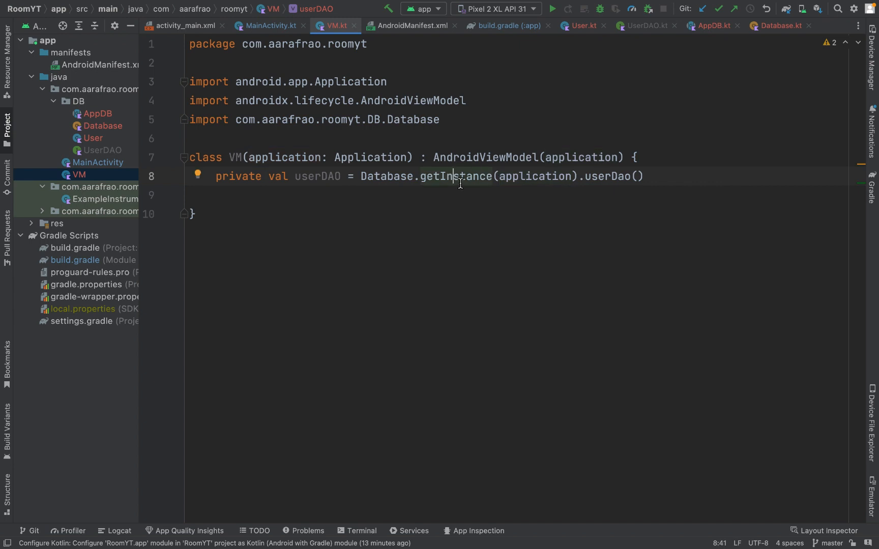
pyautogui.moveTo(690, 156)
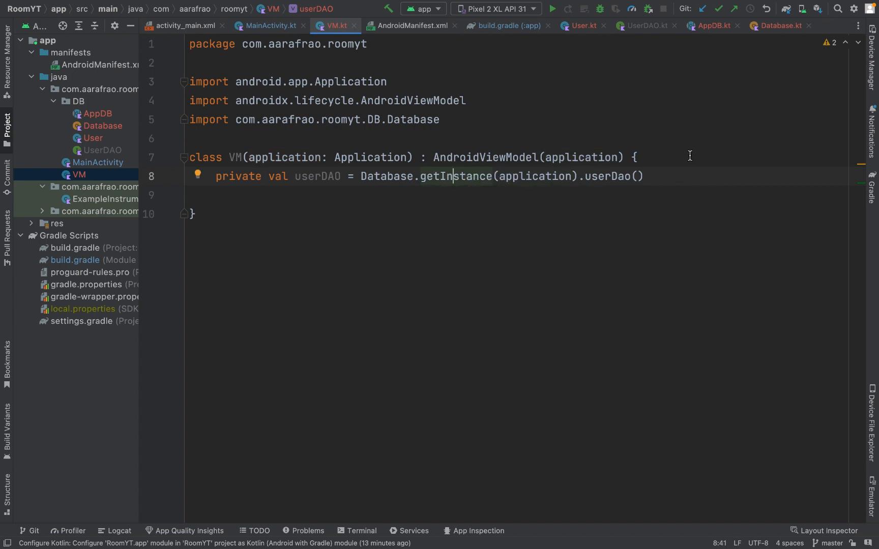
pyautogui.click(386, 176)
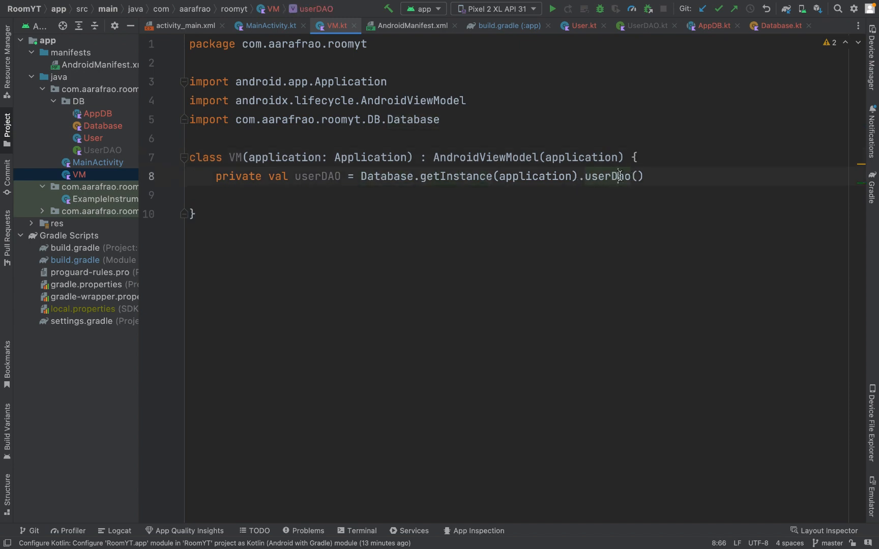
pyautogui.click(711, 25)
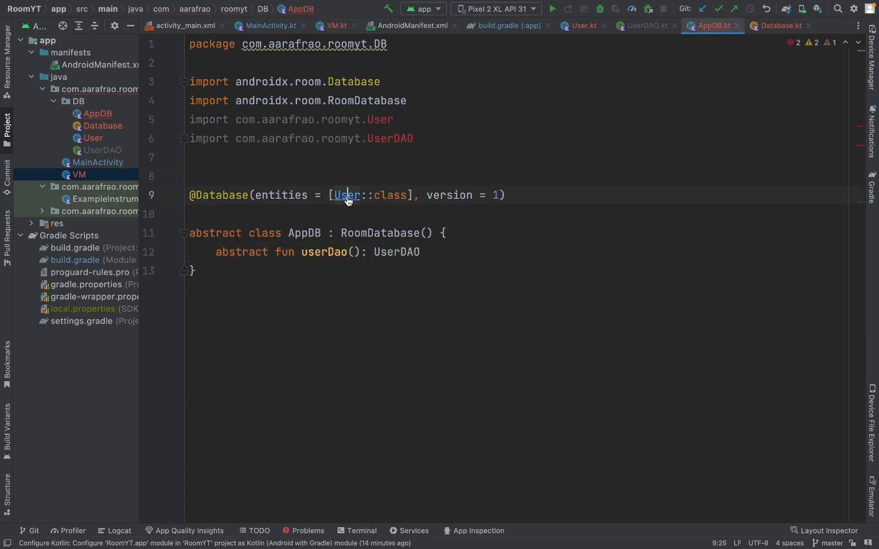
# Review the User entity and MainActivity's onCreate before editing VM
pyautogui.click(579, 25)
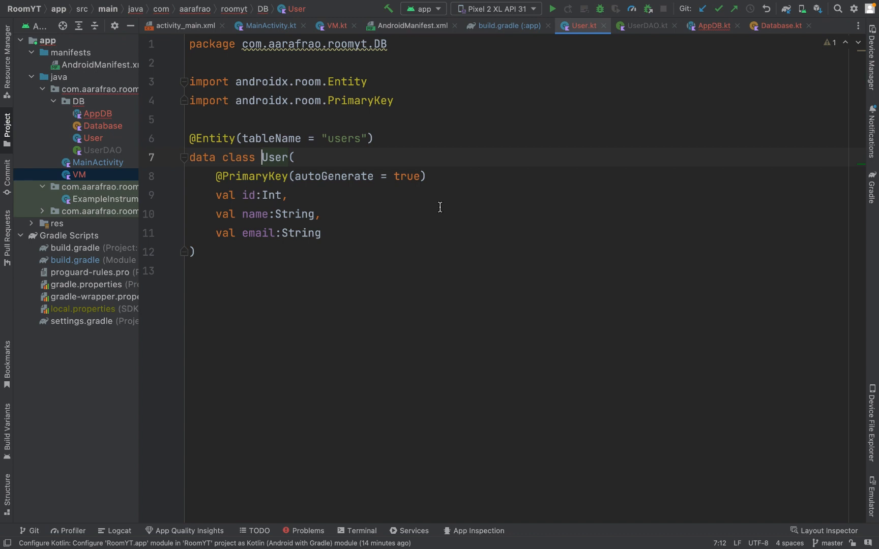
pyautogui.click(268, 25)
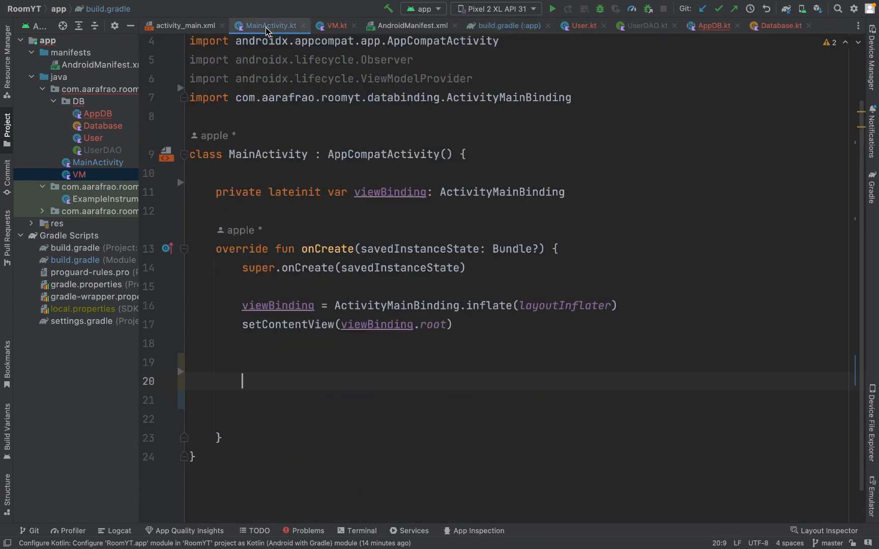
pyautogui.click(332, 25)
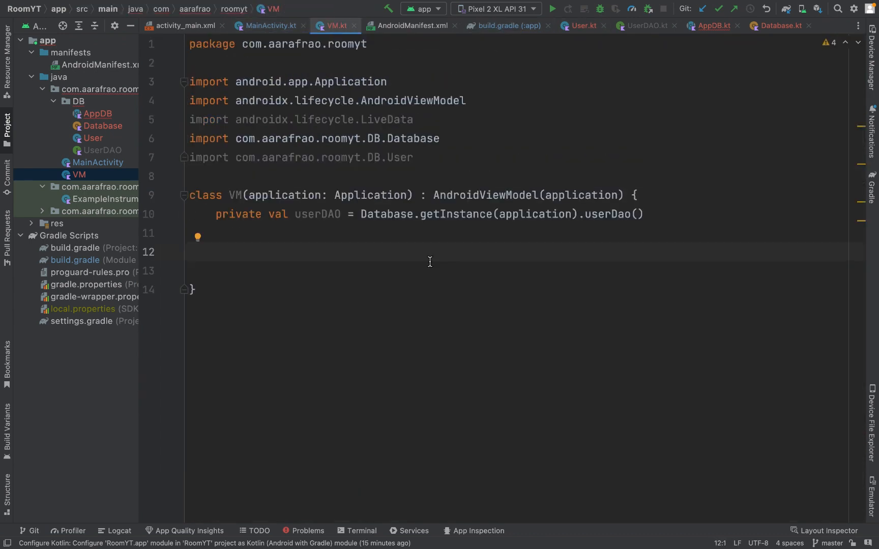
# Declare val allUsers: LiveData<List<User>> = userDAO.getAllUsers() in VM
pyautogui.write('val all')
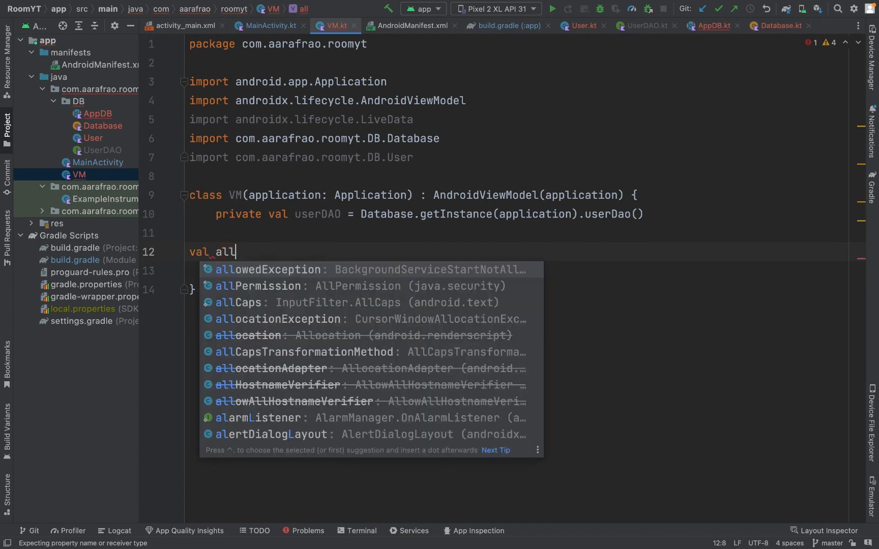
pyautogui.write('UserS')
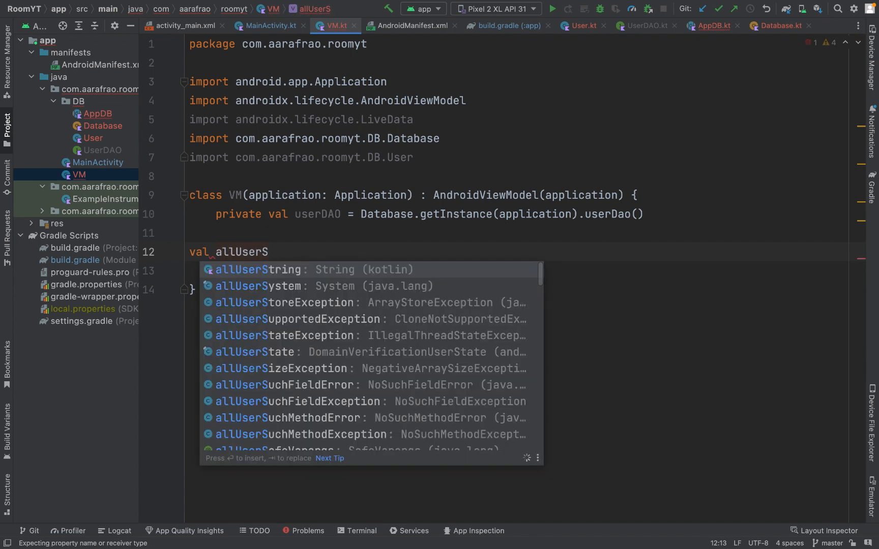
pyautogui.write('s :')
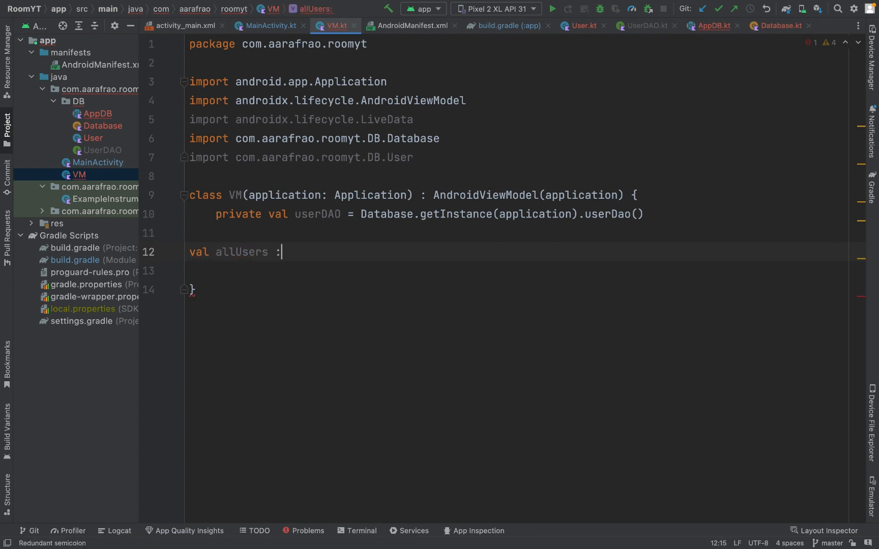
pyautogui.write('LiveData<>')
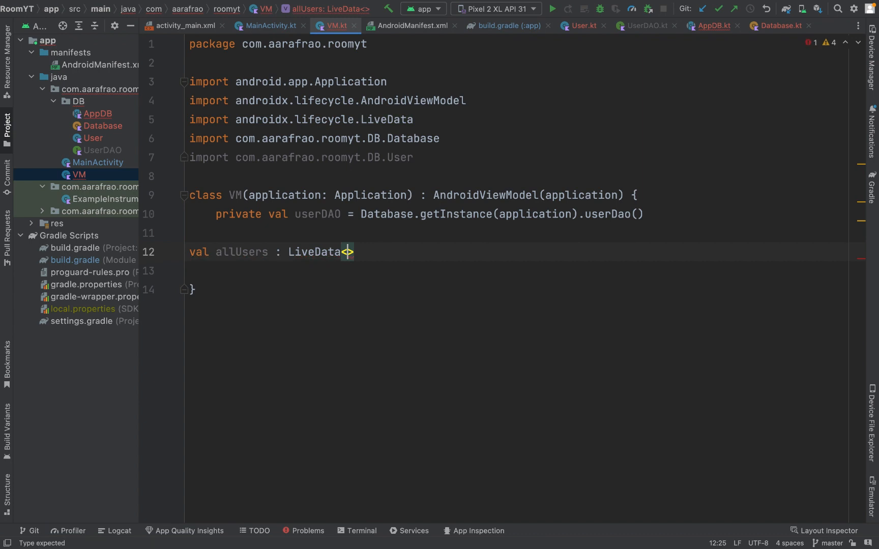
pyautogui.write('<List<')
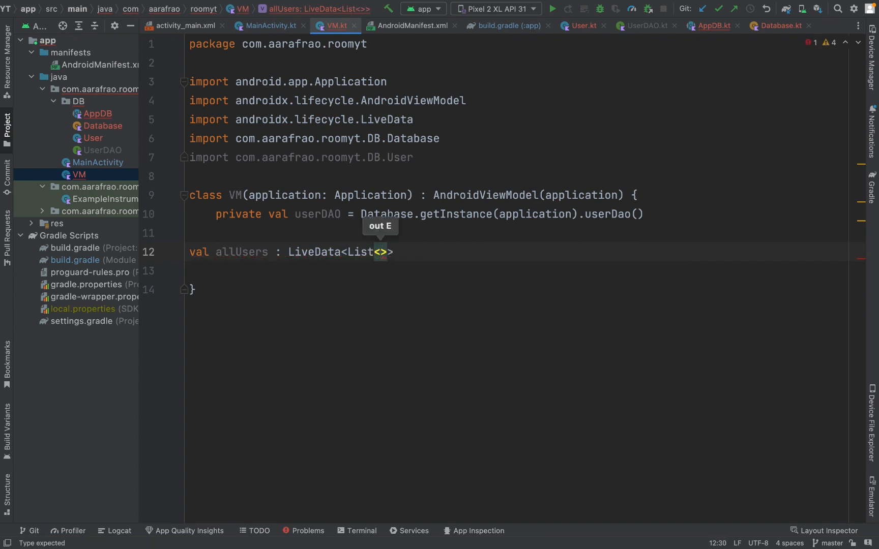
pyautogui.write('User')
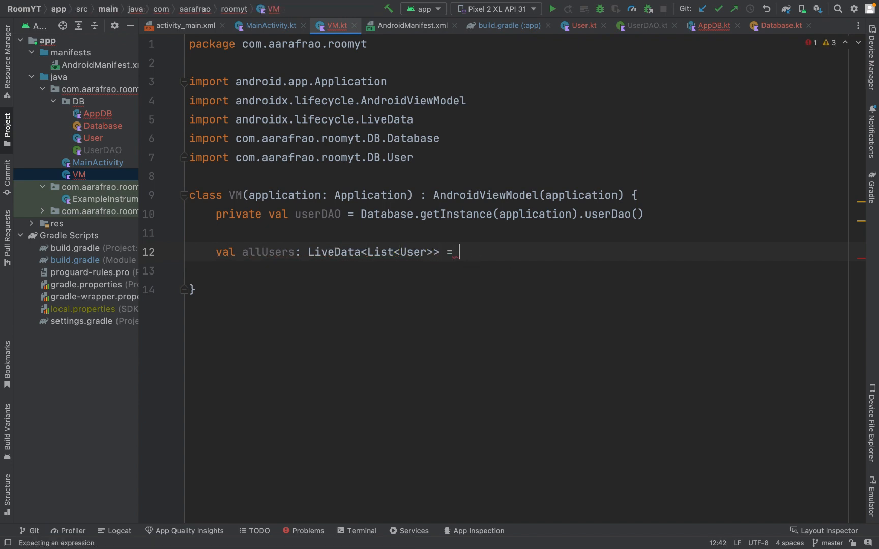
pyautogui.write('u')
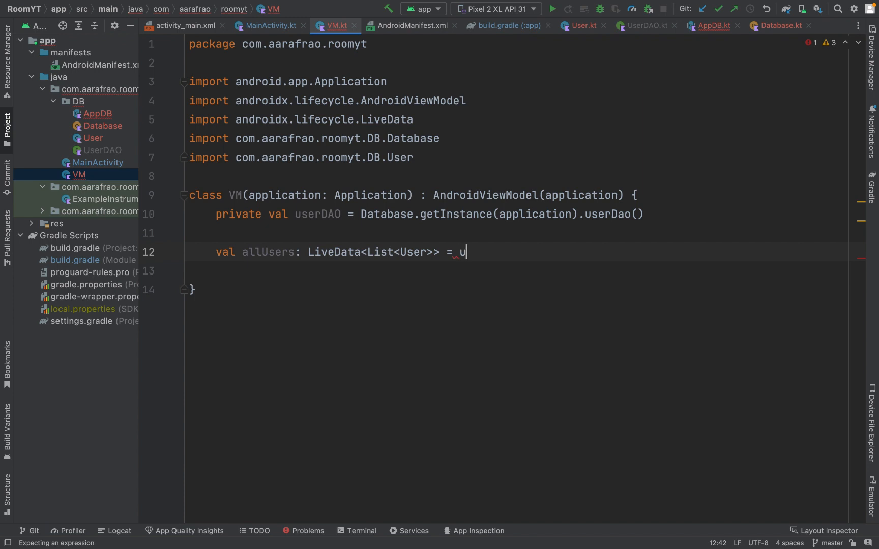
pyautogui.write('serDAO.')
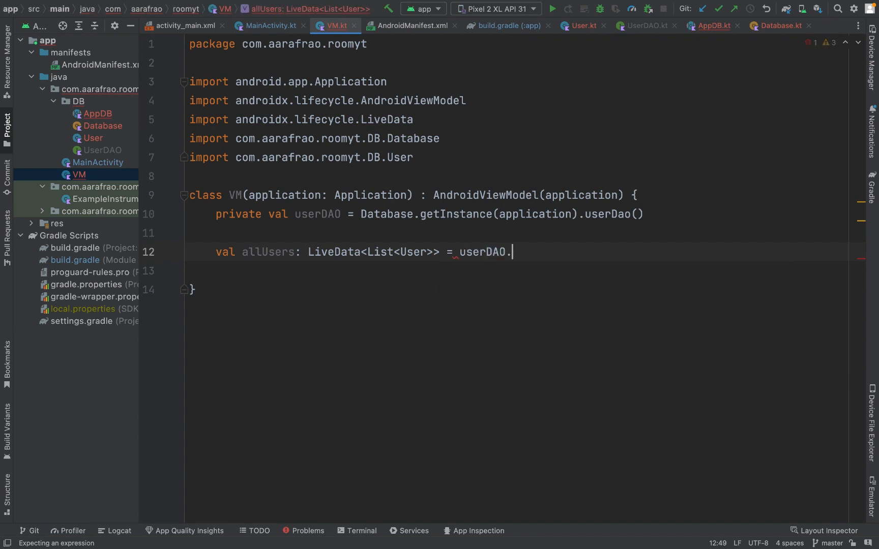
pyautogui.write('getAllUsers()')
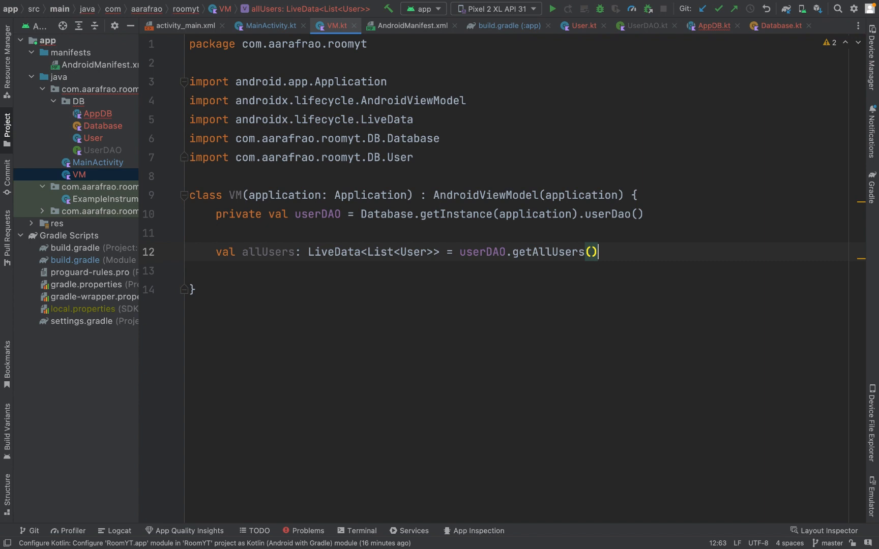
pyautogui.doubleClick(268, 251)
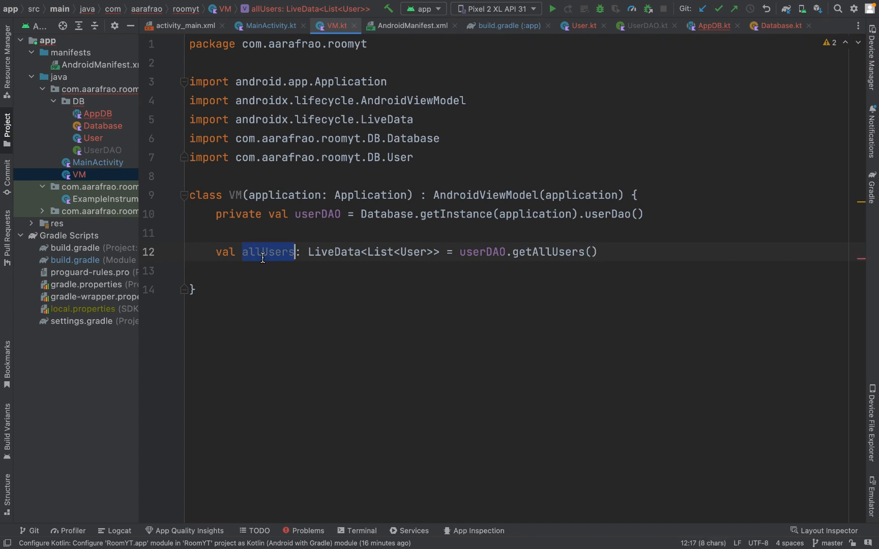
pyautogui.moveTo(267, 258)
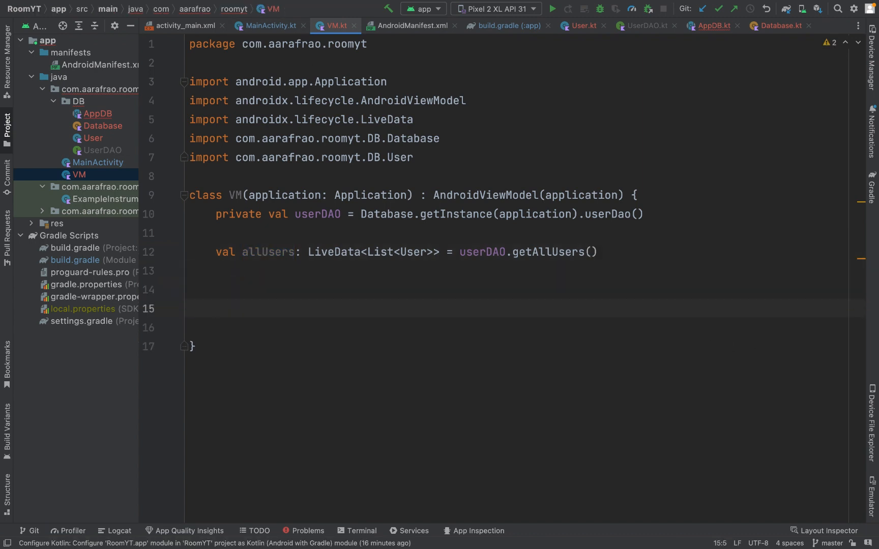
# Write the addUser(user: User) function signature and body braces in VM
pyautogui.write('fun')
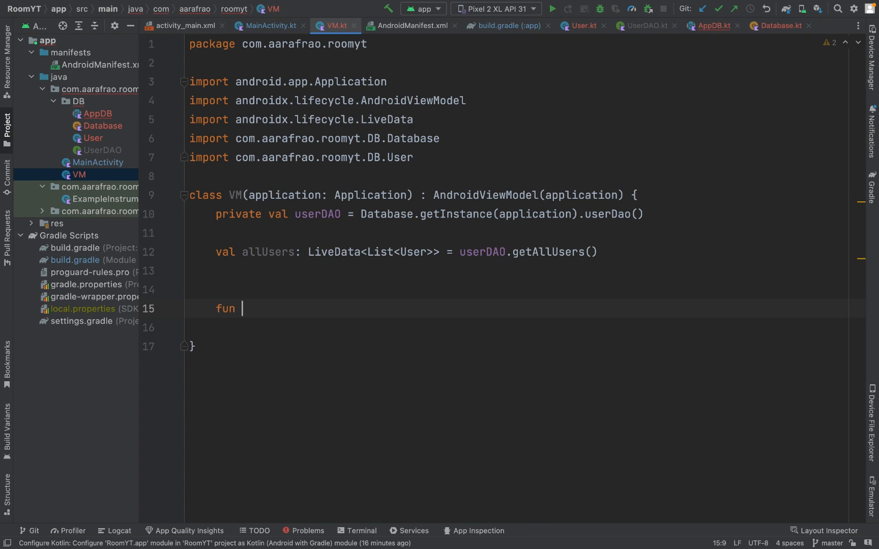
pyautogui.write('add')
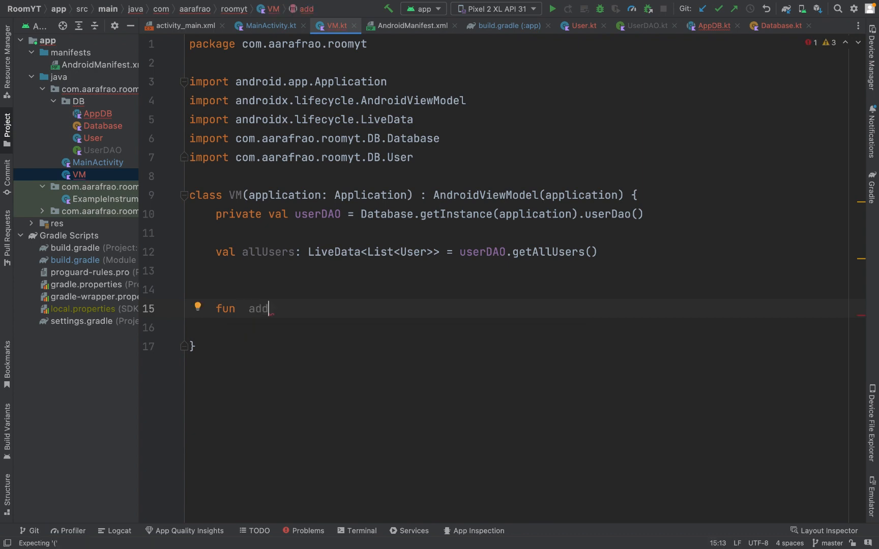
pyautogui.write('Users')
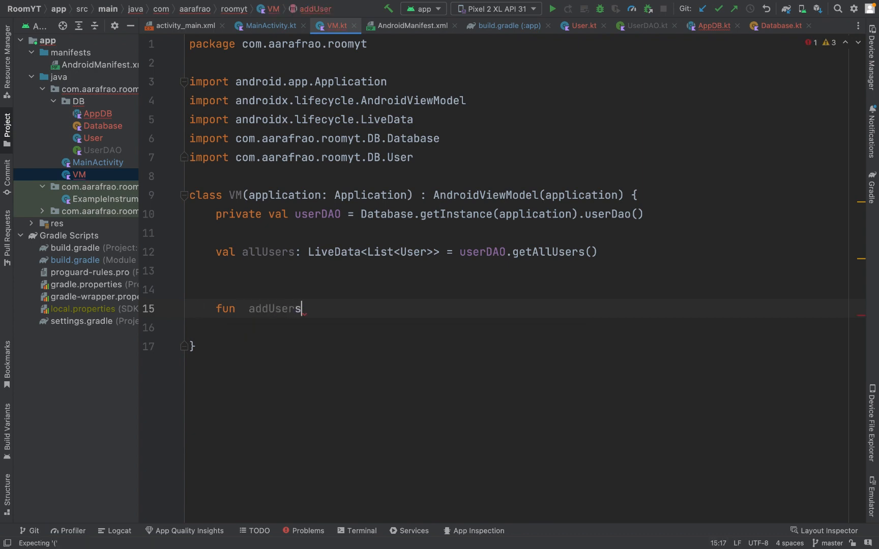
pyautogui.write('()')
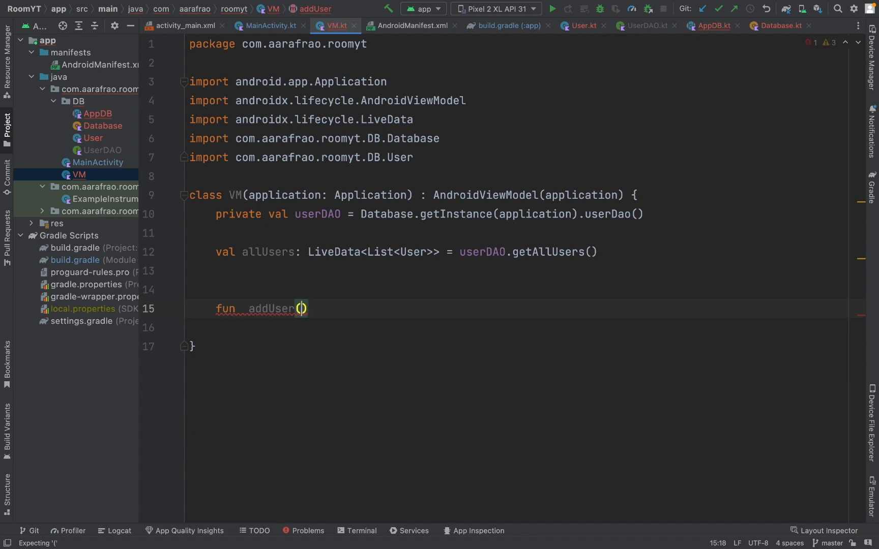
pyautogui.write('user: User')
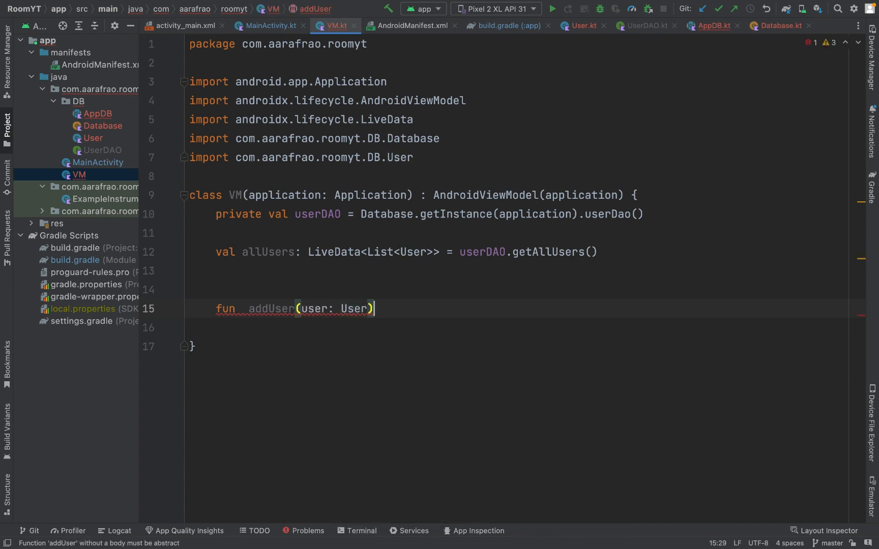
pyautogui.write('{')
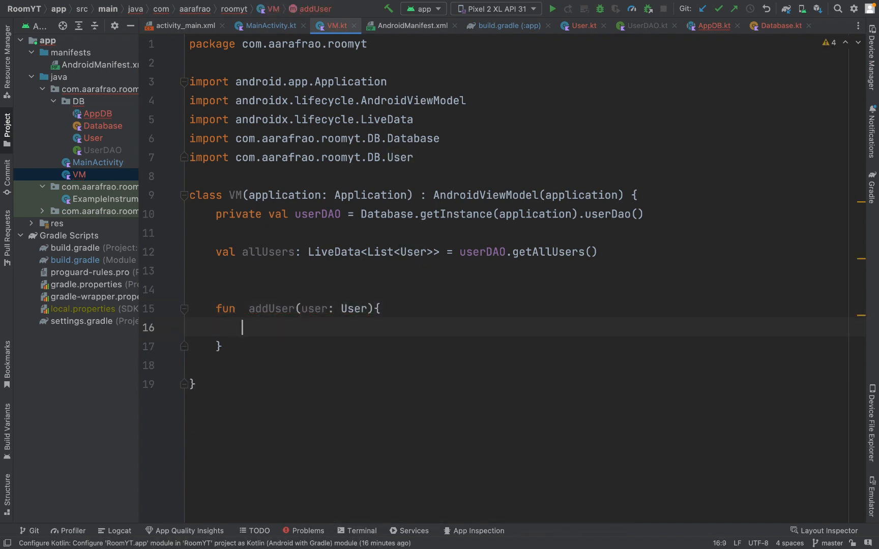
pyautogui.press('enter')
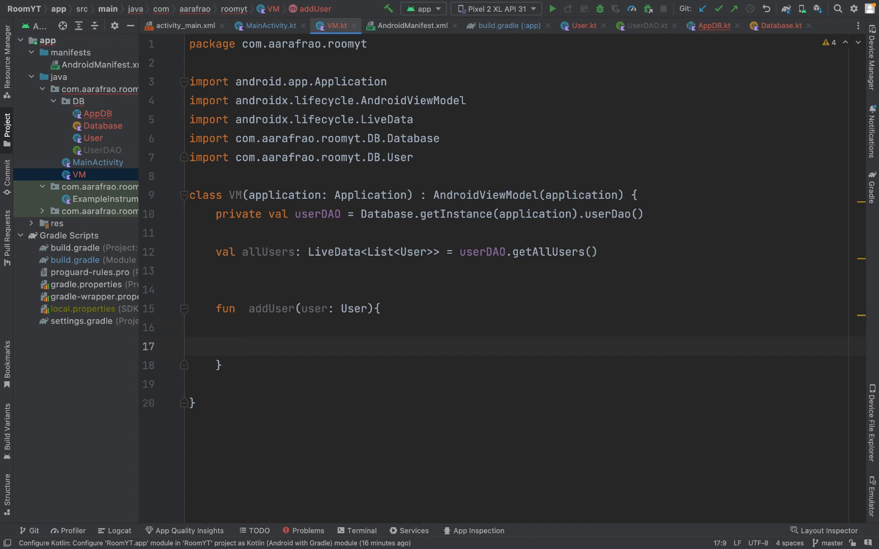
# Call userDAO.addUser(user) inside viewModelScope.launch(Dispatchers.IO), then copy the function
pyautogui.write('viewModelScope.launch }')
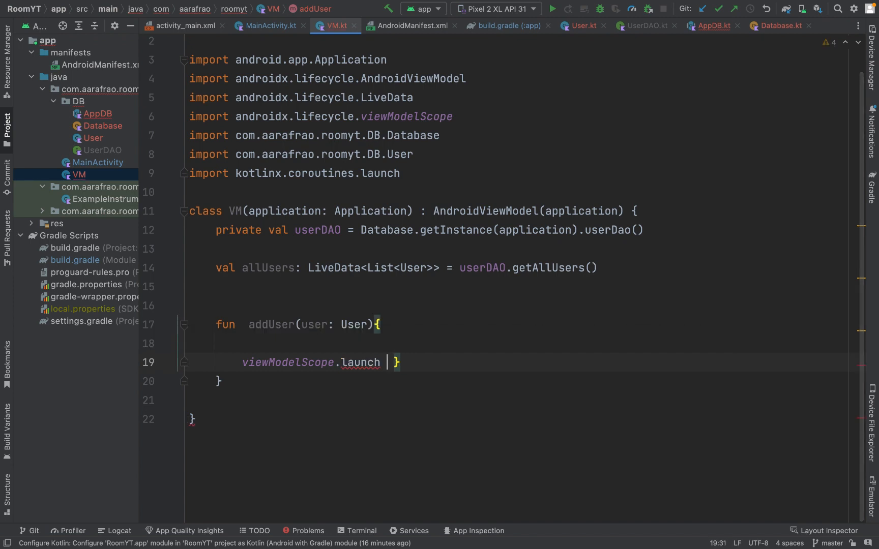
pyautogui.press('Backspace')
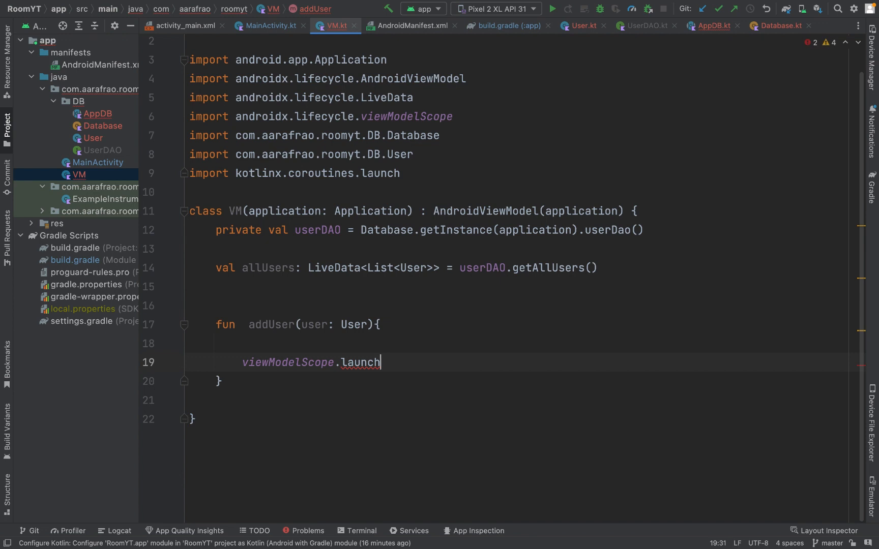
pyautogui.write('()')
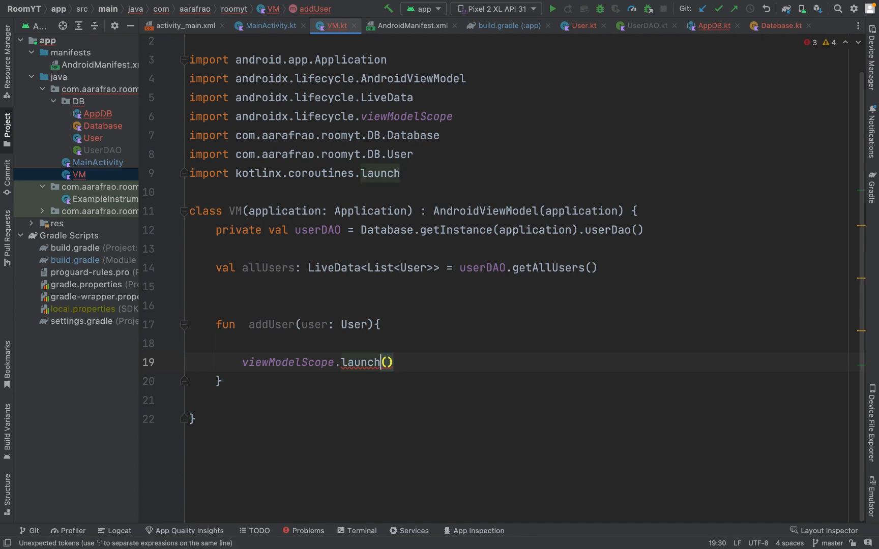
pyautogui.write('DIs')
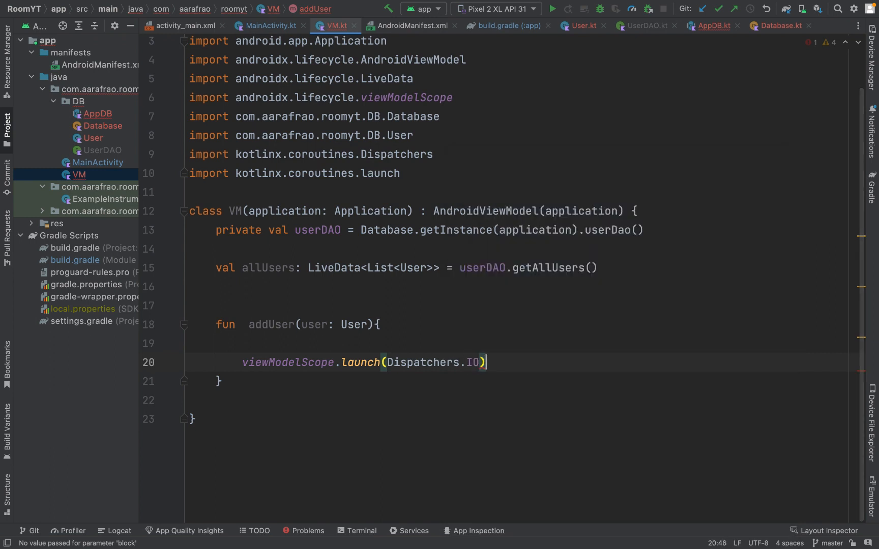
pyautogui.write('{')
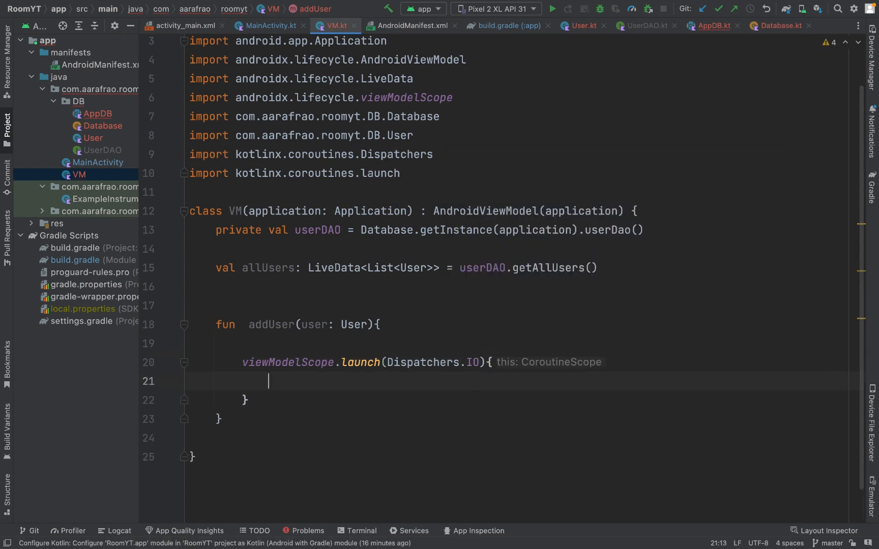
pyautogui.write('userDAO.addU')
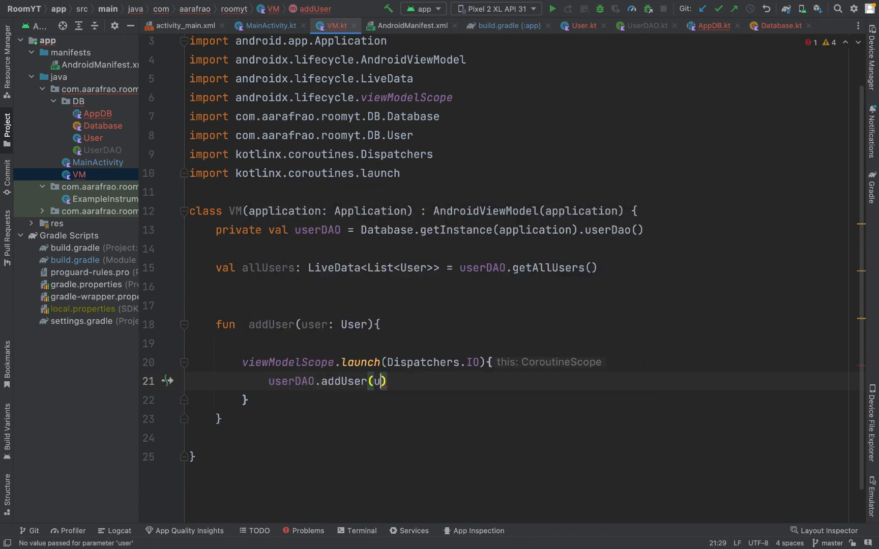
pyautogui.write('ser')
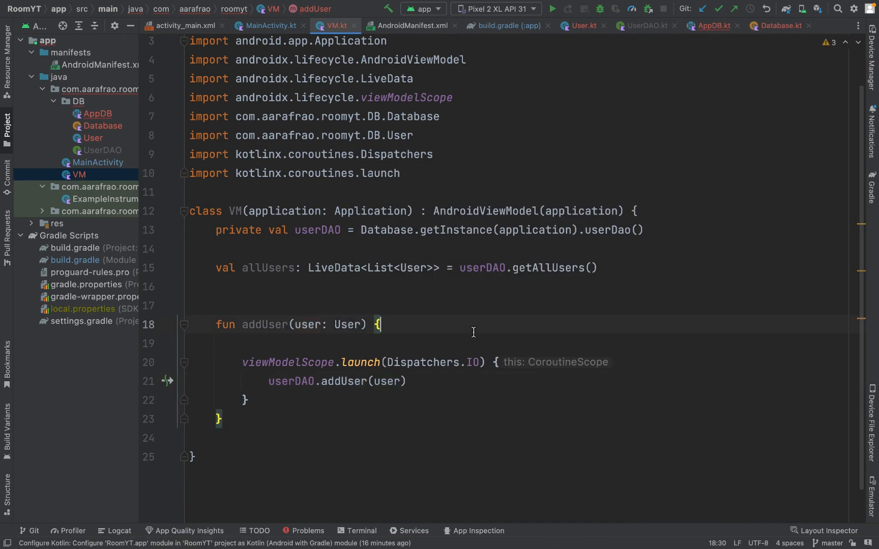
pyautogui.press('Backspace')
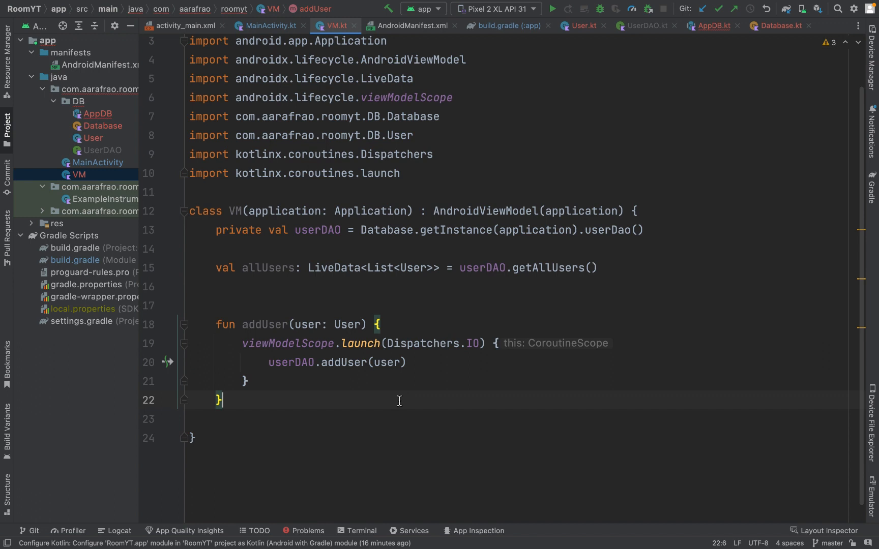
pyautogui.press('enter')
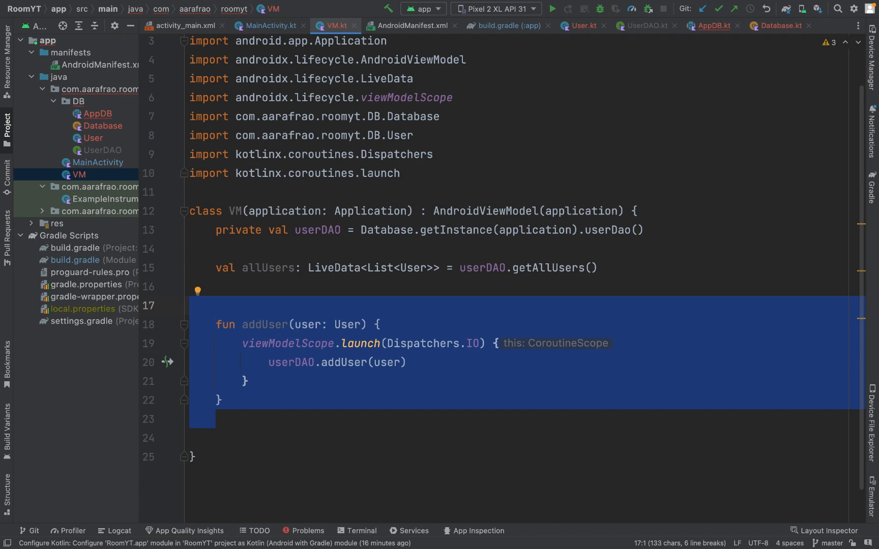
# Paste a duplicate and rename it deleteUser(user: User) calling userDAO.deleteUser(user)
pyautogui.press('ctrl+v')
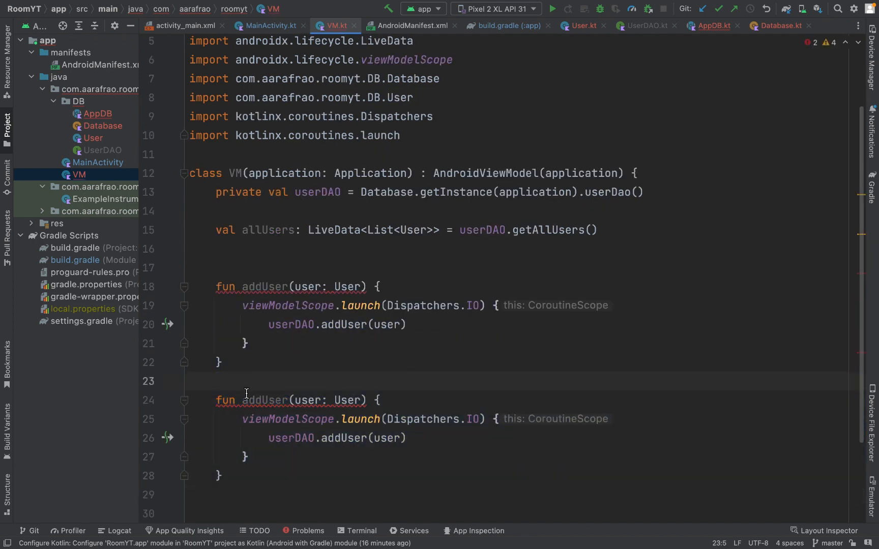
pyautogui.doubleClick(253, 400)
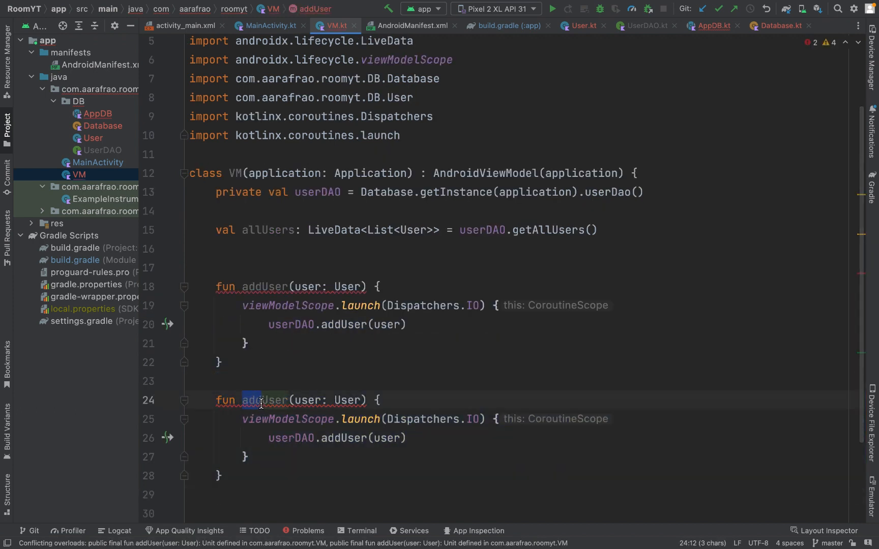
pyautogui.write('deleteUser')
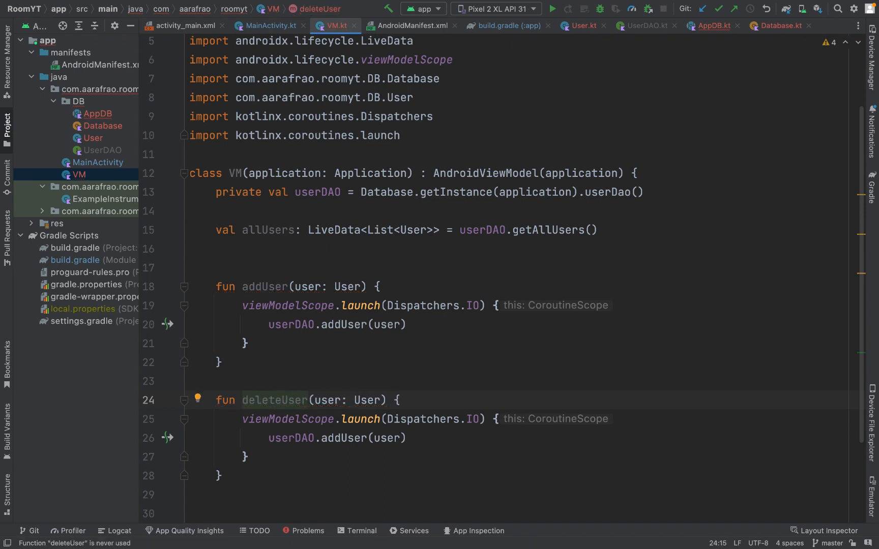
pyautogui.click(342, 437)
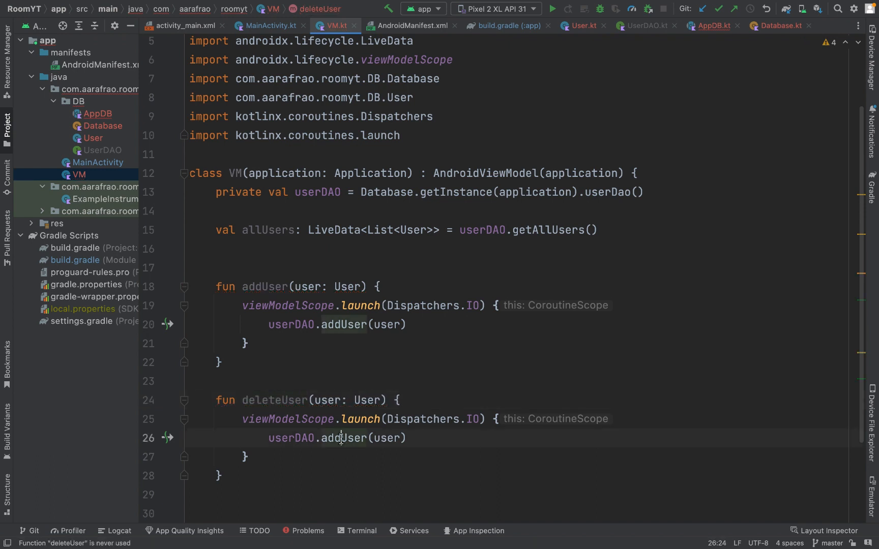
pyautogui.write('deleteUser')
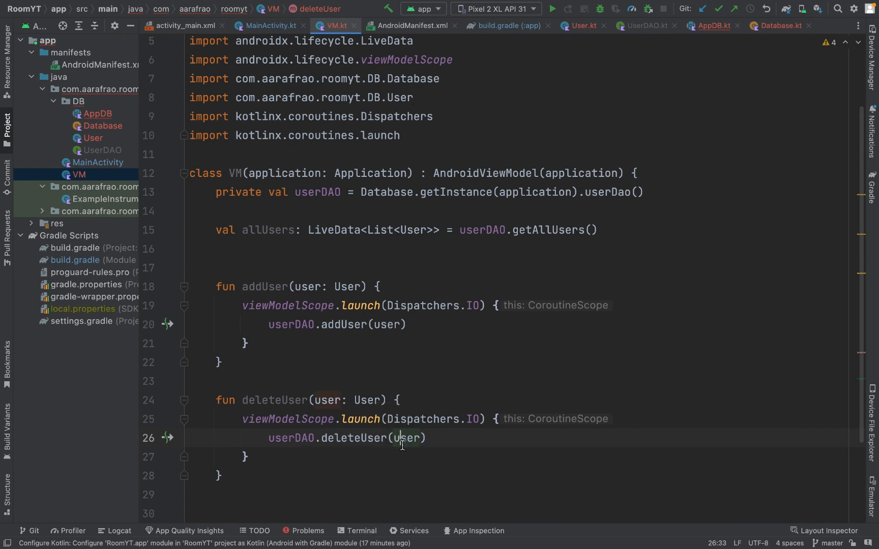
pyautogui.moveTo(270, 26)
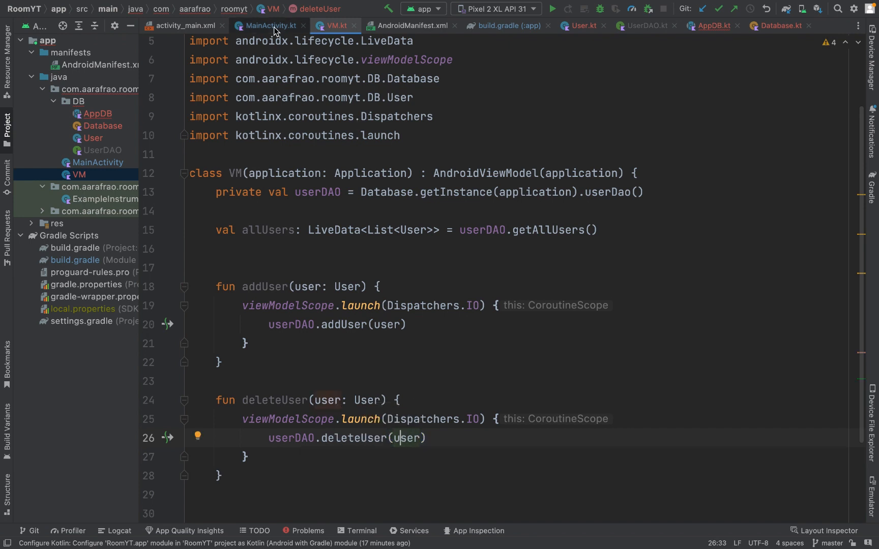
# Add blank lines after setContentView in MainActivity's onCreate for new code
pyautogui.click(268, 25)
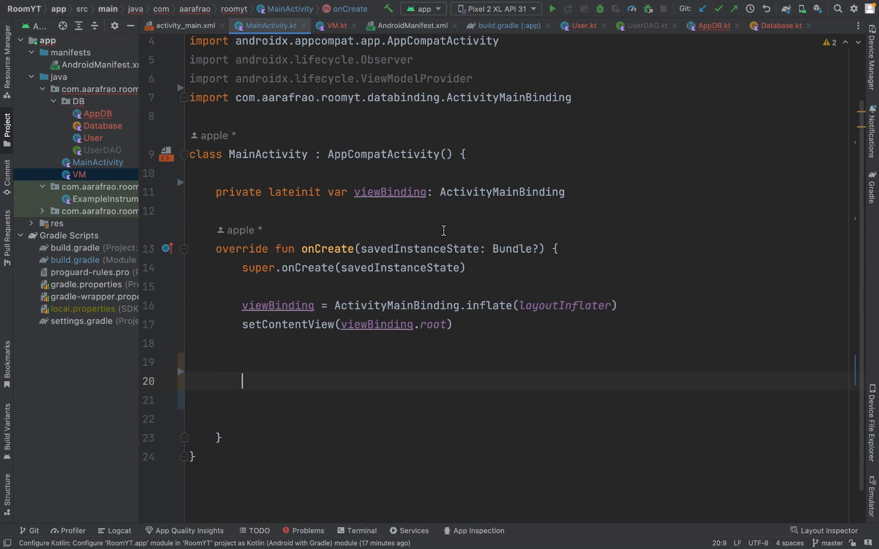
pyautogui.moveTo(184, 25)
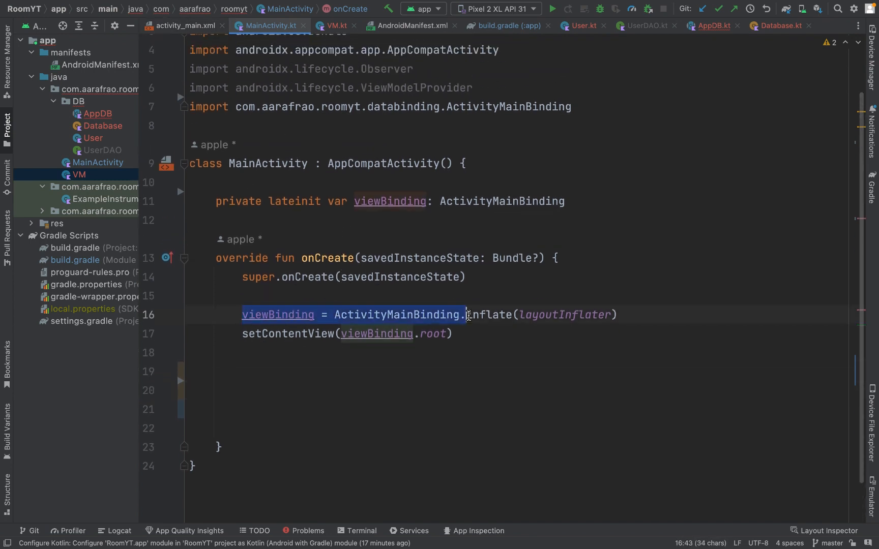
pyautogui.click(438, 352)
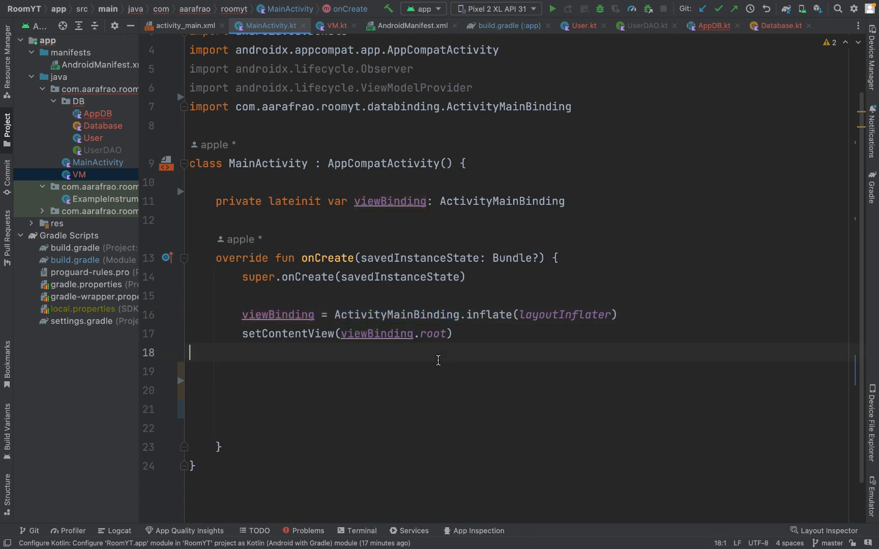
pyautogui.moveTo(364, 368)
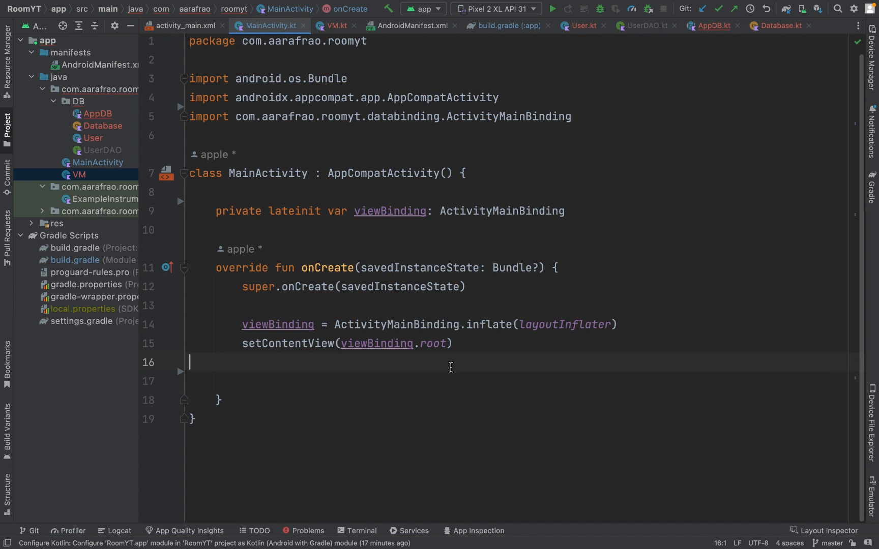
pyautogui.press('Return')
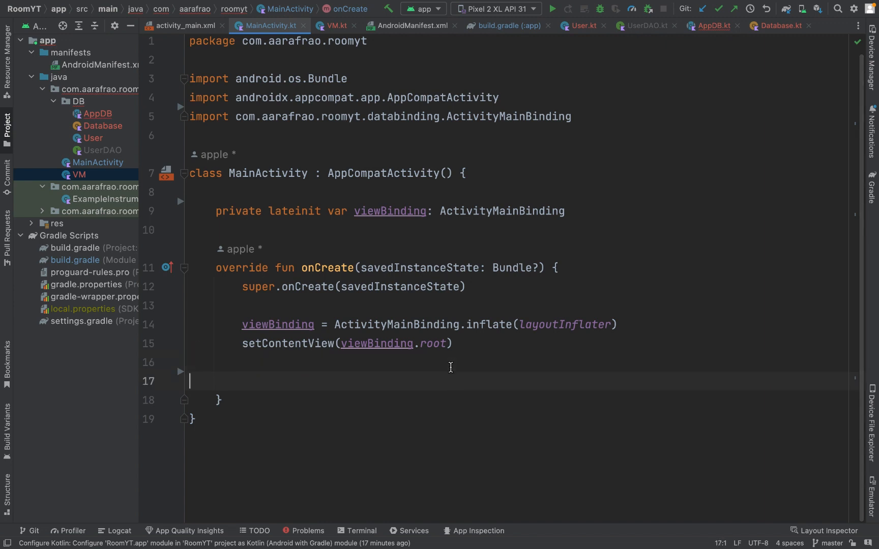
pyautogui.press('Backspace')
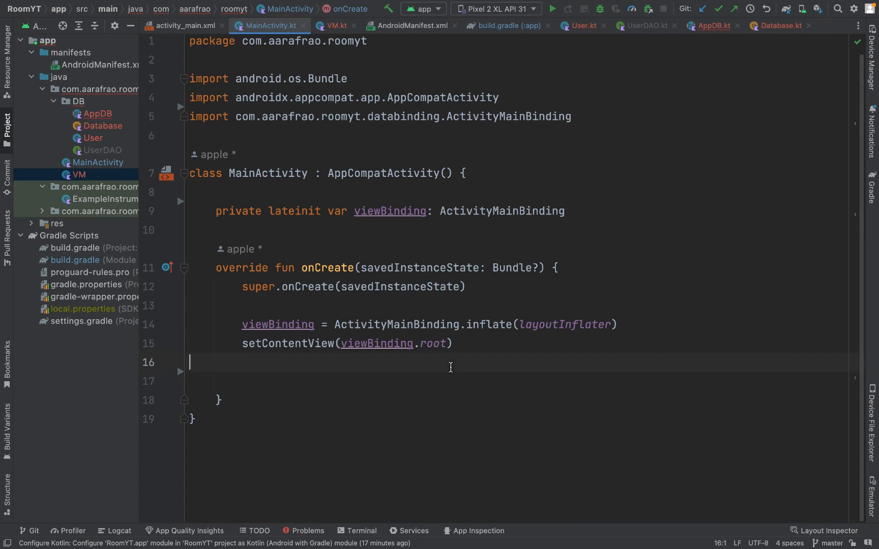
pyautogui.press('enter')
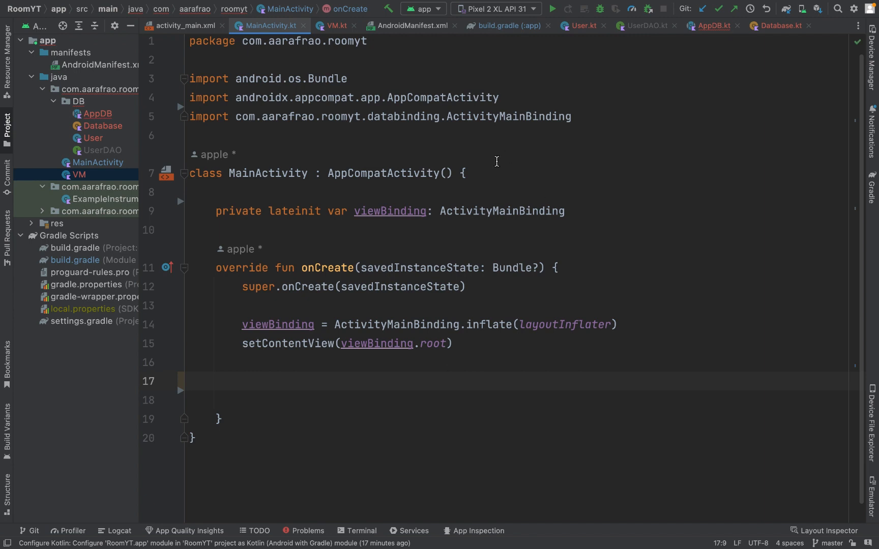
pyautogui.click(189, 193)
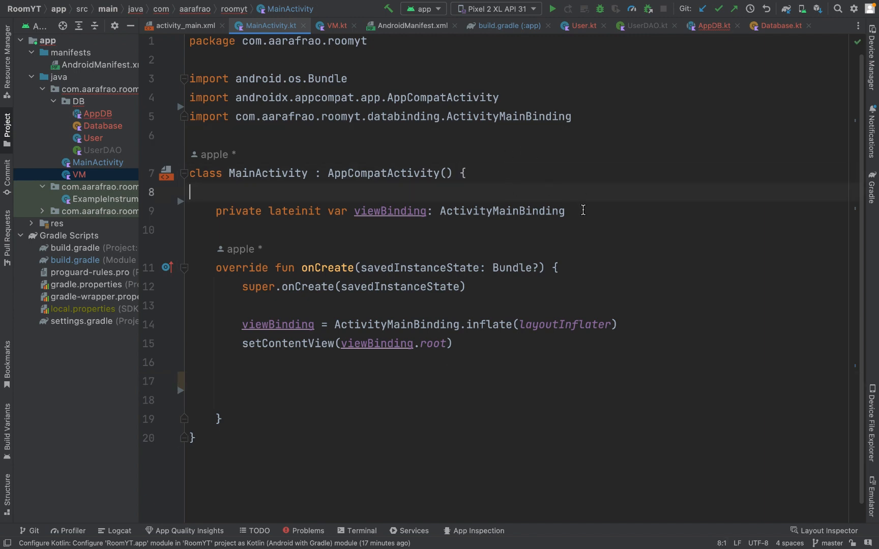
# Declare private lateinit var vm: VM in MainActivity
pyautogui.write('private lateinit var')
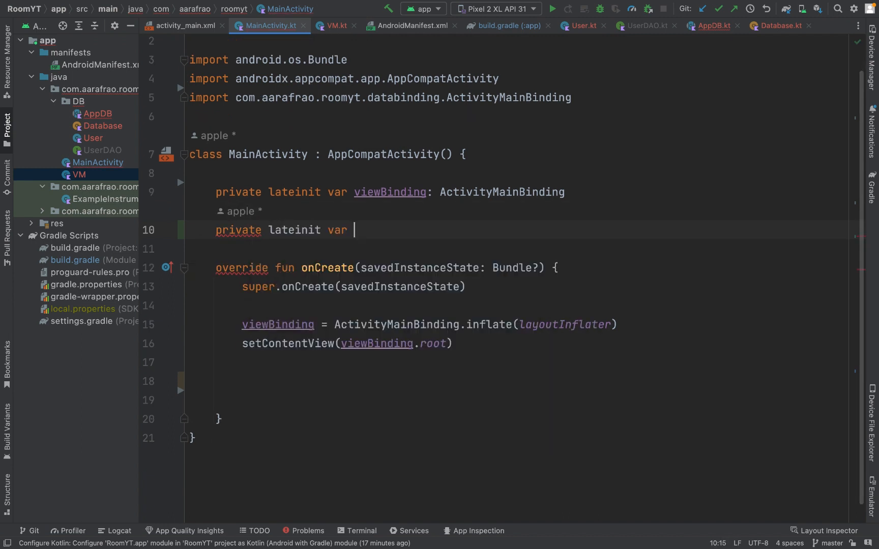
pyautogui.write('vm')
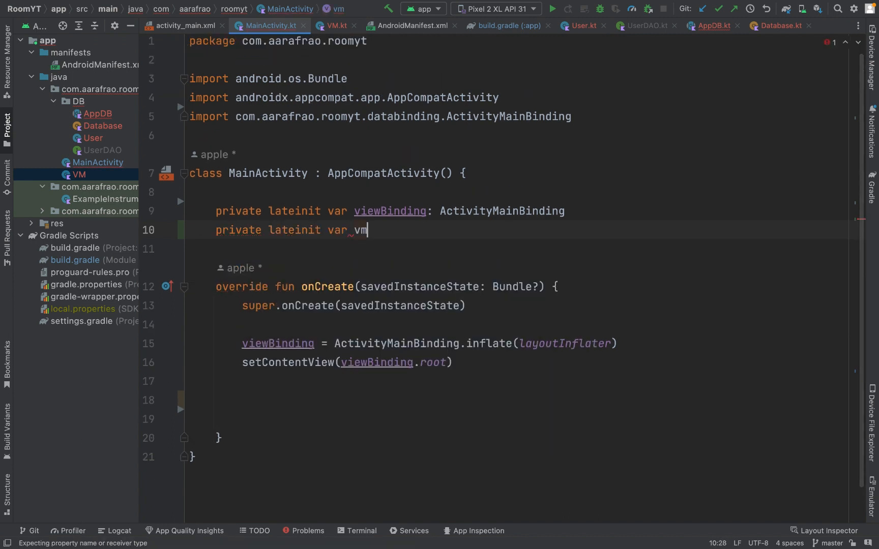
pyautogui.write(':VM')
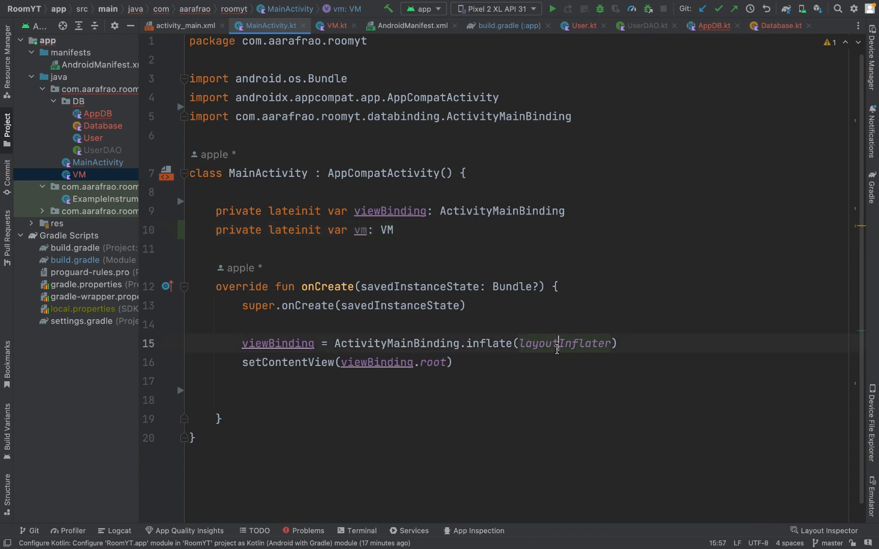
# Assign vm = ViewModelProvider(this)[VM::class.java] in onCreate
pyautogui.write('v')
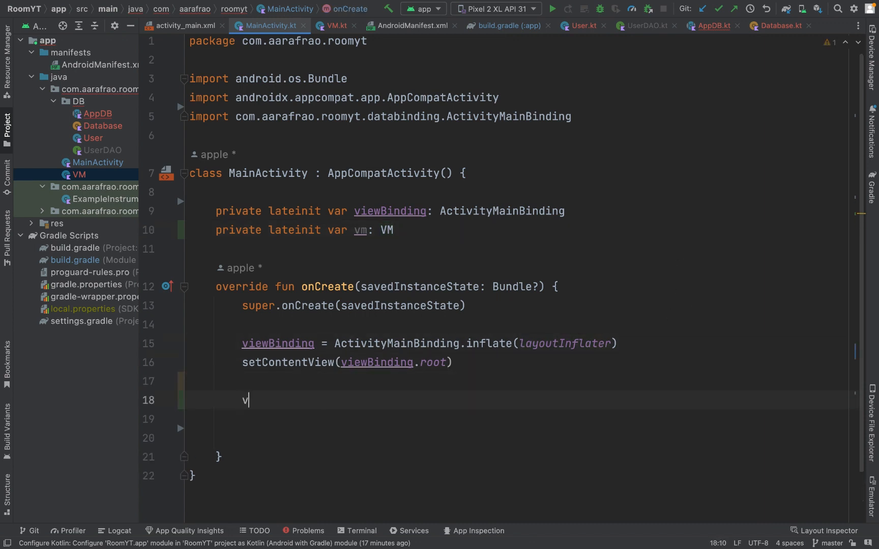
pyautogui.write('m = V')
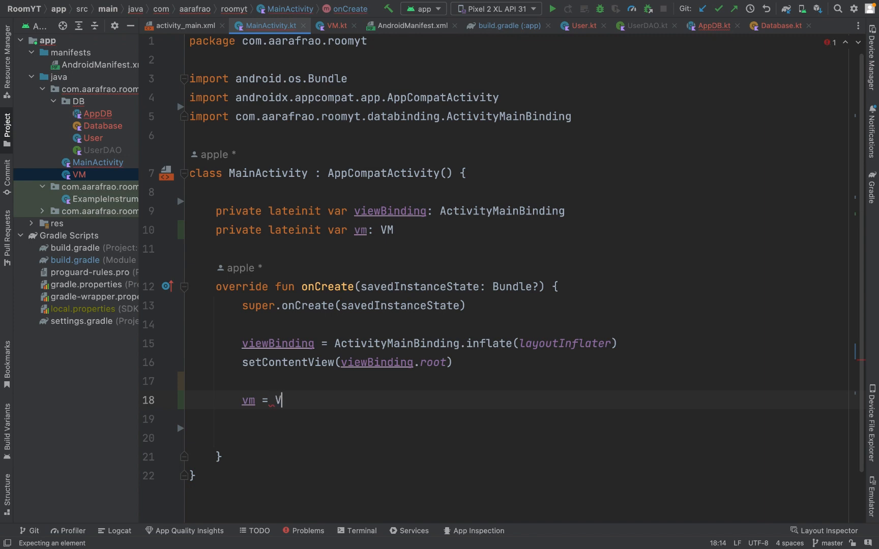
pyautogui.write('iew')
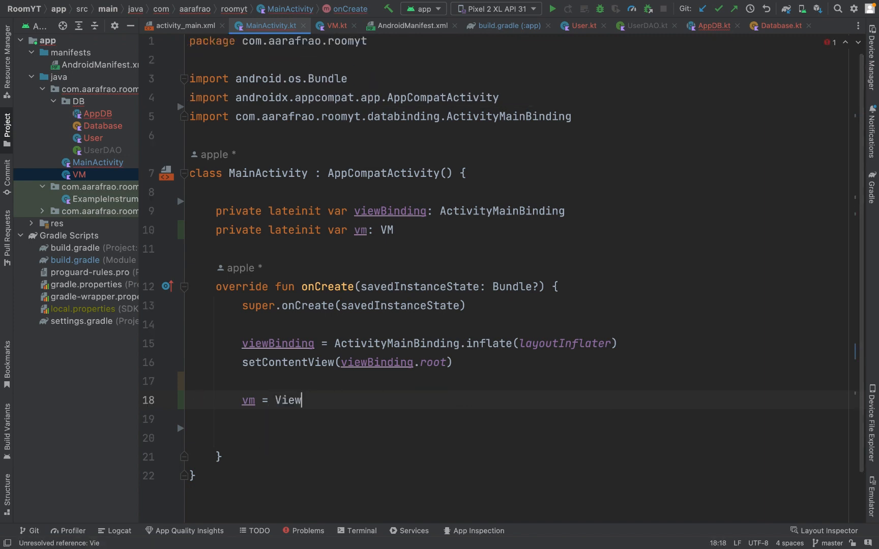
pyautogui.write('ModelP')
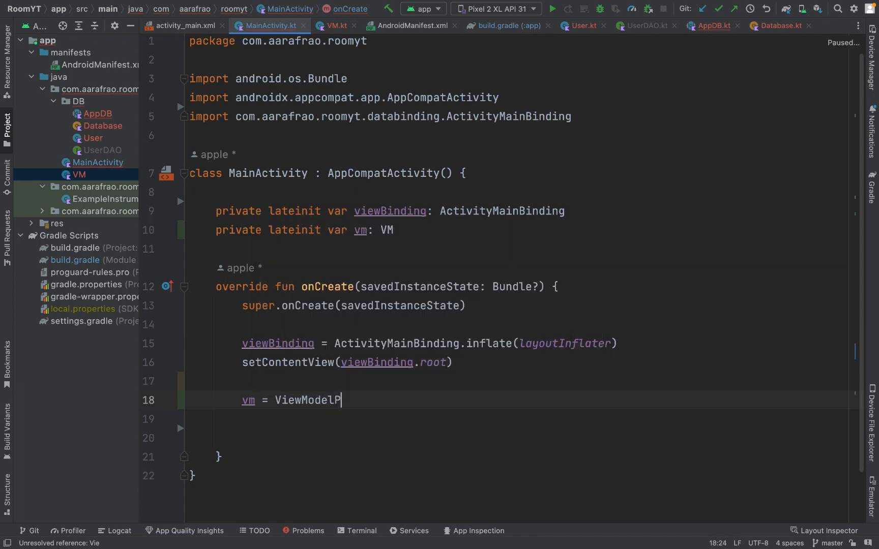
pyautogui.write('rovider')
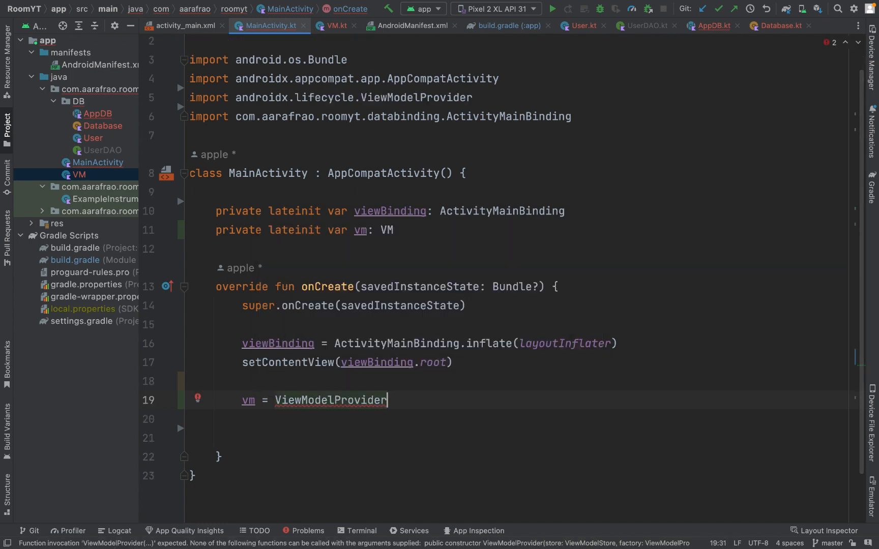
pyautogui.write('(this)')
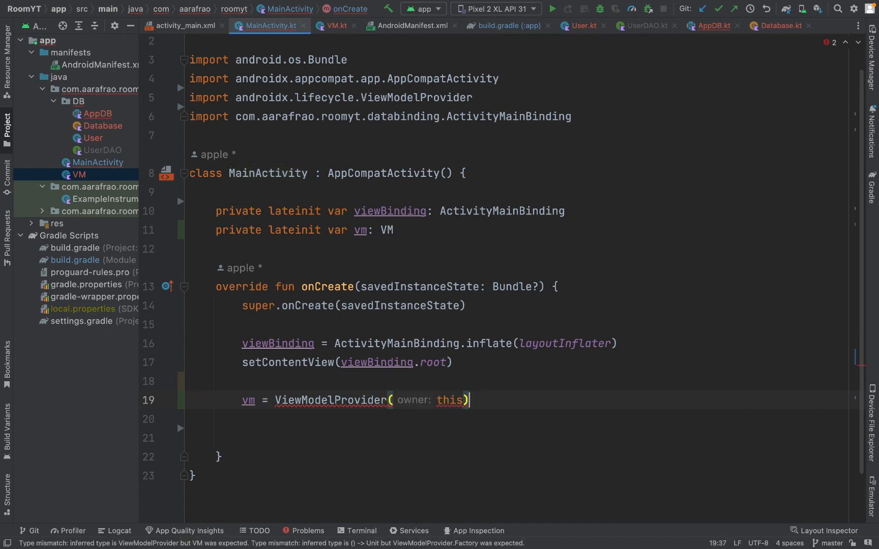
pyautogui.write('[]')
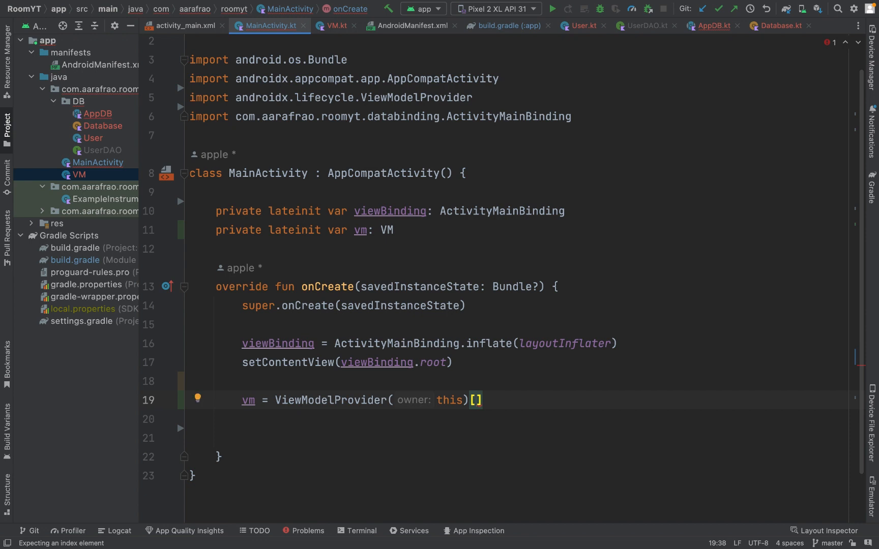
pyautogui.write('VM')
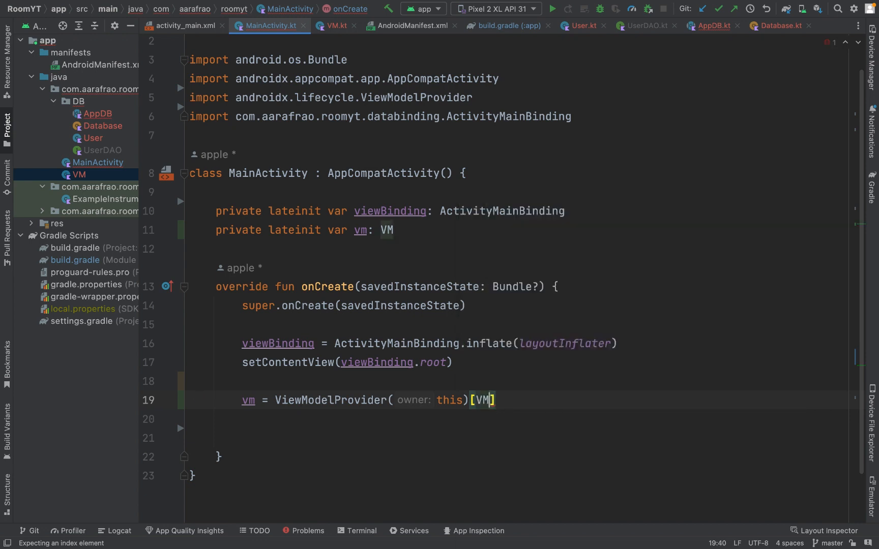
pyautogui.write(':')
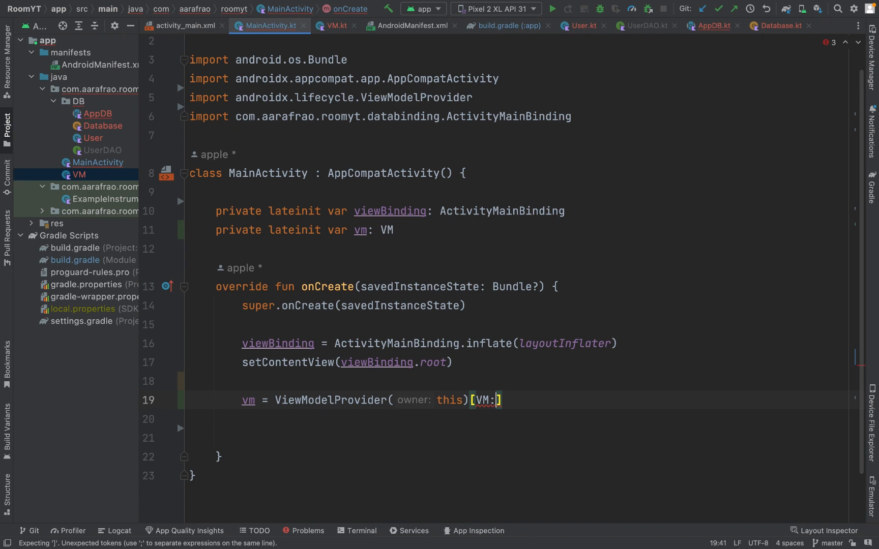
pyautogui.write('::class.java')
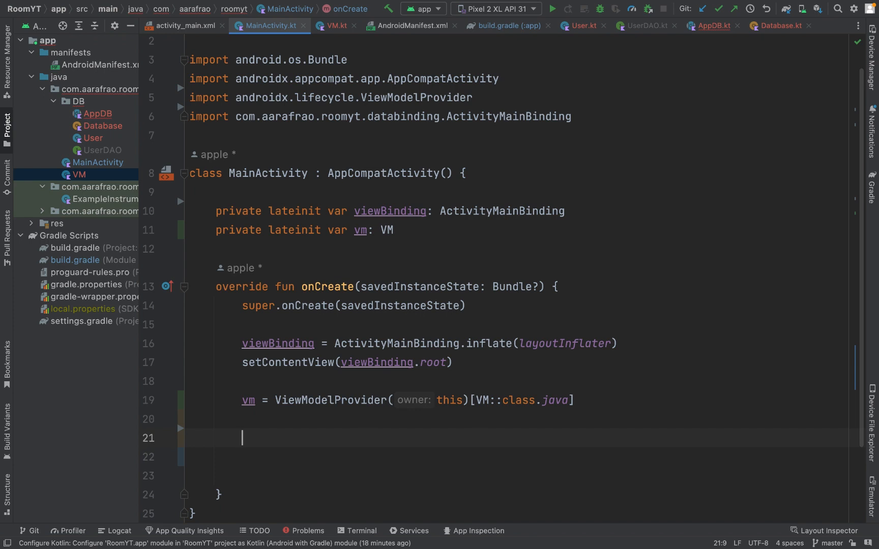
pyautogui.write('wm.')
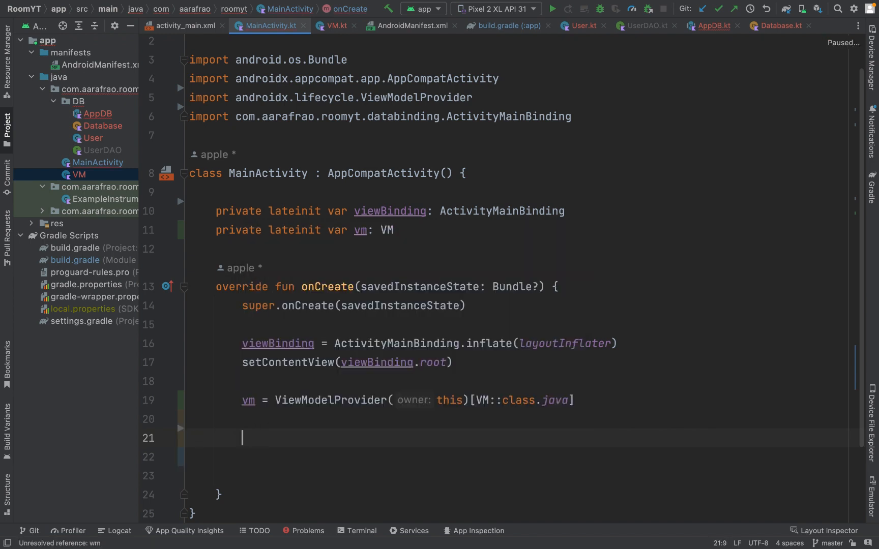
# Call vm.allUsers.observe(this, Observer { … }) and start referencing viewBinding.txtHello inside
pyautogui.write('v')
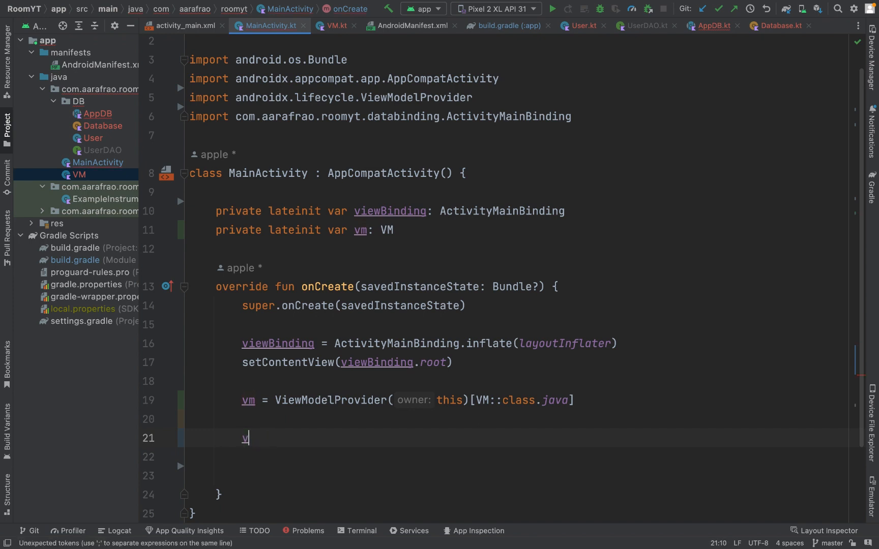
pyautogui.write('m.a')
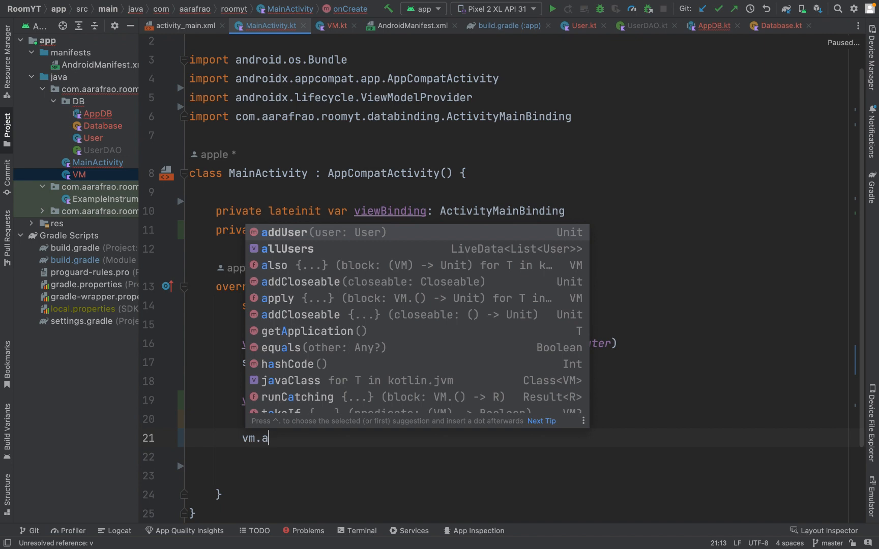
pyautogui.write('llUsers.')
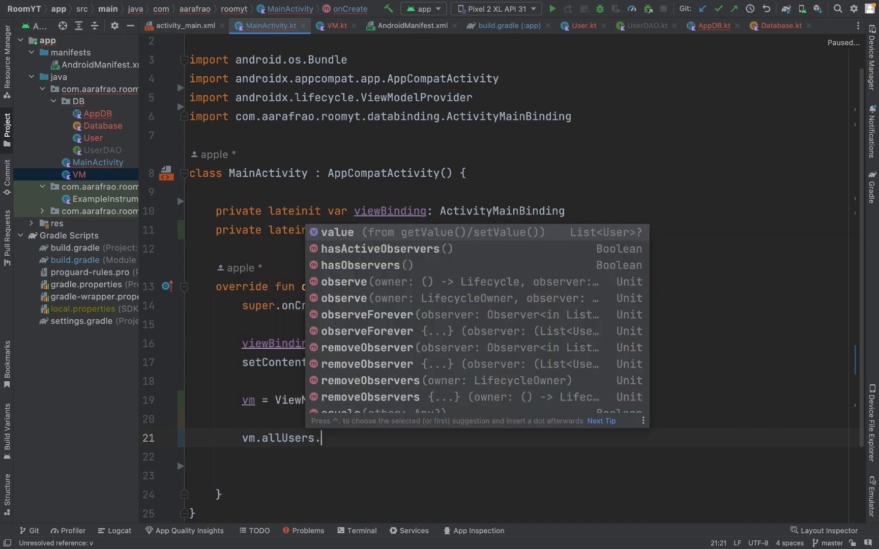
pyautogui.click(344, 281)
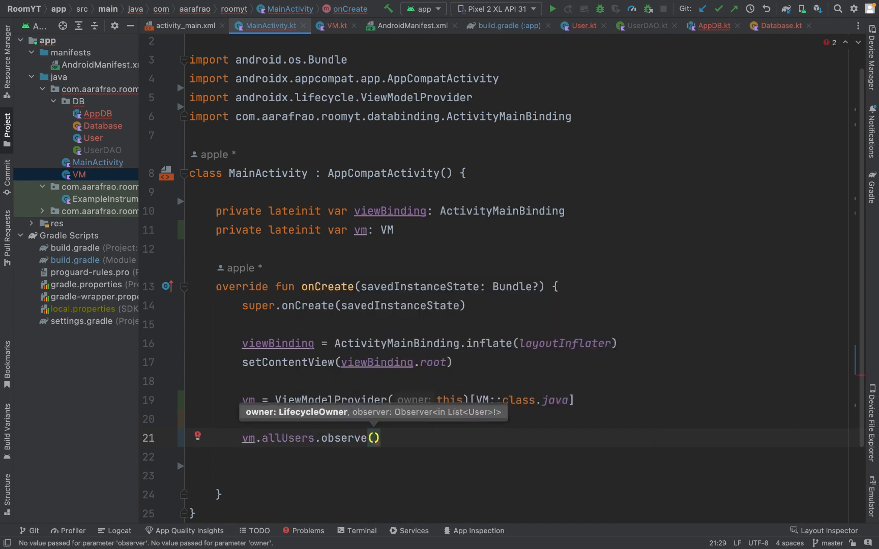
pyautogui.write('th')
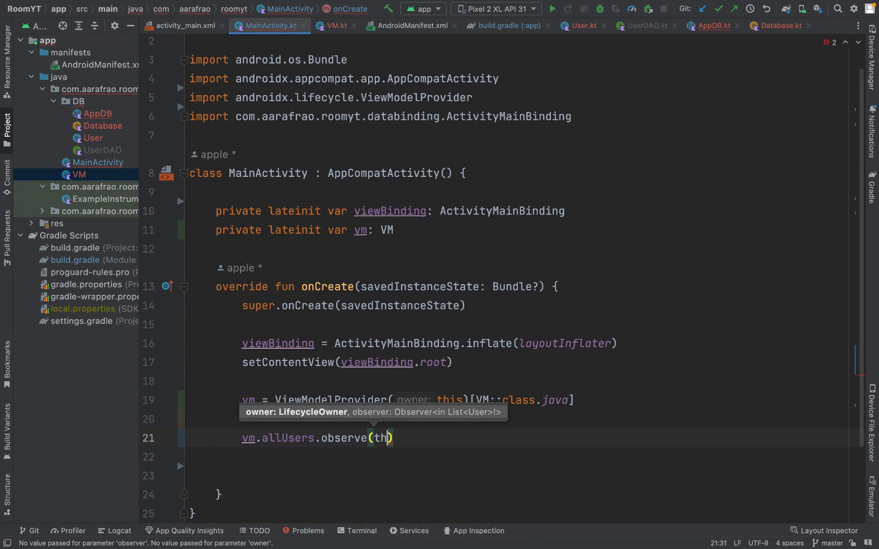
pyautogui.write('th')
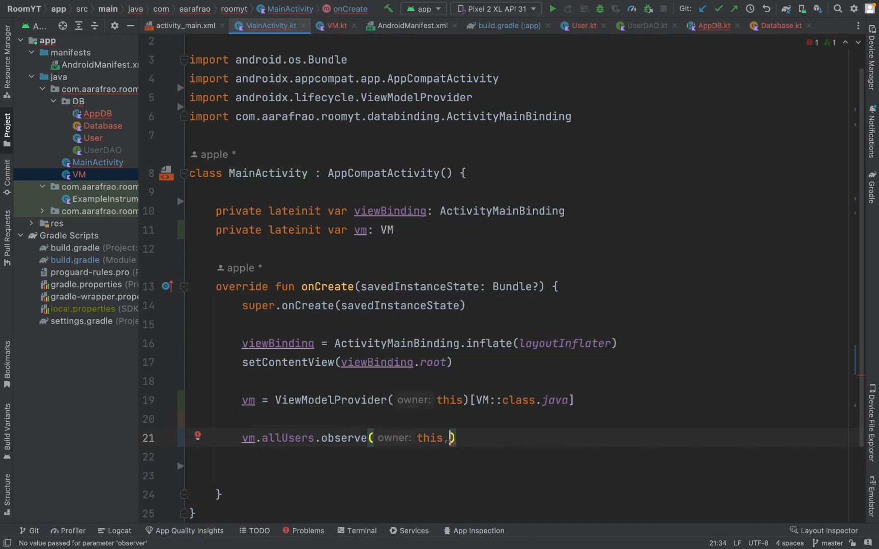
pyautogui.moveTo(448, 437)
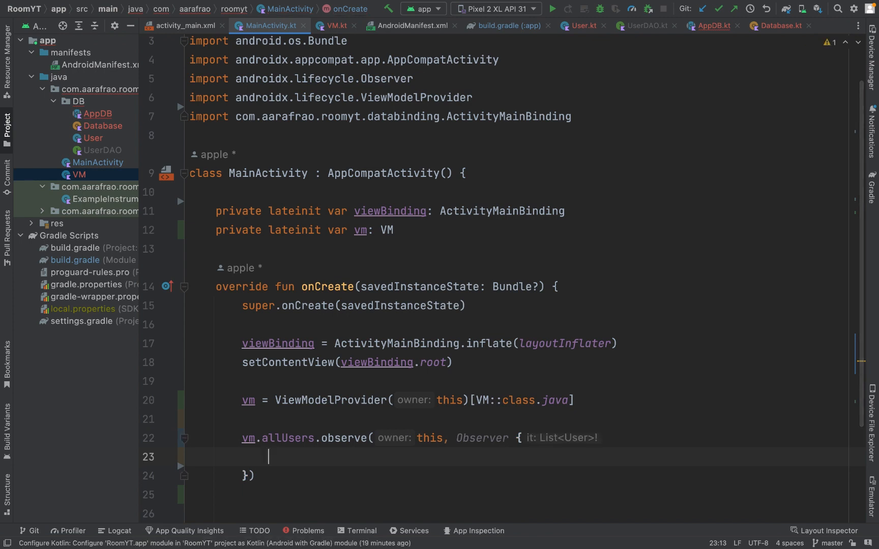
pyautogui.write('vu')
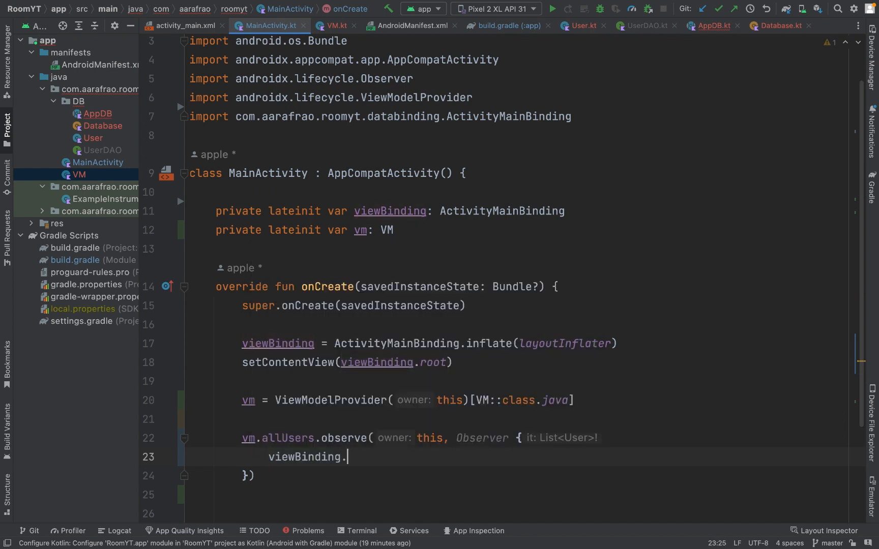
pyautogui.write('txtHello')
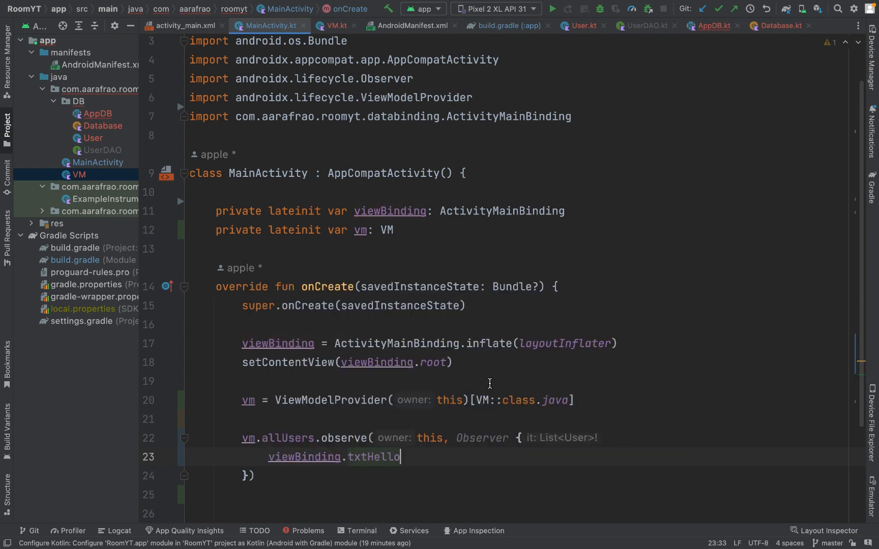
# Set viewBinding.txtHello.text = it[0].email inside the observer after checking the layout id
pyautogui.click(184, 25)
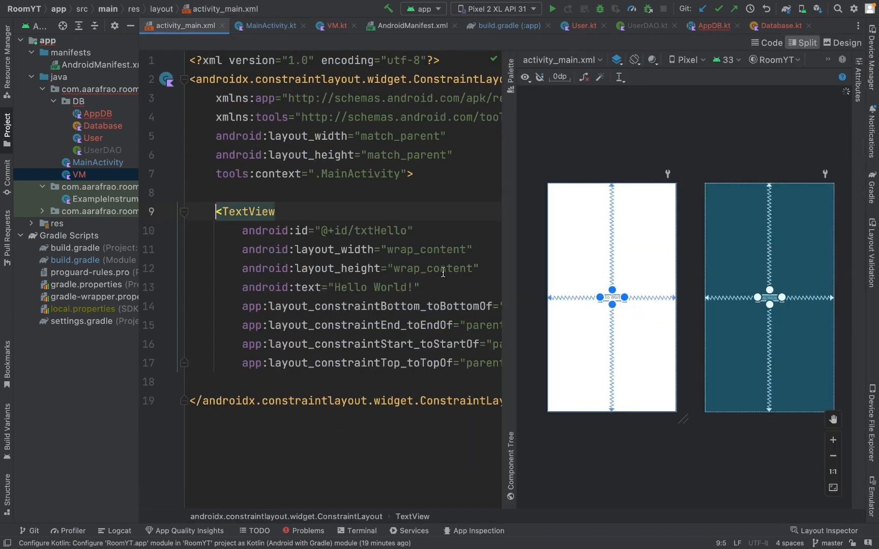
pyautogui.click(268, 25)
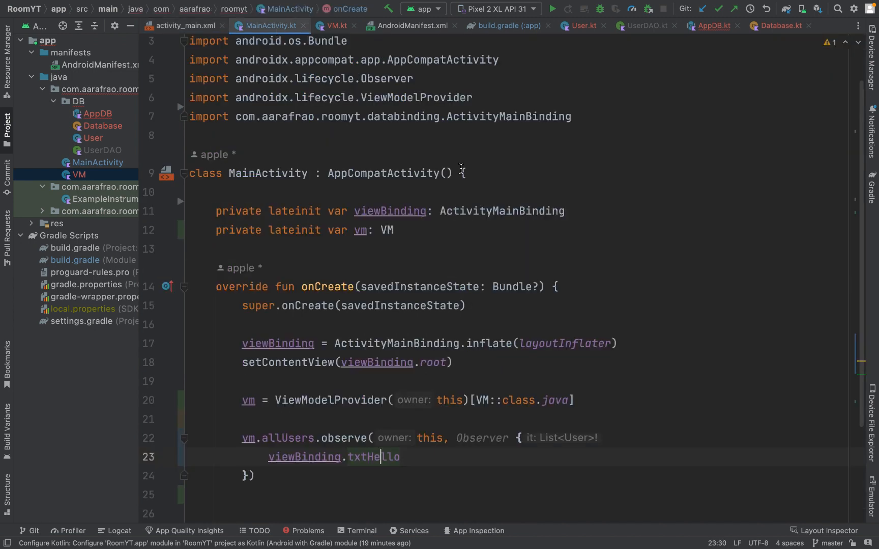
pyautogui.write('=')
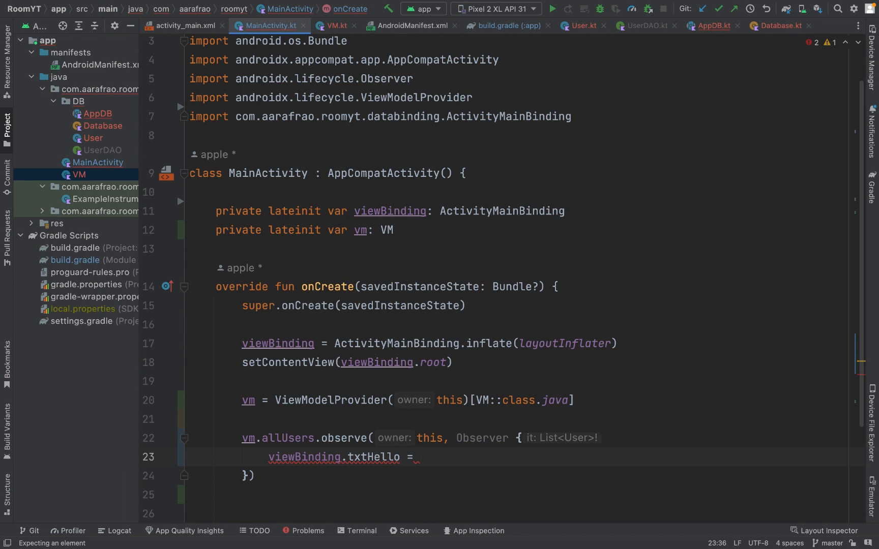
pyautogui.write('it')
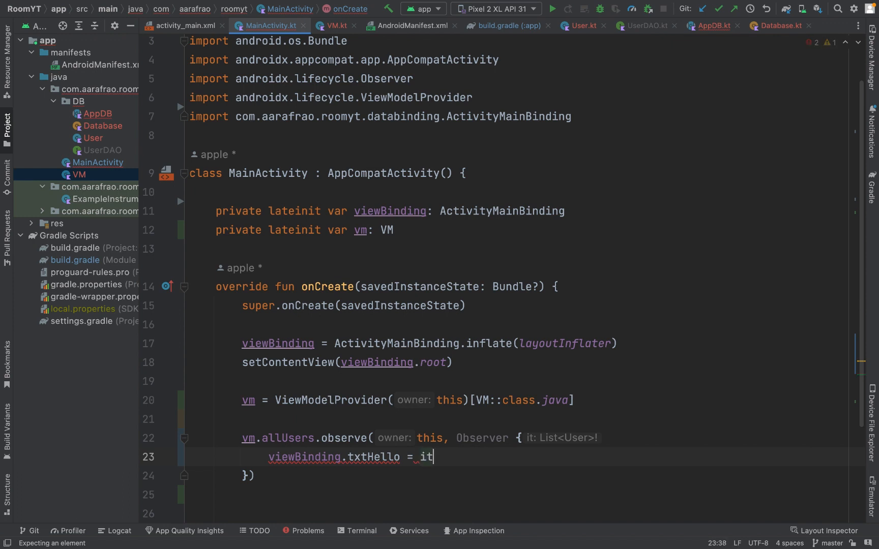
pyautogui.write('.')
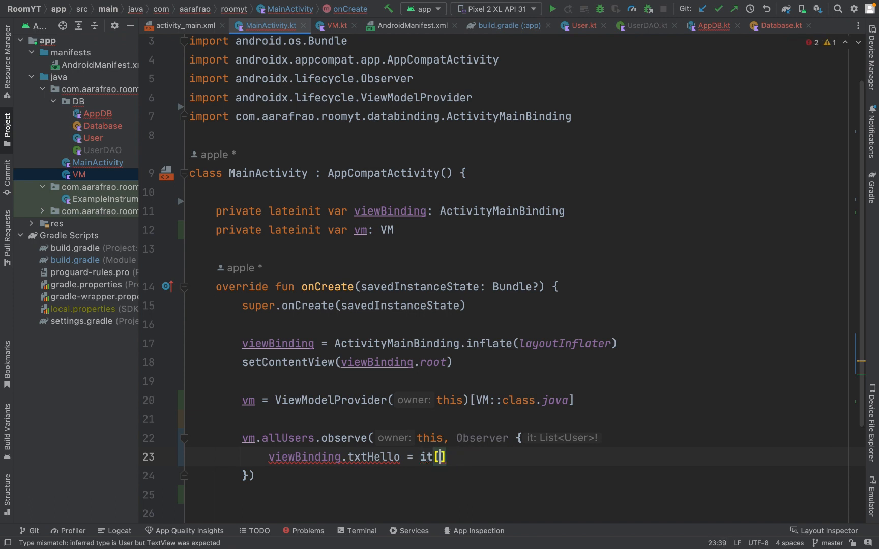
pyautogui.write('0')
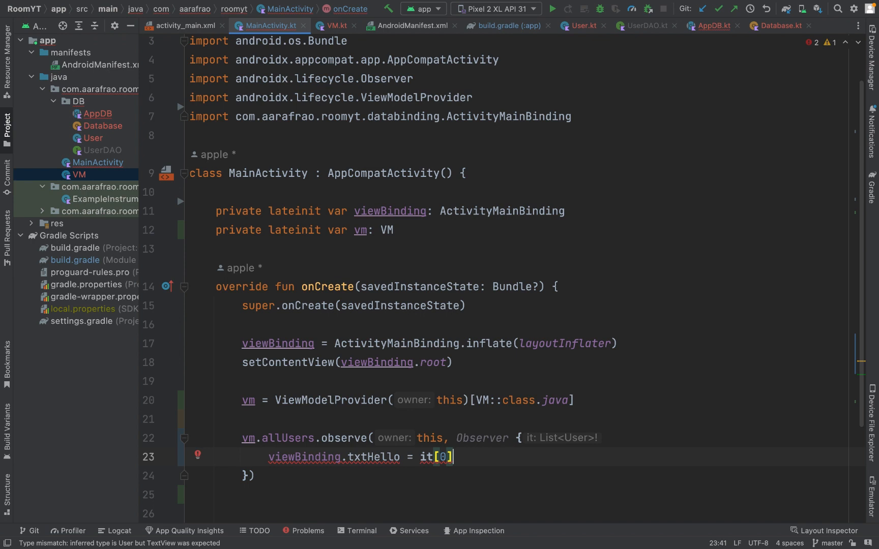
pyautogui.write('.email')
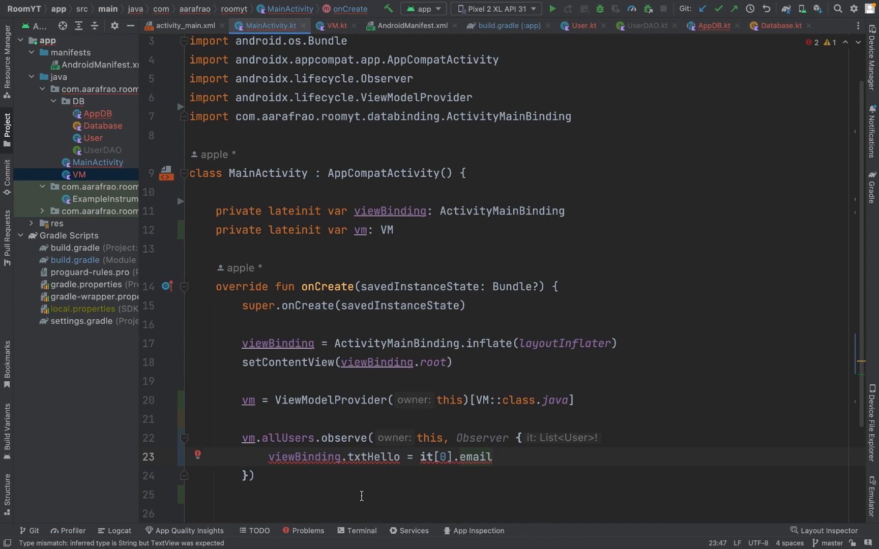
pyautogui.write('.text')
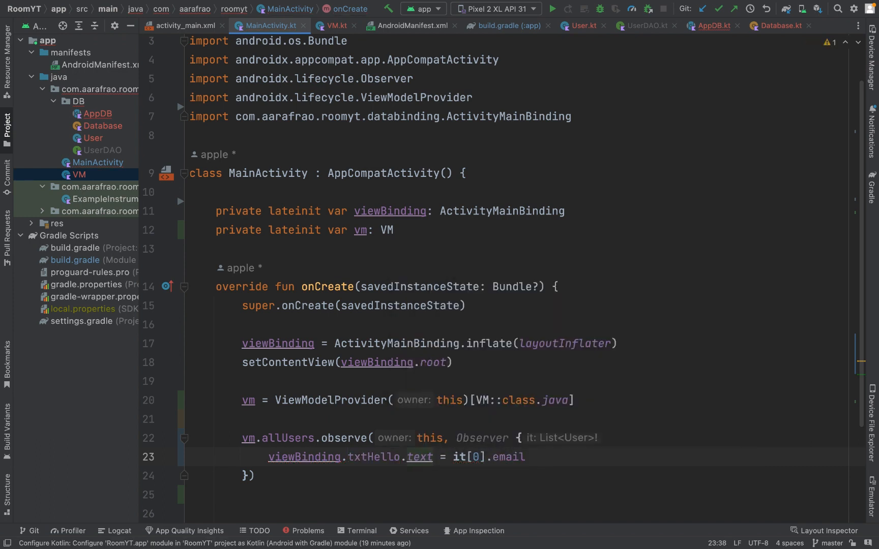
pyautogui.scroll(-3)
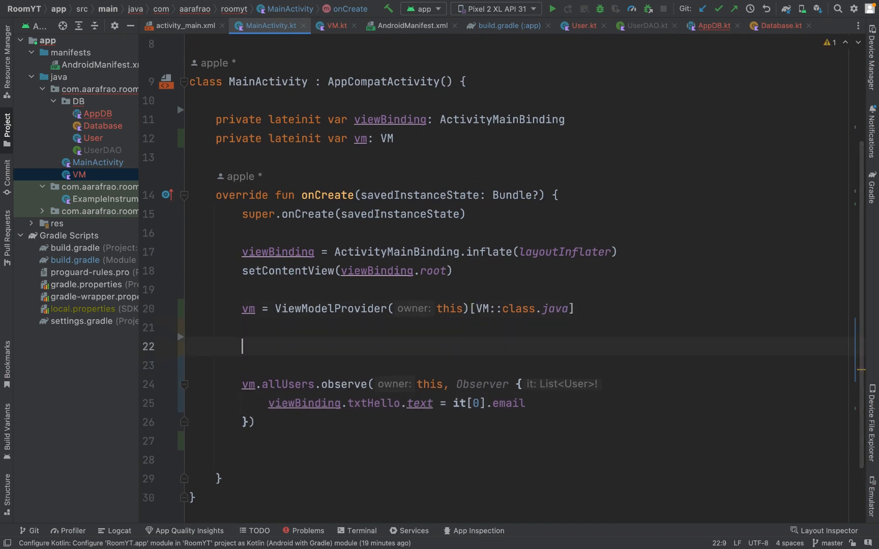
# Call vm.addUser(User(0, "COdebot", "Email.com")) in onCreate
pyautogui.write('vm.addUser(')
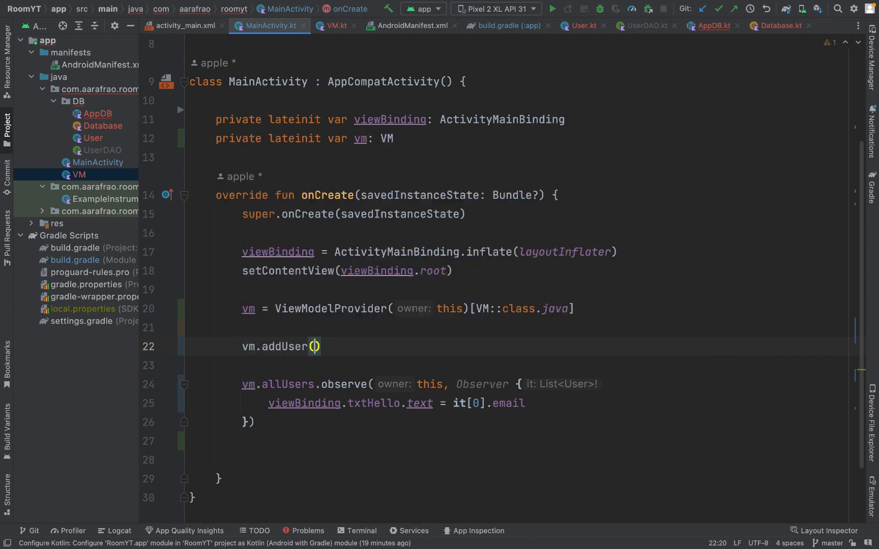
pyautogui.write('User(')
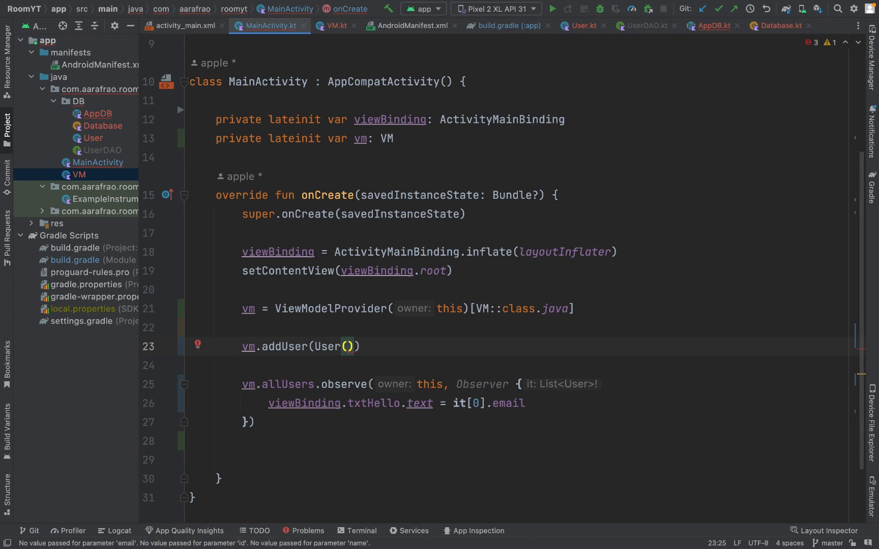
pyautogui.write('0')
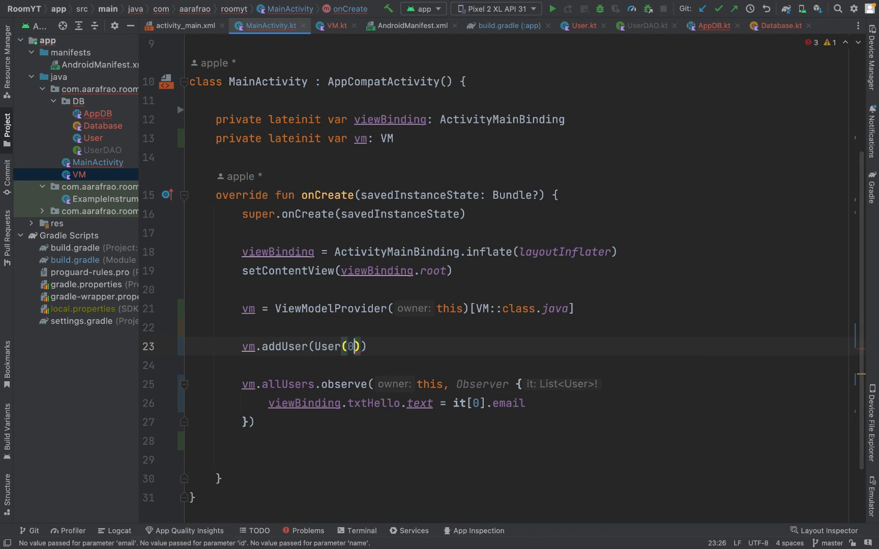
pyautogui.write(',""')
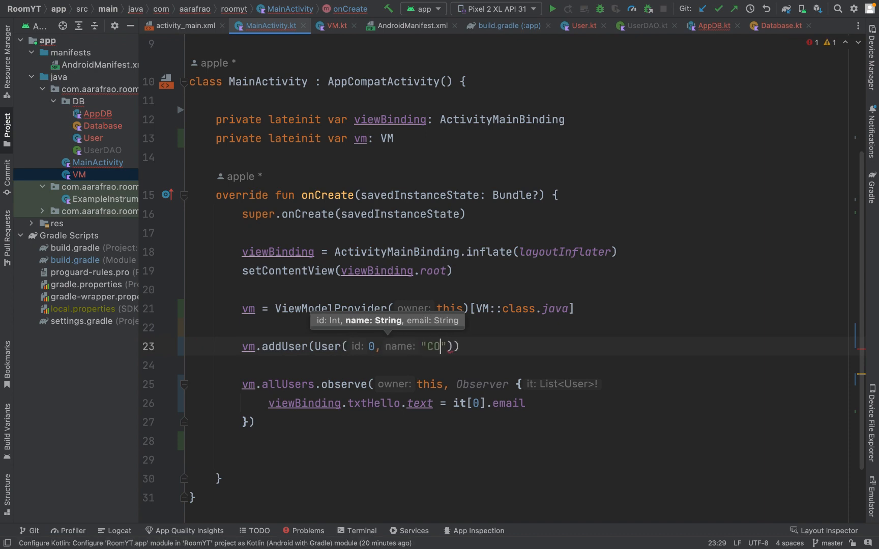
pyautogui.write('debot')
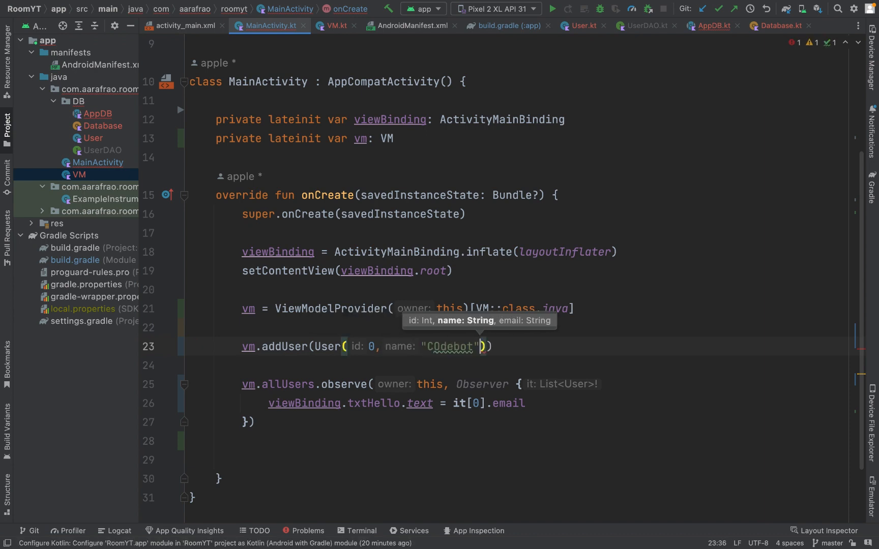
pyautogui.write(', email: ""')
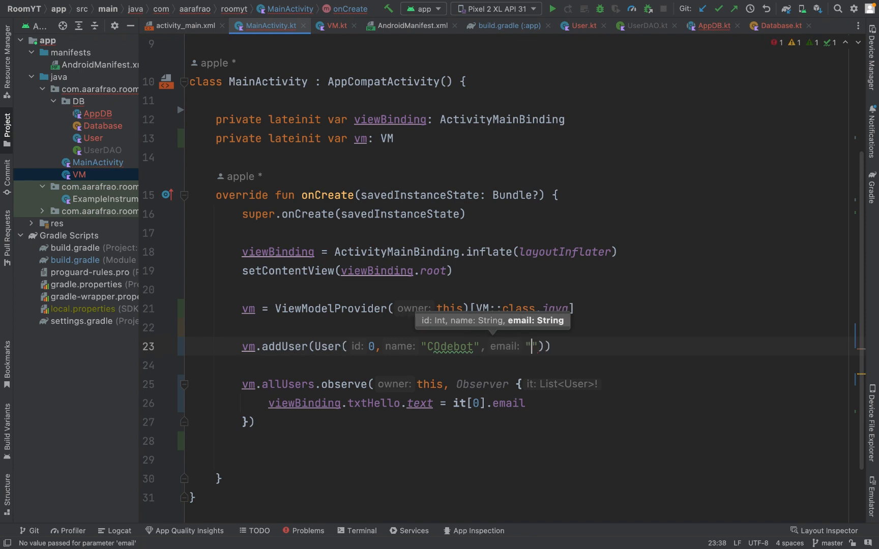
pyautogui.write('Email.com')
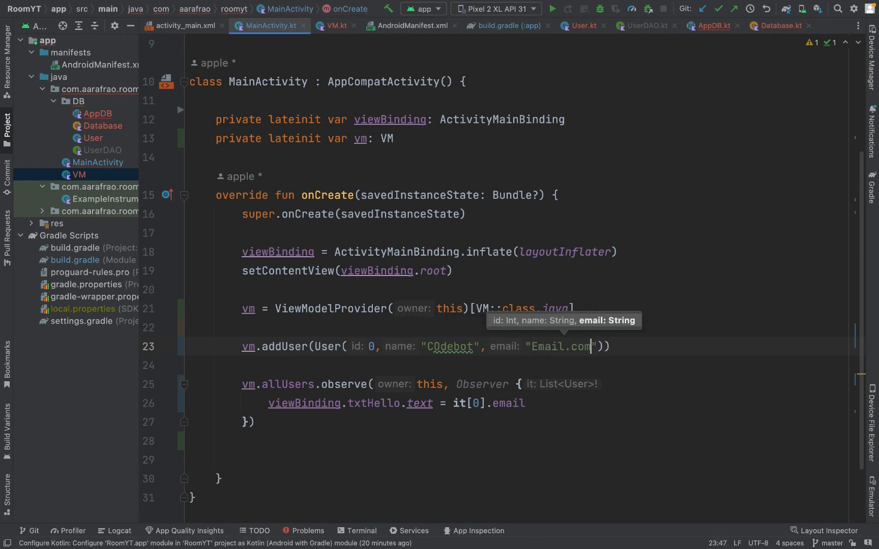
pyautogui.moveTo(727, 182)
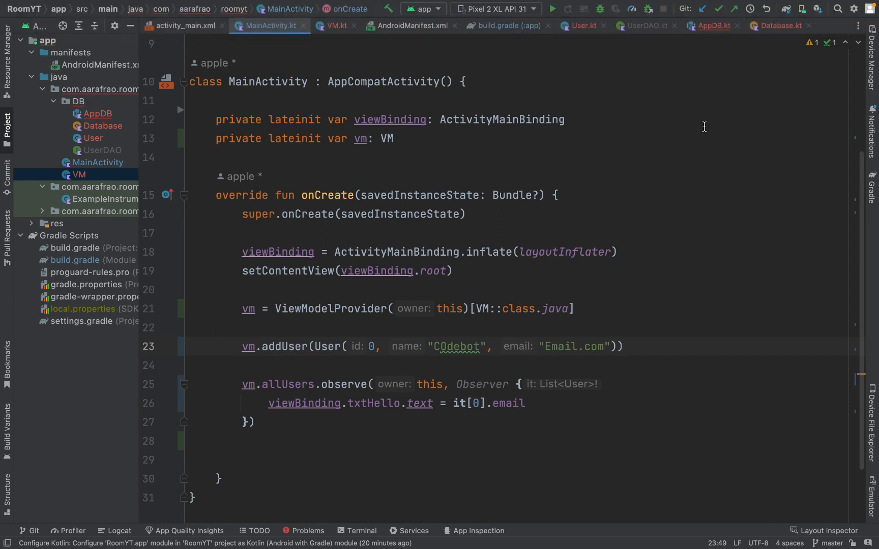
# Run the app on the Pixel 2 XL emulator, showing Email.com, then select the email property
pyautogui.click(712, 26)
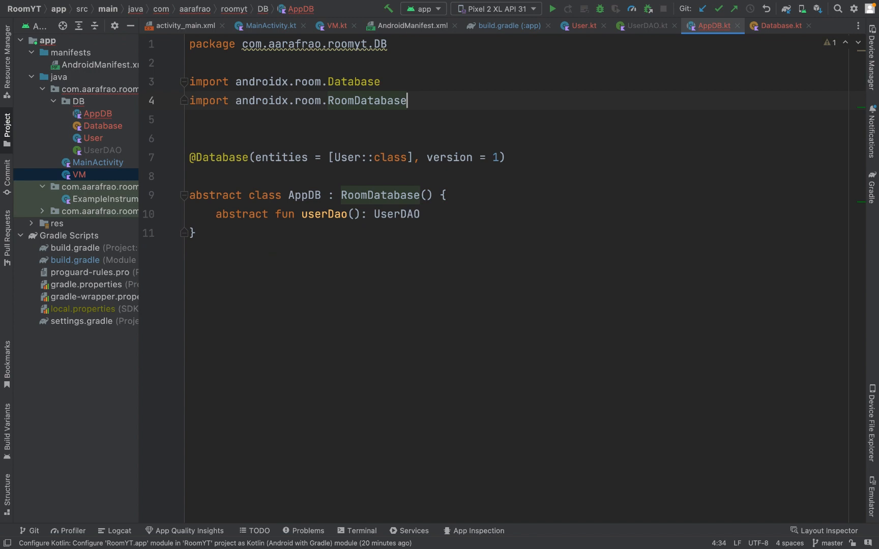
pyautogui.moveTo(551, 9)
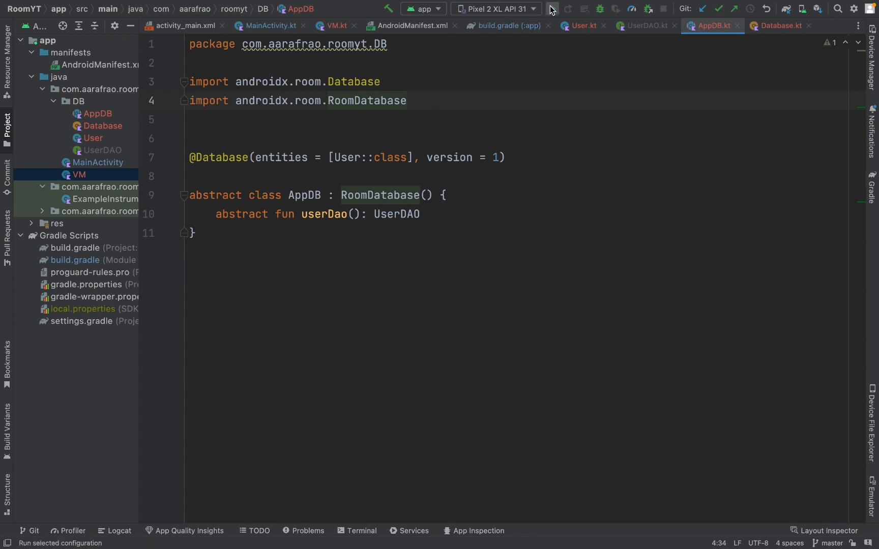
pyautogui.click(551, 8)
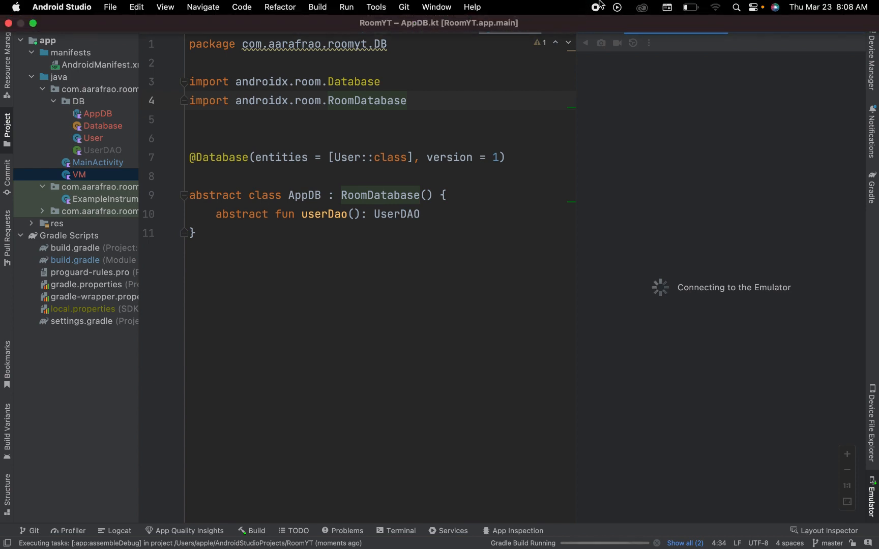
pyautogui.click(552, 8)
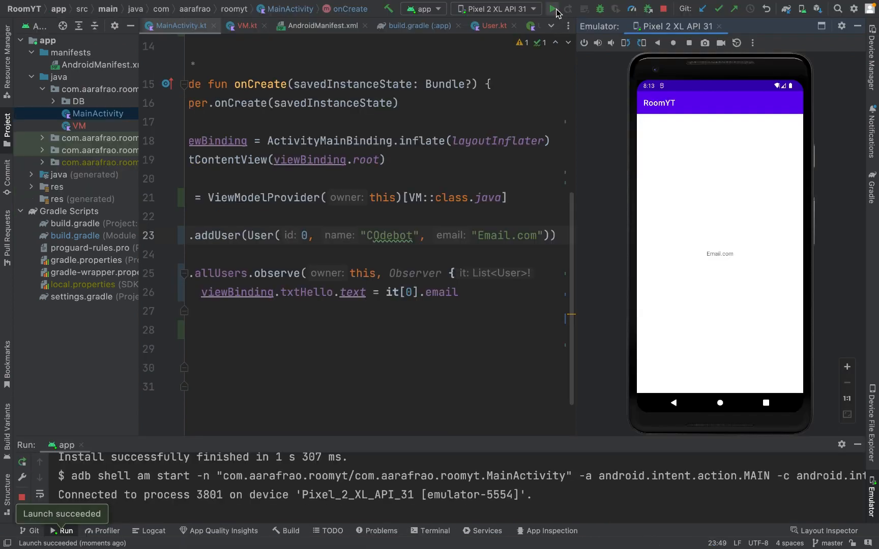
pyautogui.moveTo(509, 218)
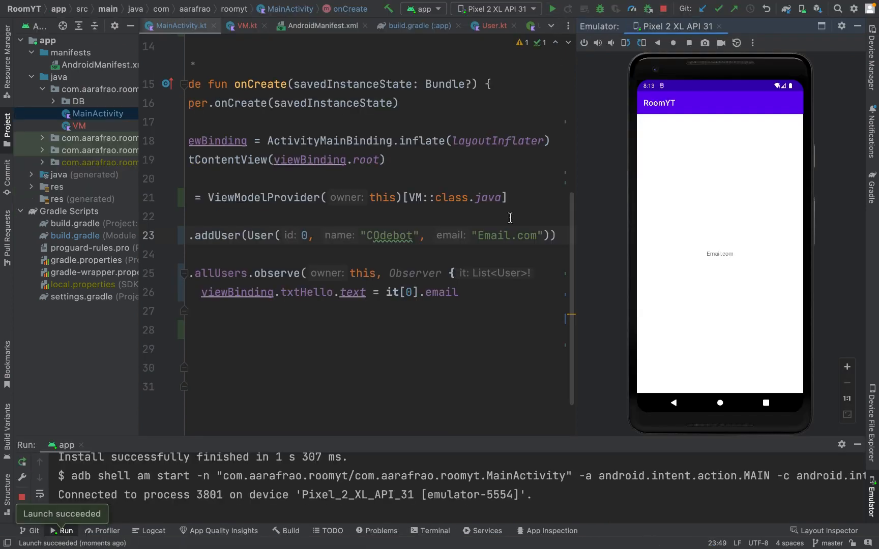
pyautogui.doubleClick(507, 235)
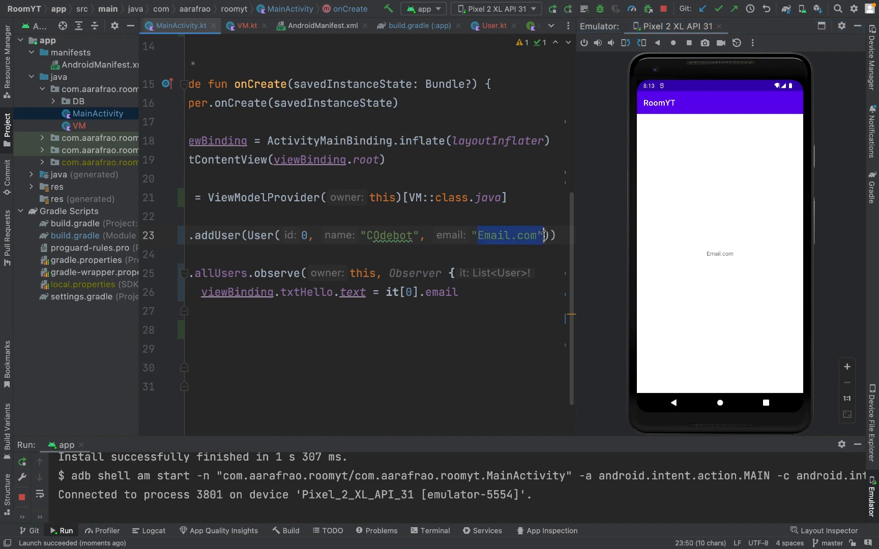
pyautogui.click(411, 292)
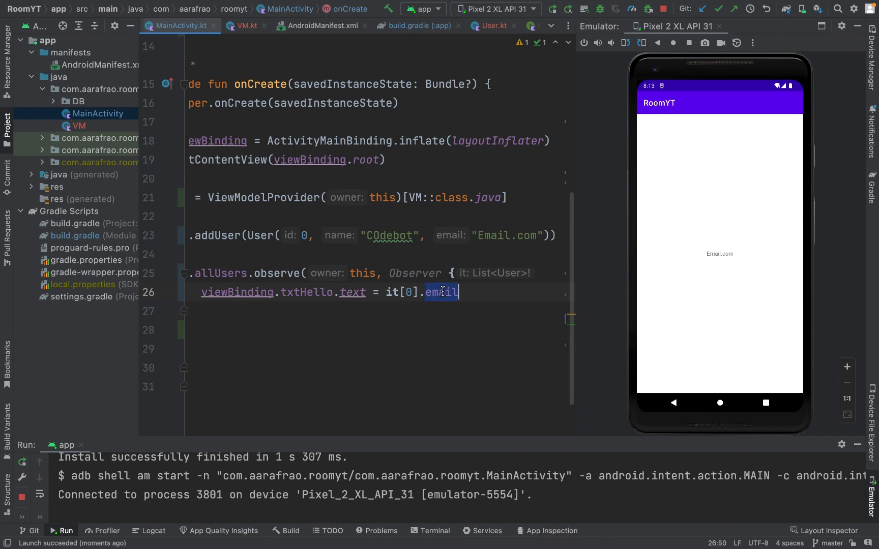
# Change the observer to it[0].name and apply changes so the emulator shows COdebot
pyautogui.write('na')
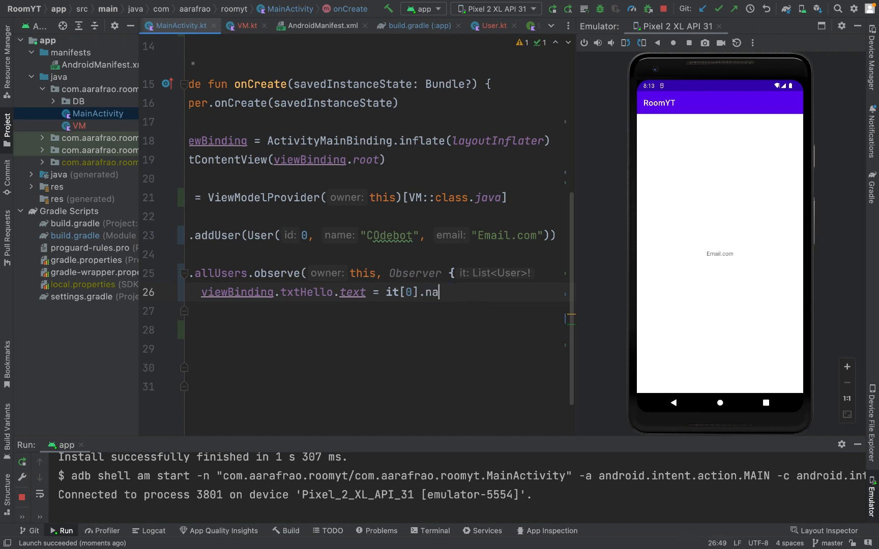
pyautogui.write('me')
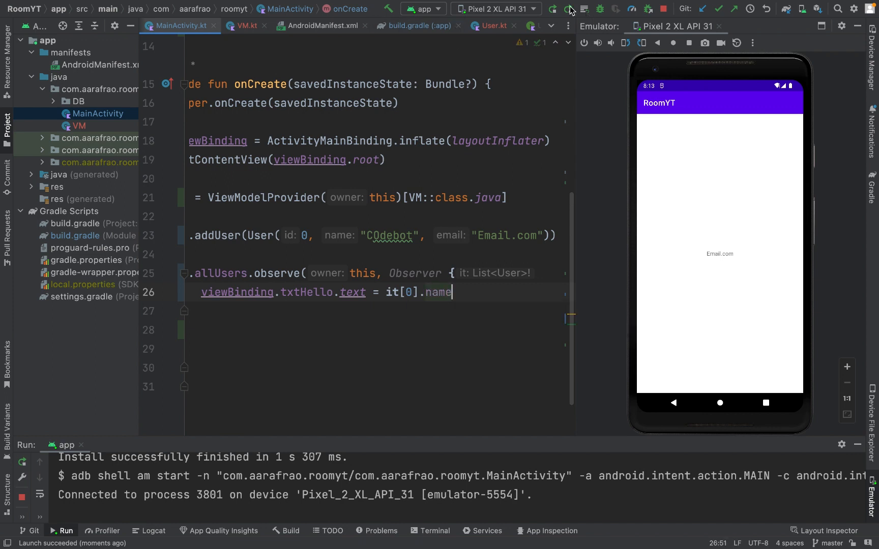
pyautogui.click(551, 9)
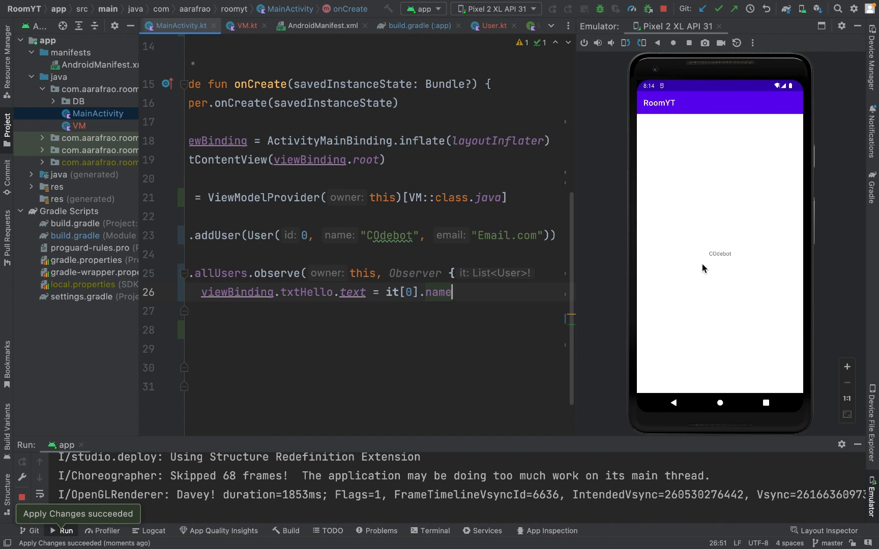
pyautogui.moveTo(528, 306)
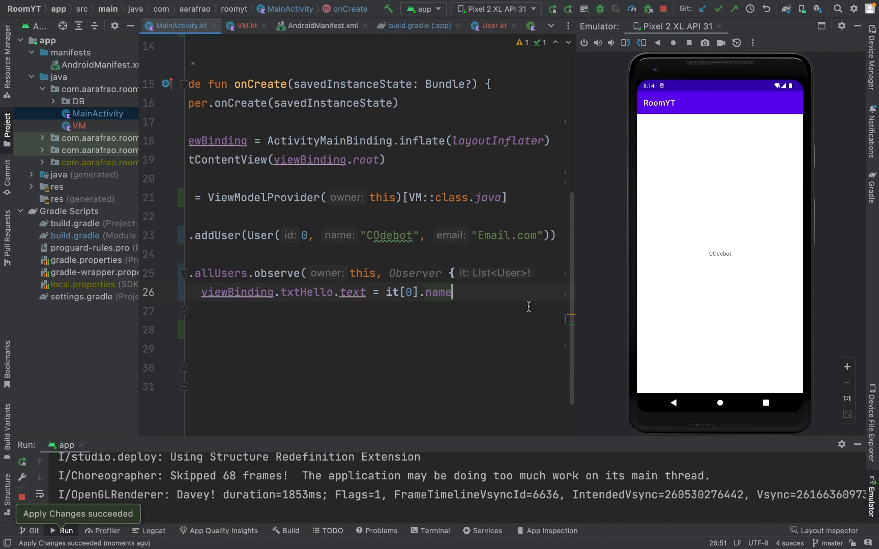
pyautogui.moveTo(622, 43)
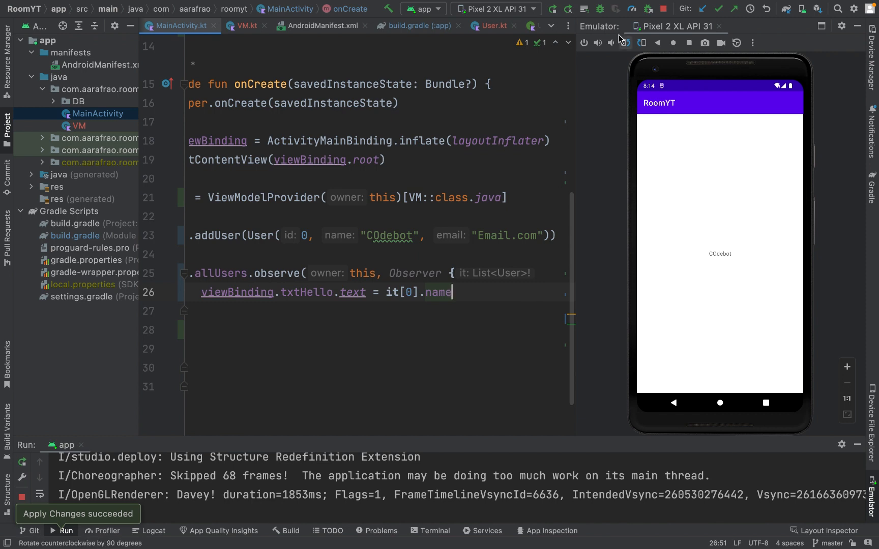